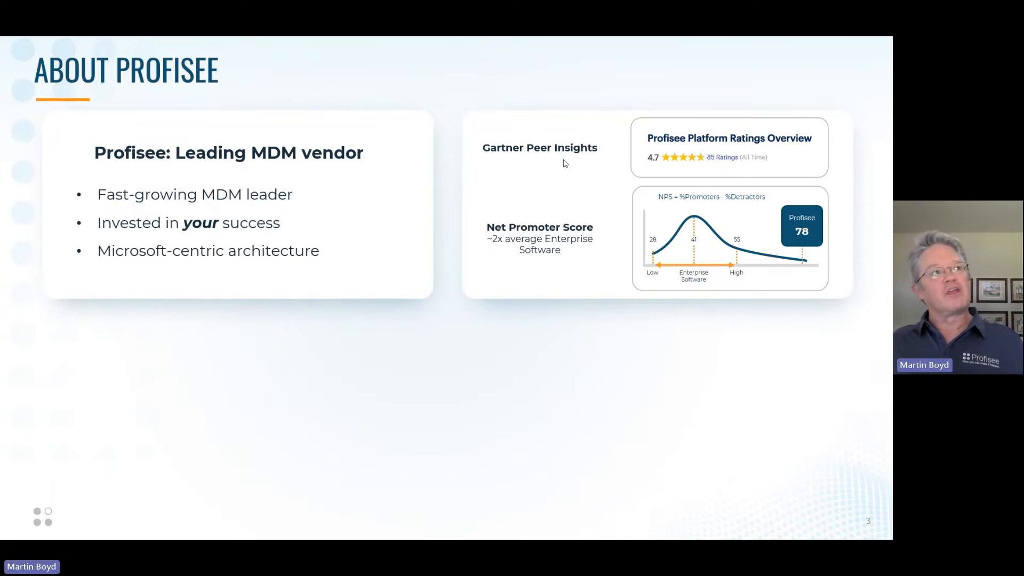
{"action": "mouse_move", "coordinate": [517, 254]}
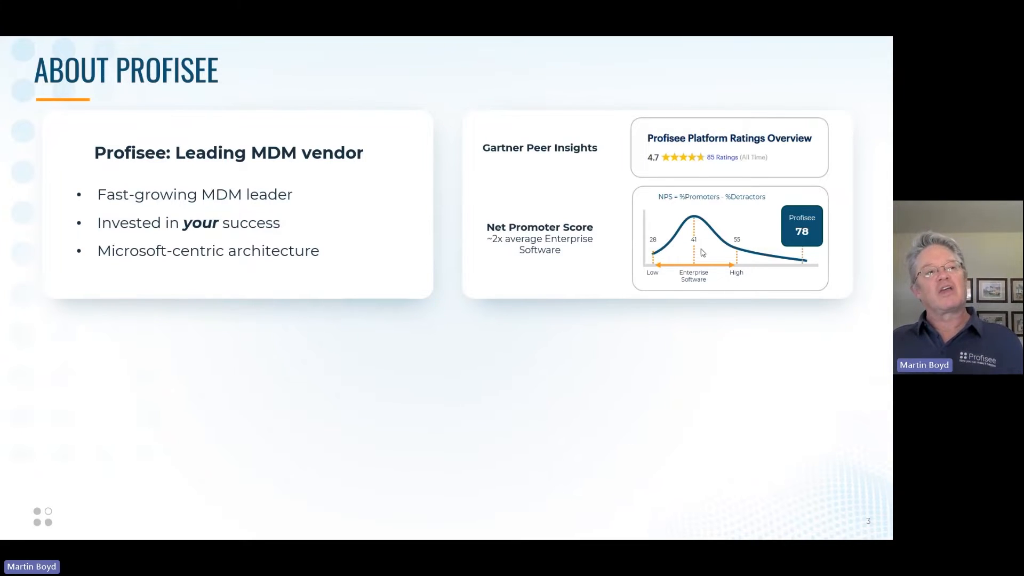
{"action": "mouse_move", "coordinate": [695, 206]}
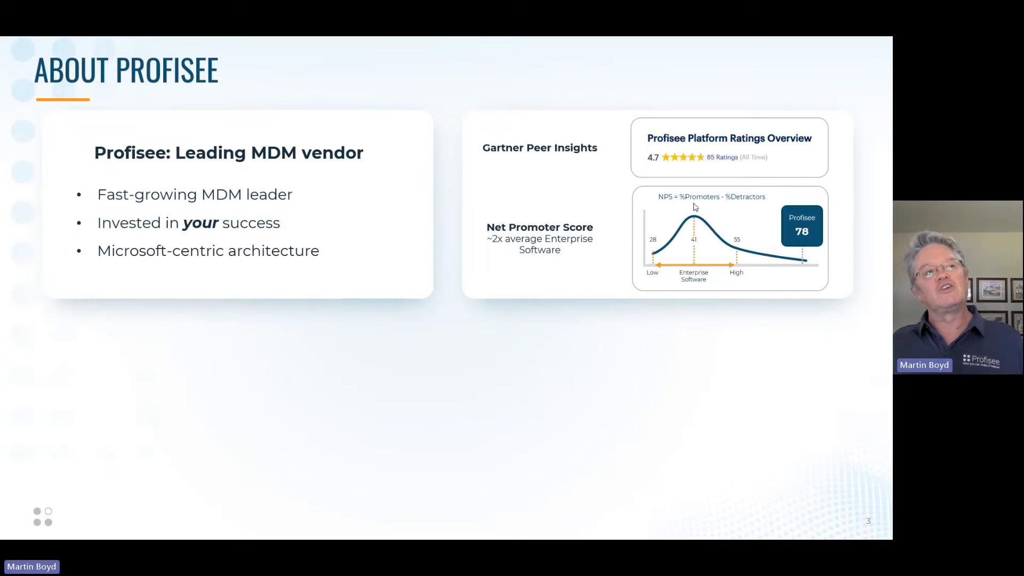
{"action": "mouse_move", "coordinate": [750, 207]}
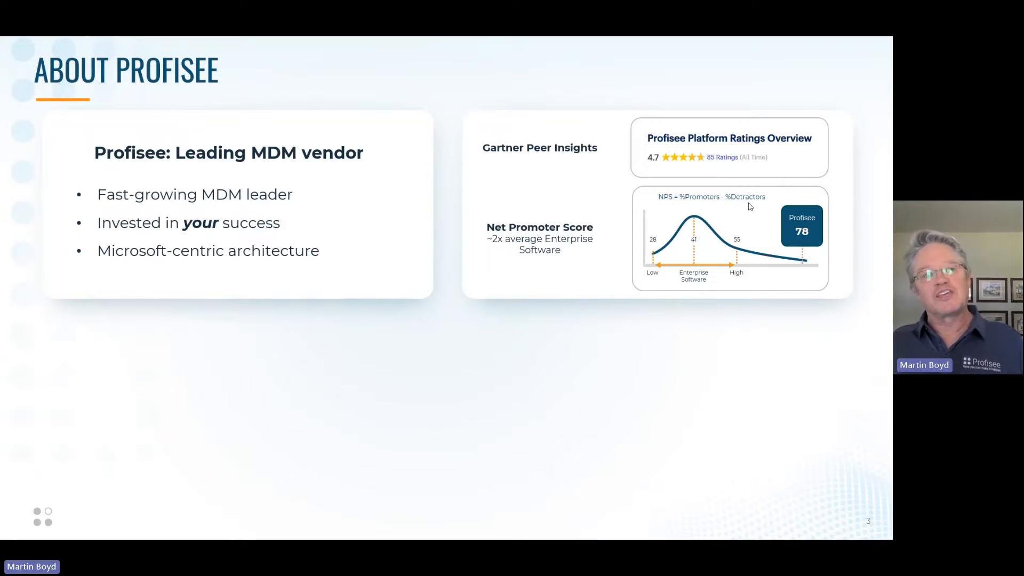
{"action": "mouse_move", "coordinate": [694, 230]}
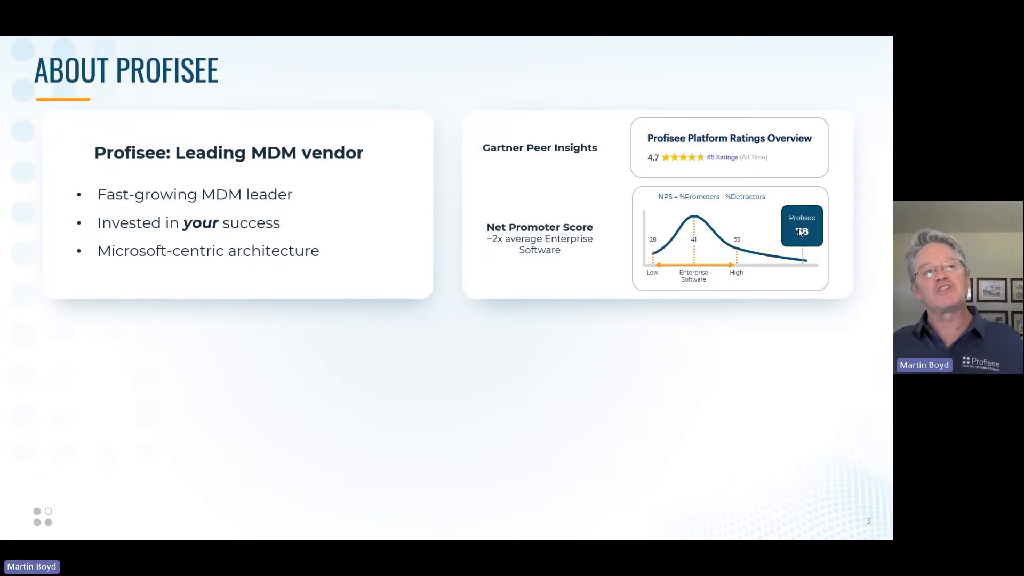
{"action": "mouse_move", "coordinate": [799, 268]}
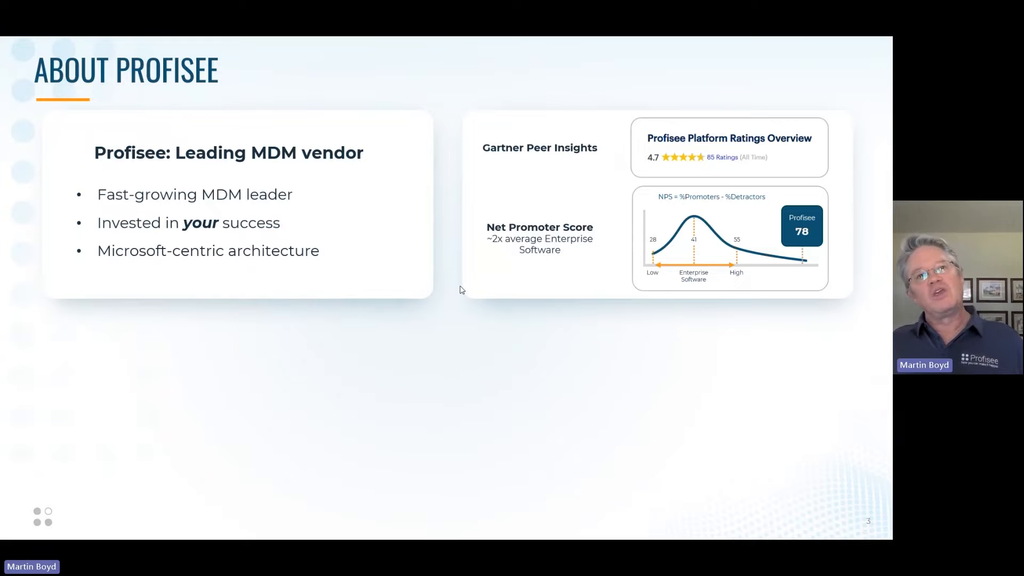
{"action": "mouse_move", "coordinate": [599, 217]}
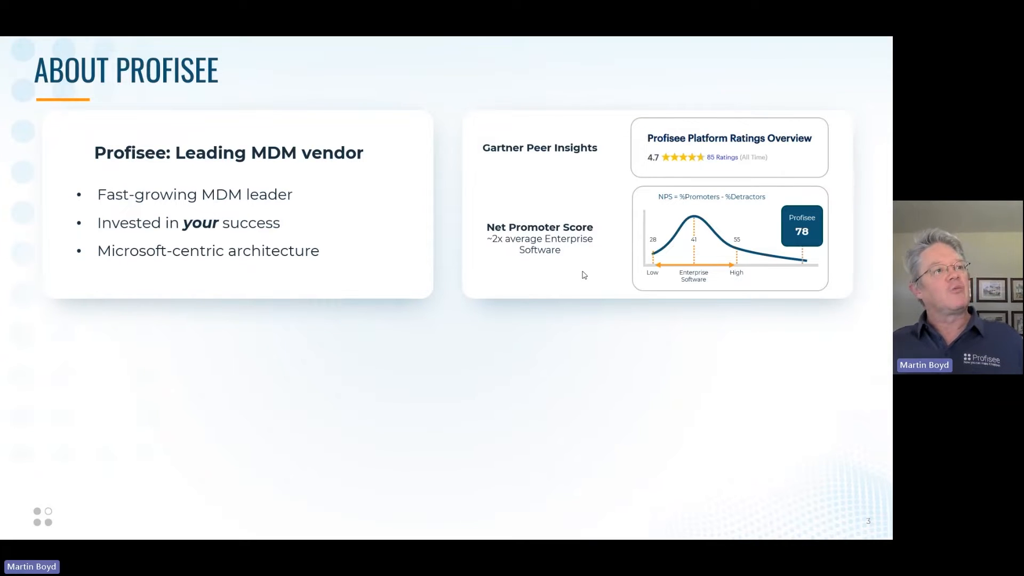
{"action": "mouse_move", "coordinate": [202, 263]}
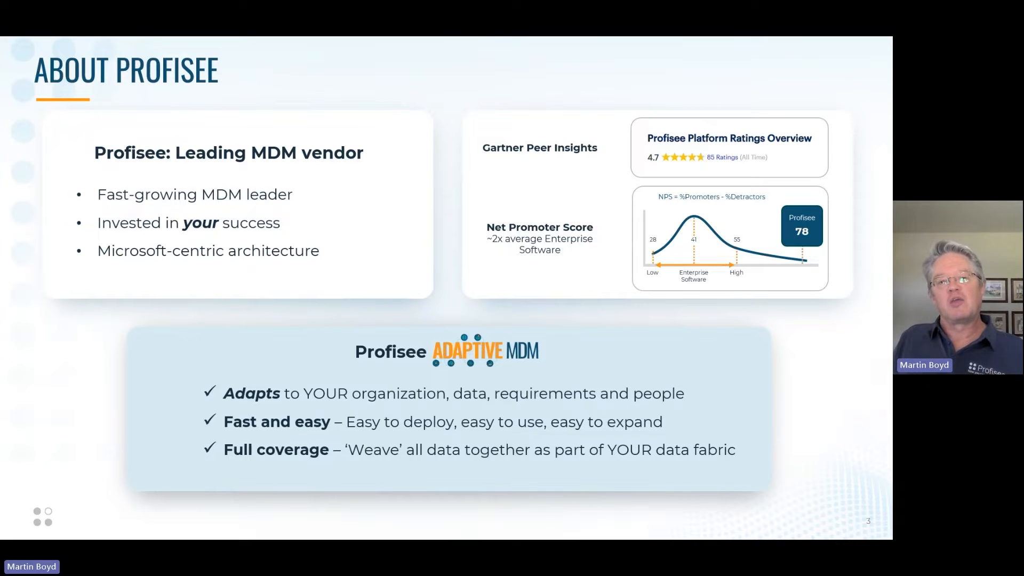
{"action": "mouse_move", "coordinate": [518, 442]}
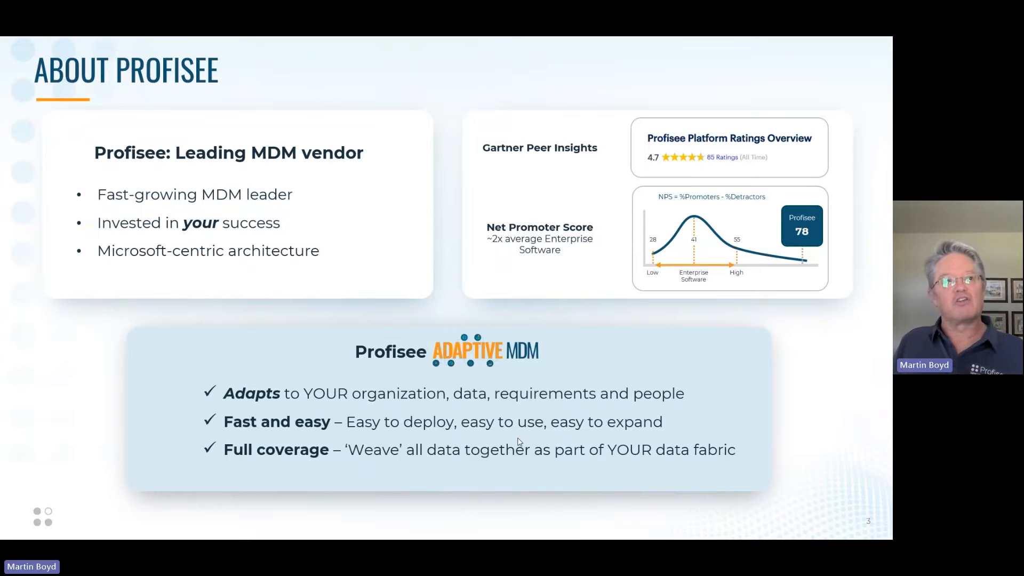
{"action": "mouse_move", "coordinate": [93, 383]}
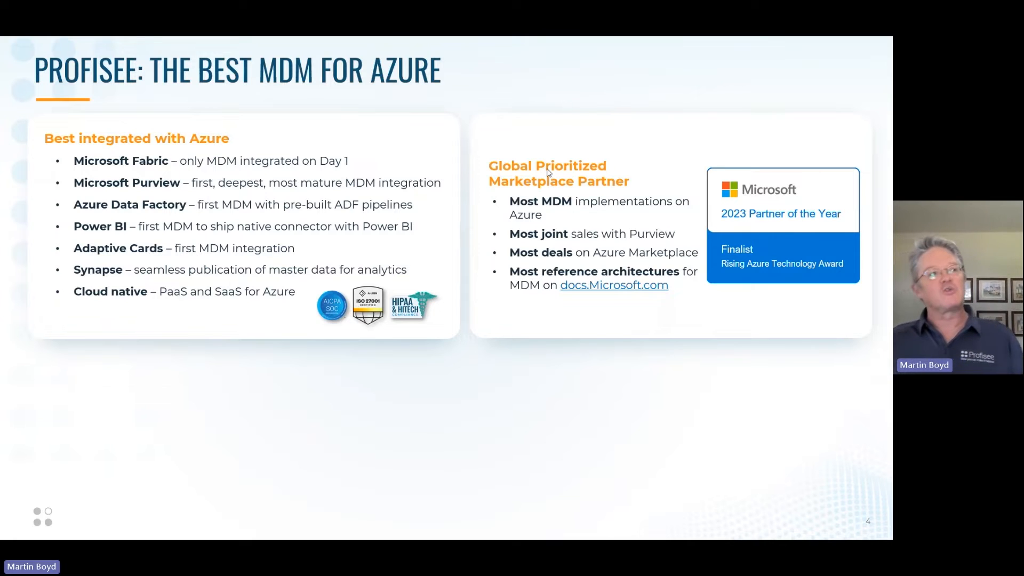
{"action": "mouse_move", "coordinate": [529, 262]}
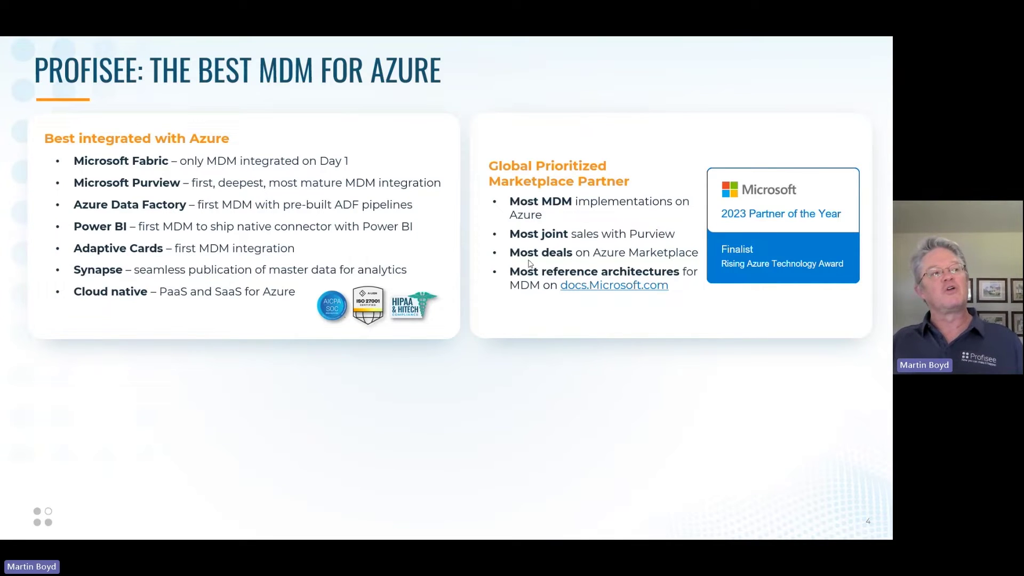
{"action": "mouse_move", "coordinate": [639, 298]}
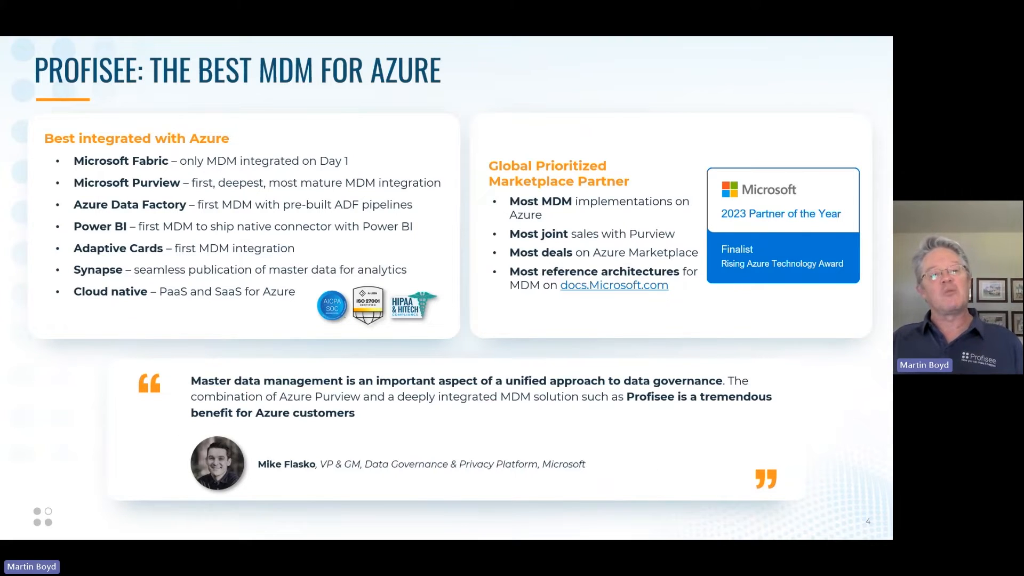
{"action": "mouse_move", "coordinate": [696, 406]}
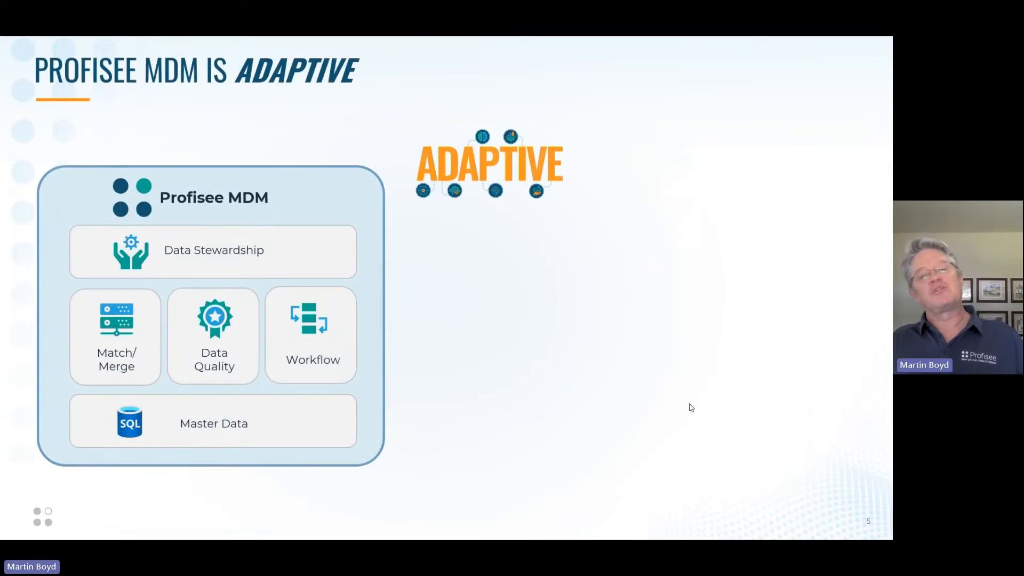
{"action": "mouse_move", "coordinate": [684, 409]}
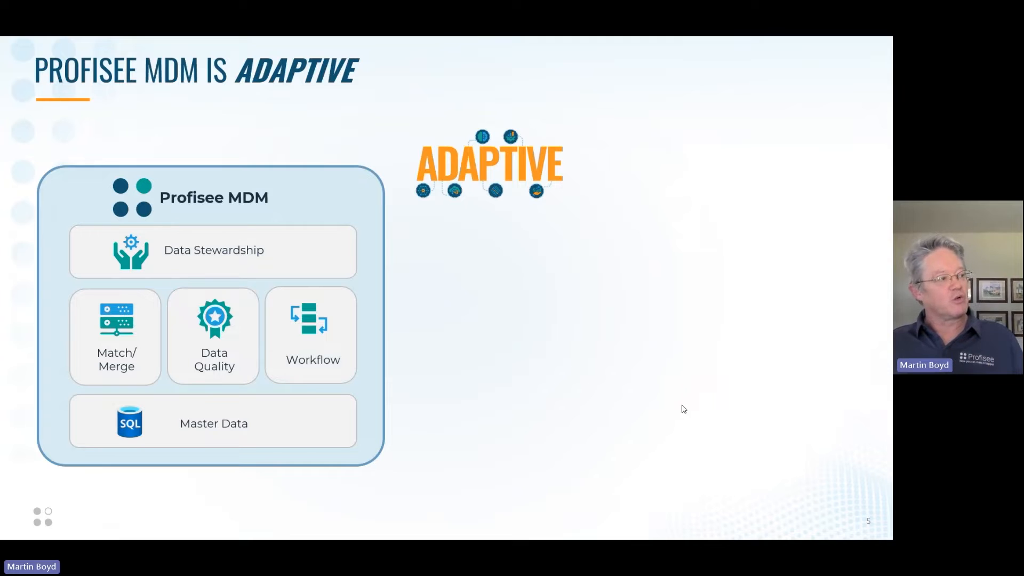
{"action": "mouse_move", "coordinate": [307, 433]}
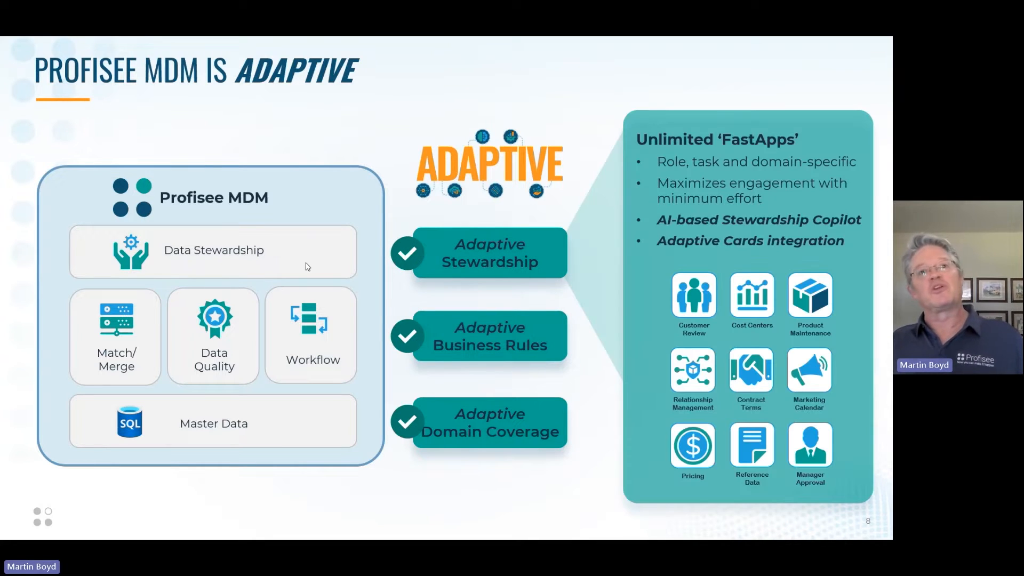
{"action": "mouse_move", "coordinate": [756, 64]}
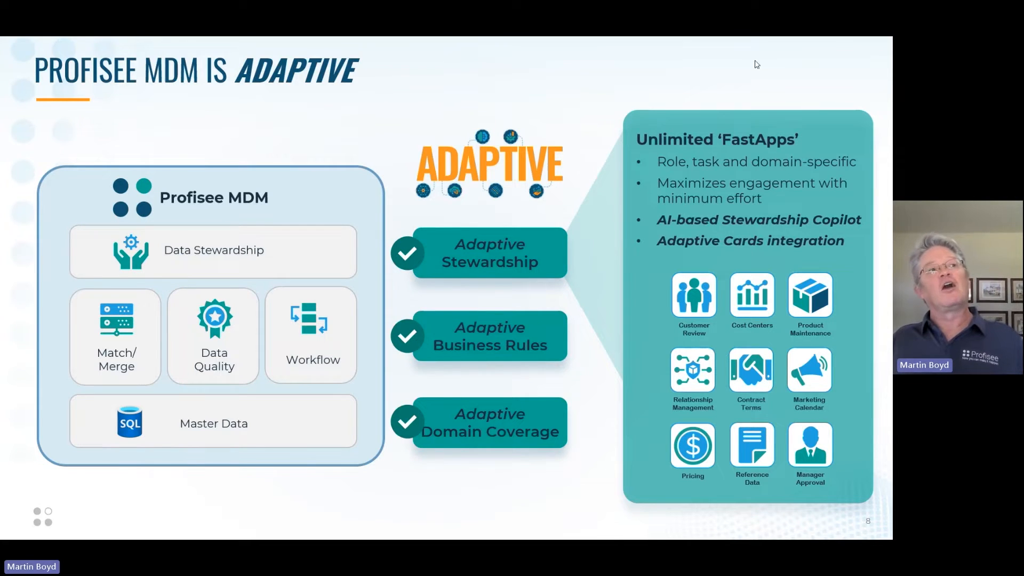
{"action": "mouse_move", "coordinate": [681, 153]}
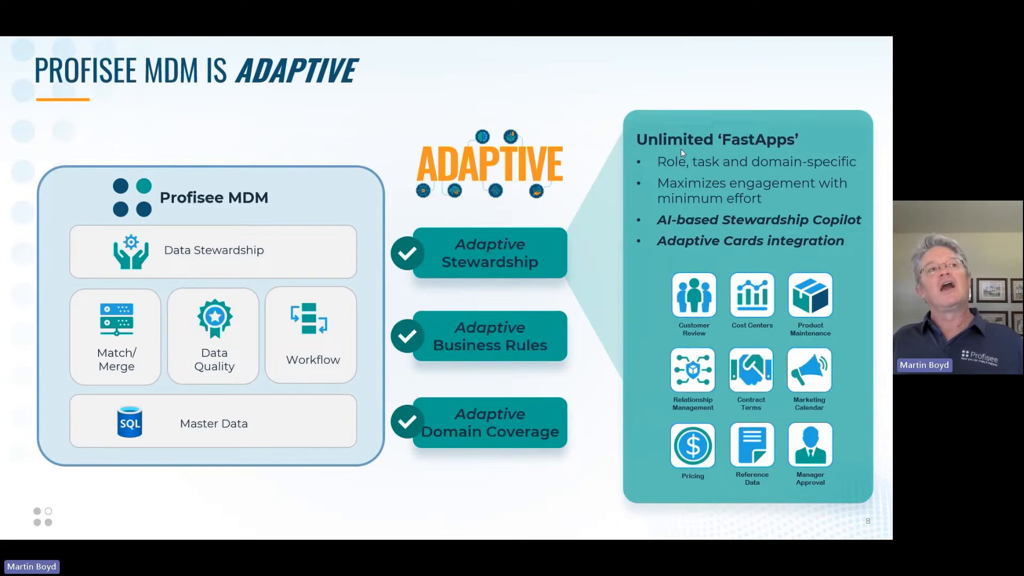
{"action": "mouse_move", "coordinate": [742, 150]}
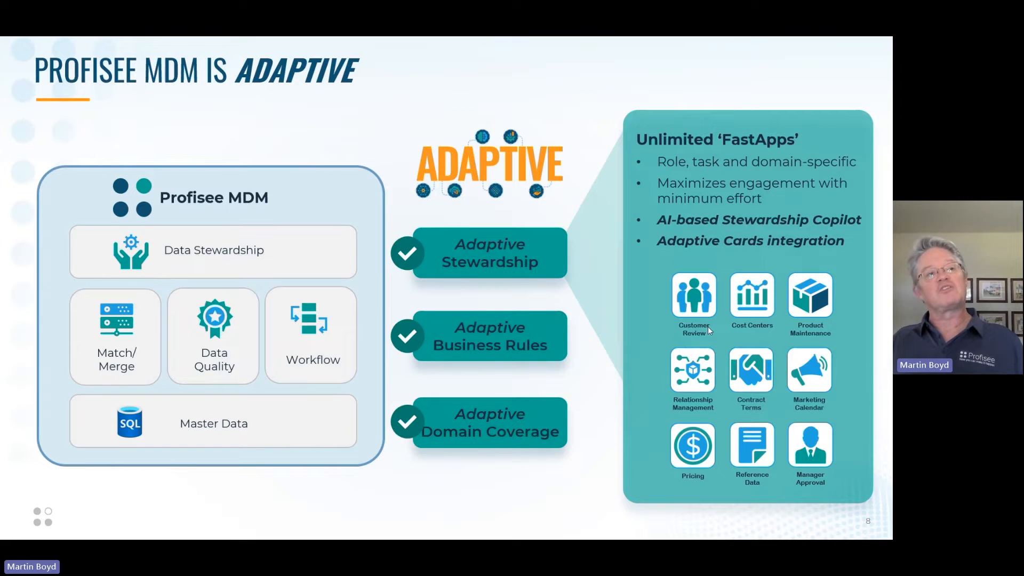
{"action": "mouse_move", "coordinate": [721, 170]}
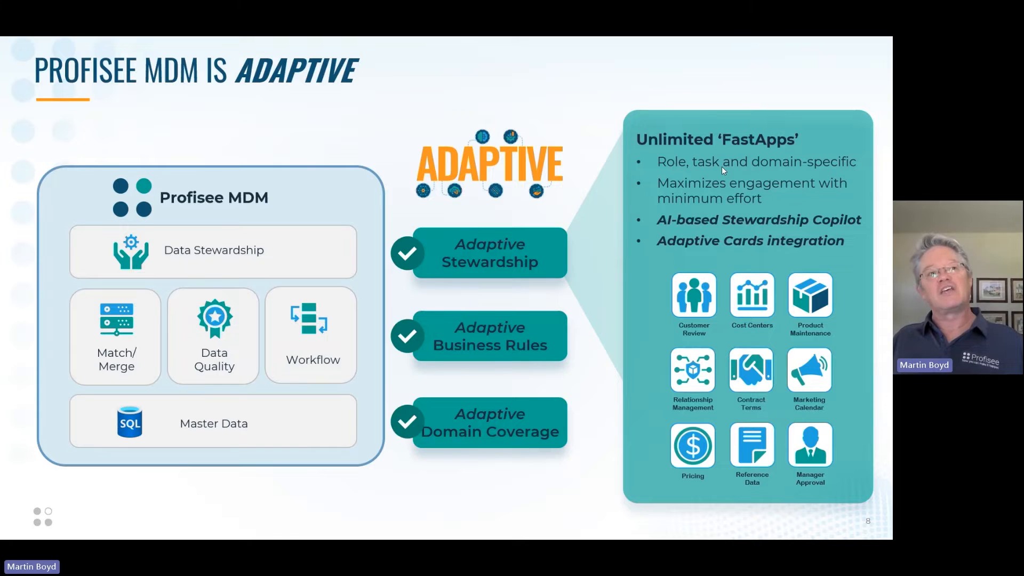
{"action": "mouse_move", "coordinate": [799, 171]}
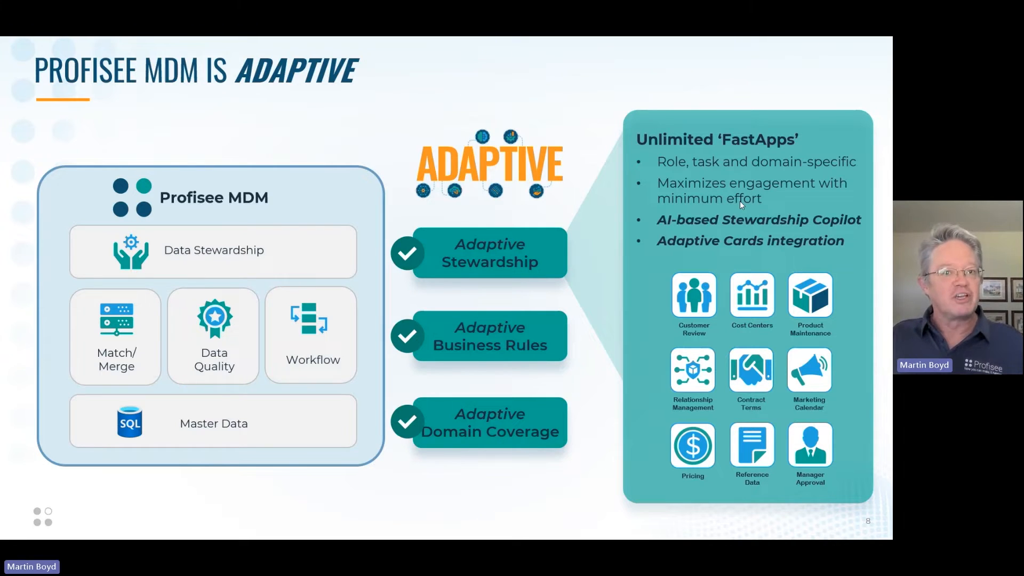
{"action": "mouse_move", "coordinate": [672, 233]}
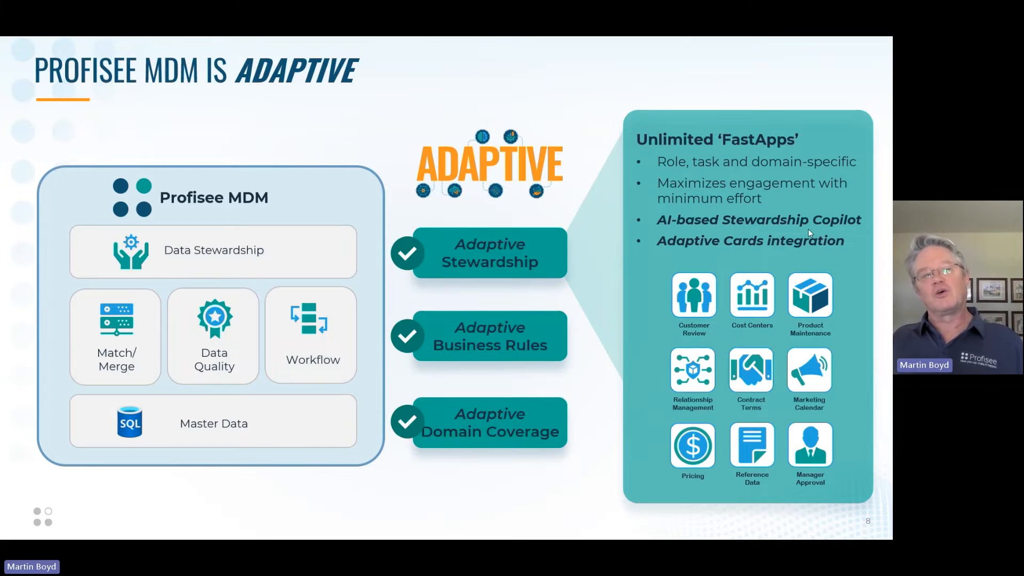
{"action": "mouse_move", "coordinate": [707, 255]}
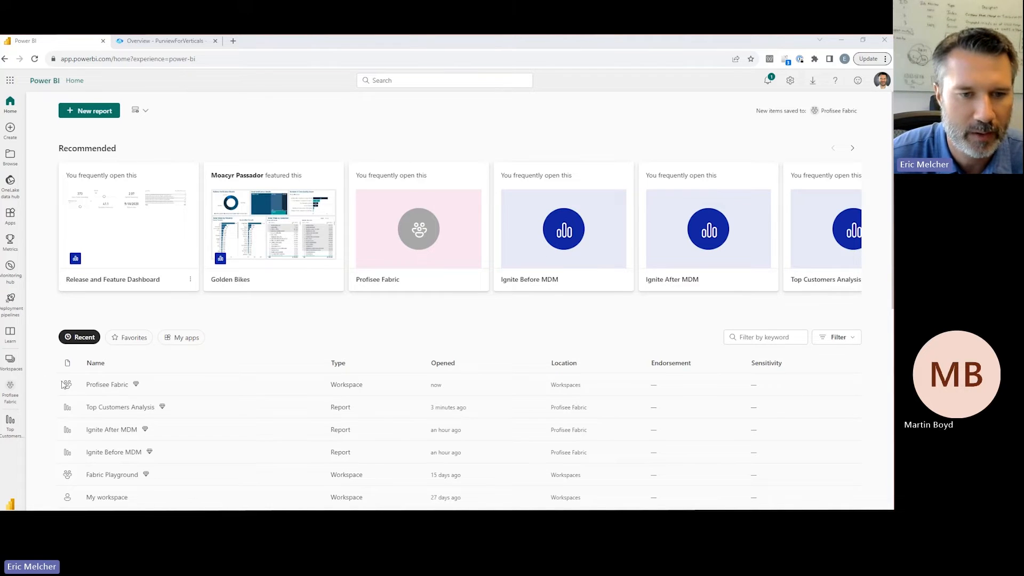
- Open the Profisee Fabric workspace and select the Top Customers Analysis report
{"action": "left_click", "coordinate": [106, 384]}
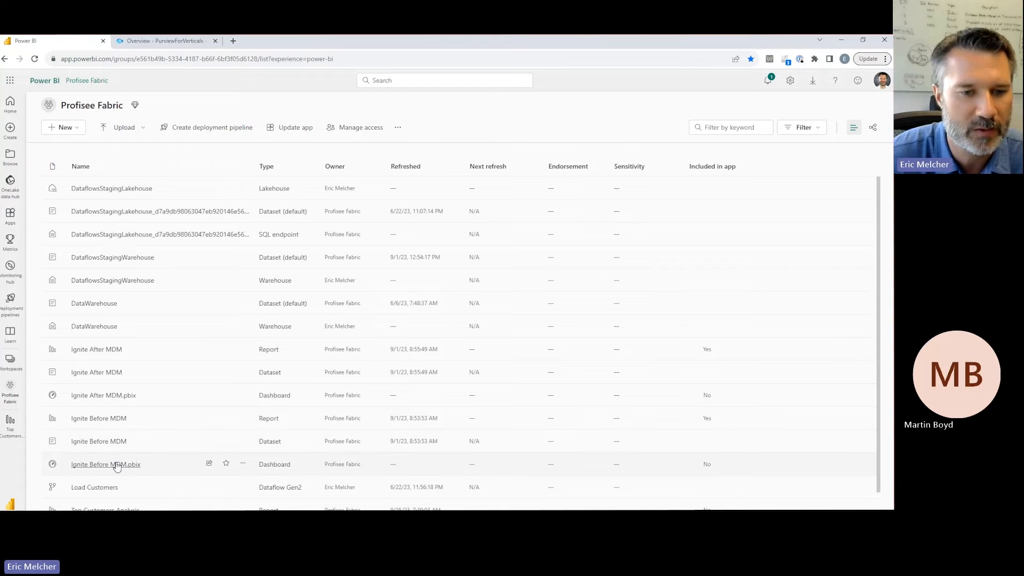
{"action": "scroll", "scroll_direction": "down", "scroll_amount": 3}
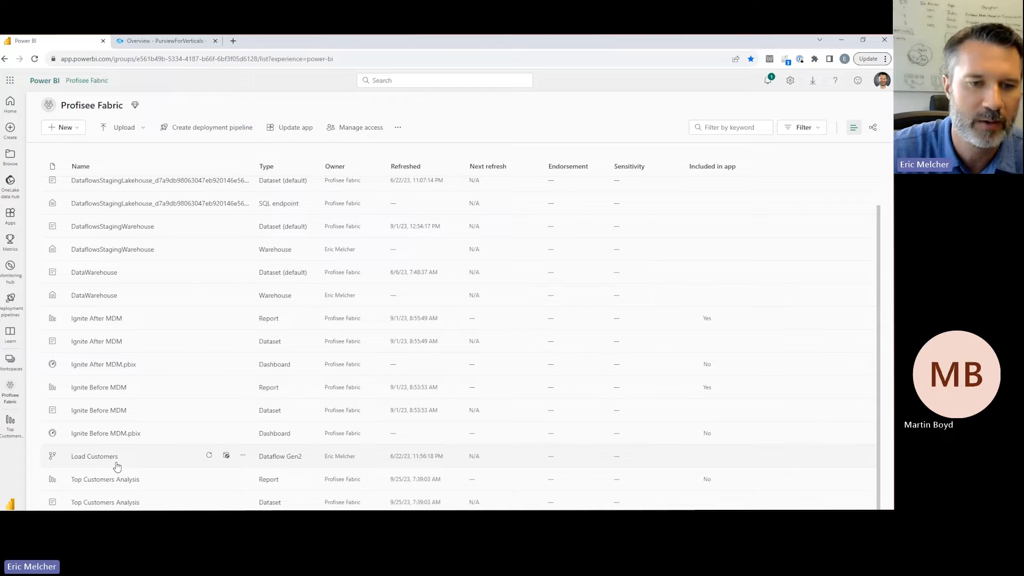
{"action": "left_click", "coordinate": [104, 479]}
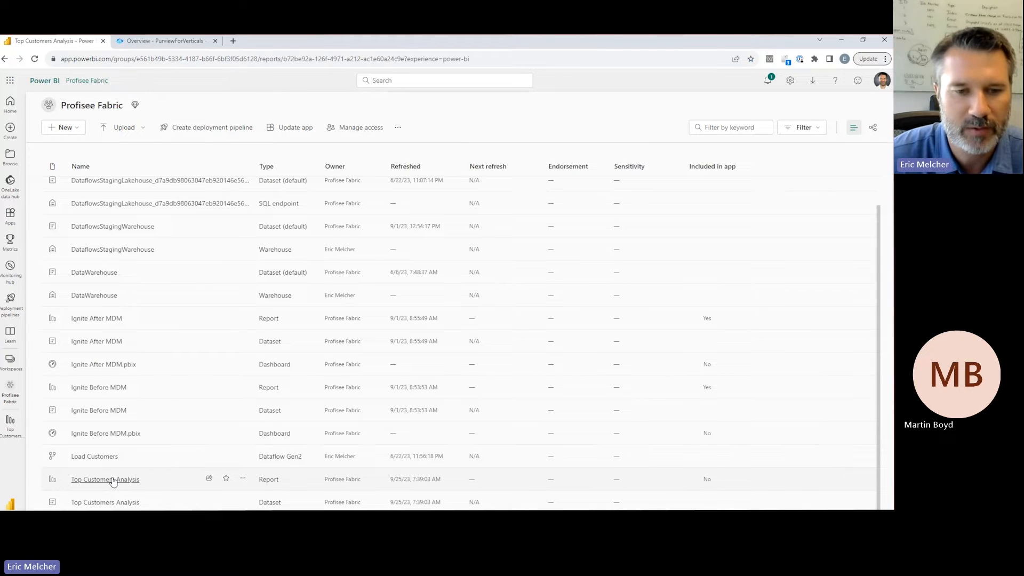
- Sort the Sales Value by Customer table by Name, descending, starting with Year-Round Sports
{"action": "left_click", "coordinate": [105, 479]}
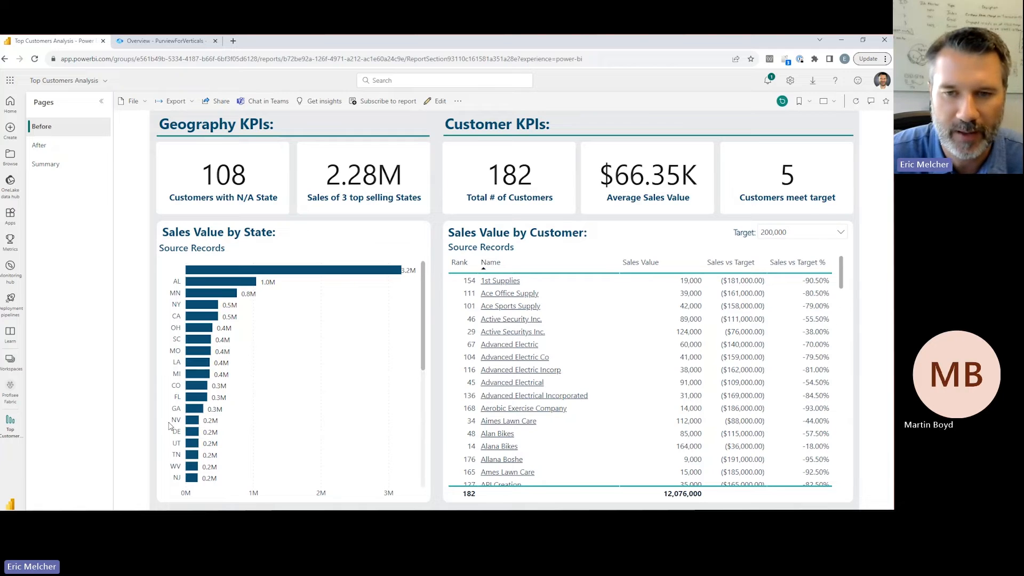
{"action": "mouse_move", "coordinate": [216, 372]}
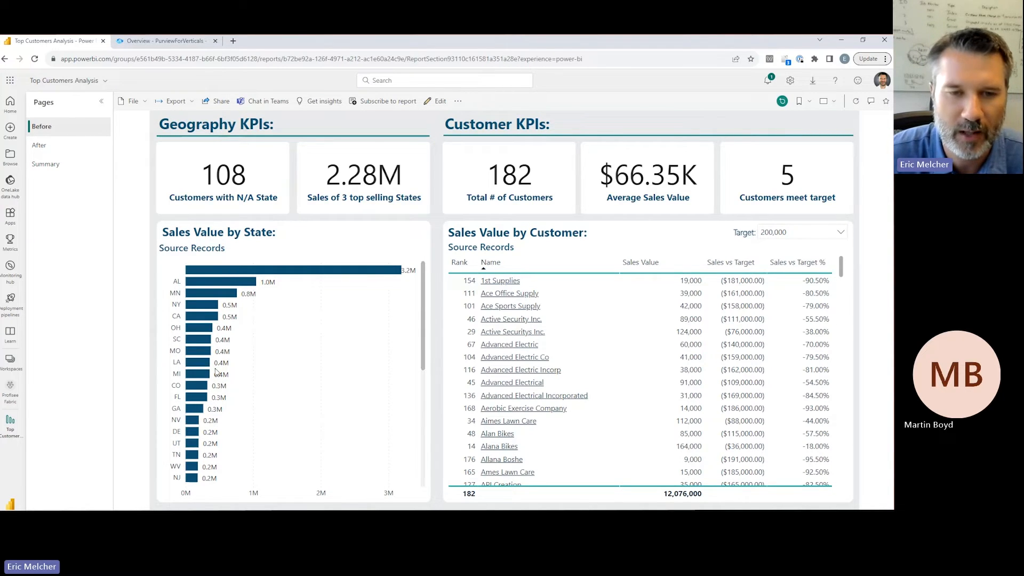
{"action": "mouse_move", "coordinate": [235, 273]}
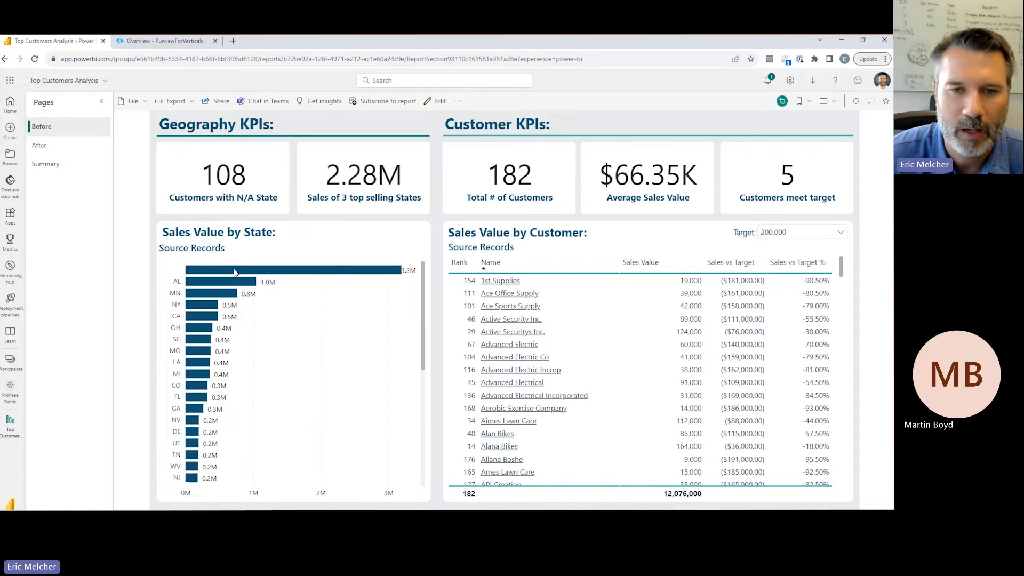
{"action": "mouse_move", "coordinate": [235, 270]}
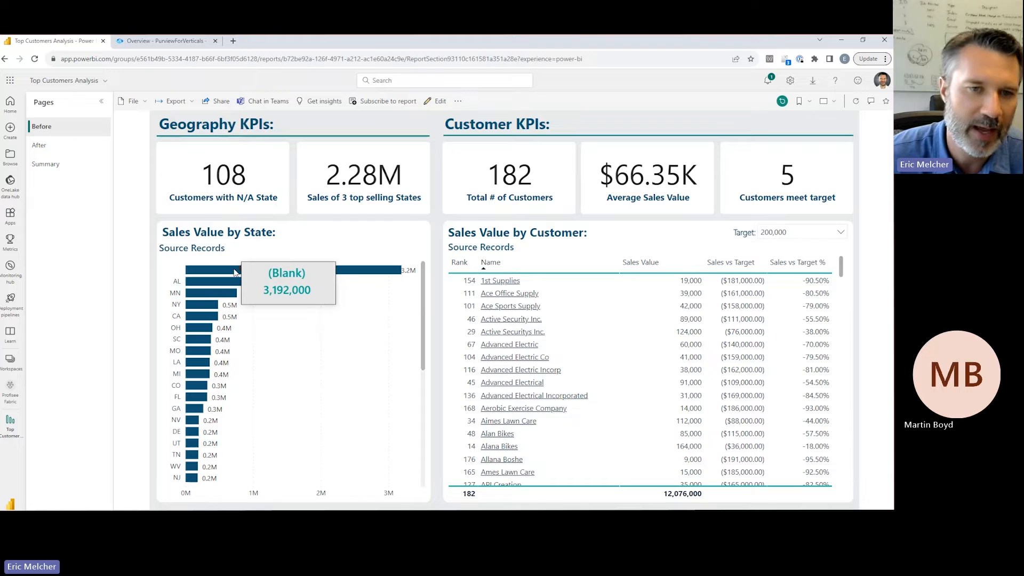
{"action": "mouse_move", "coordinate": [292, 379]}
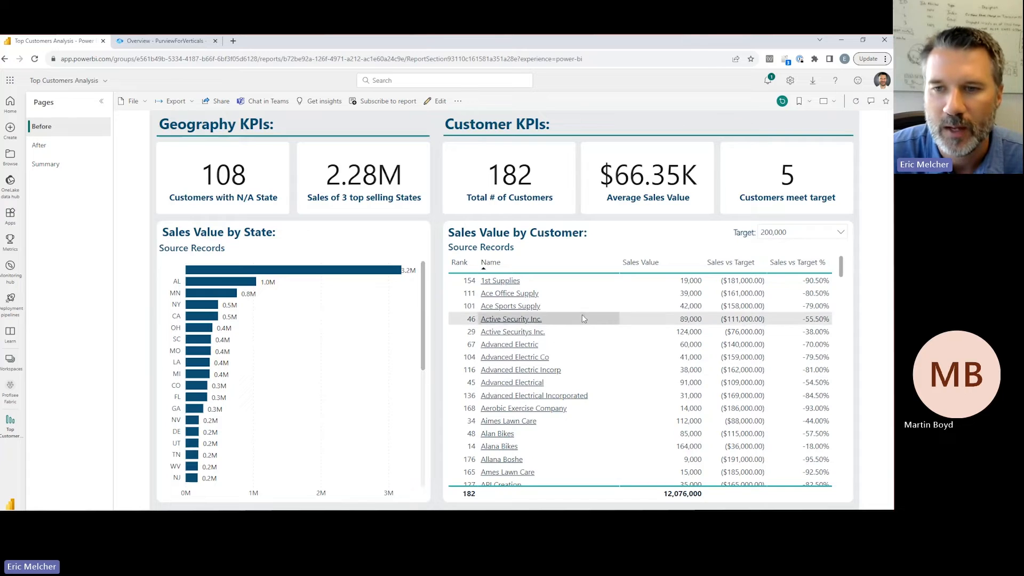
{"action": "mouse_move", "coordinate": [504, 270]}
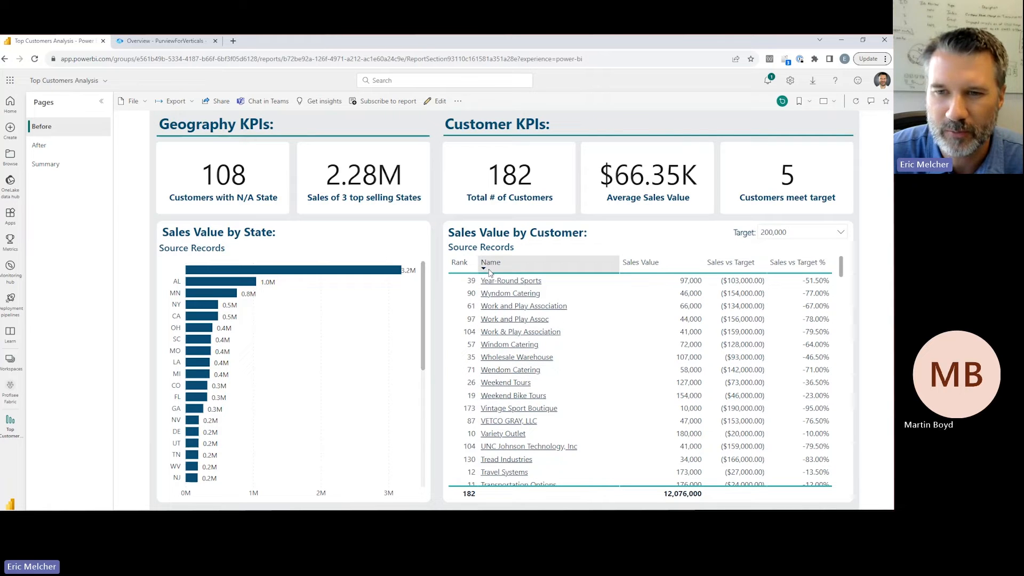
- Sort customers A to Z by name and scroll down to the Full Sports variants
{"action": "left_click", "coordinate": [490, 262]}
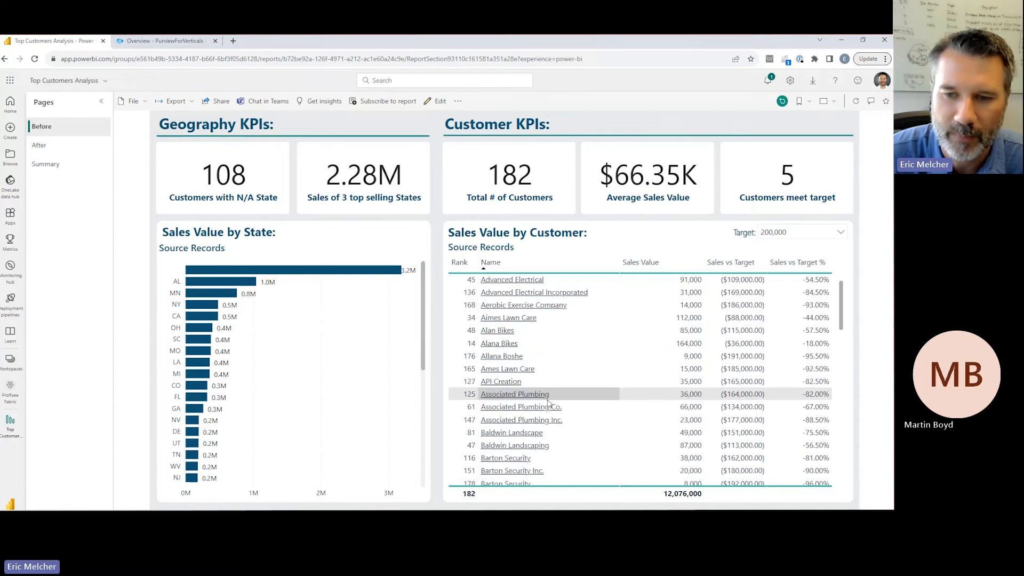
{"action": "scroll", "scroll_direction": "down", "scroll_amount": 3}
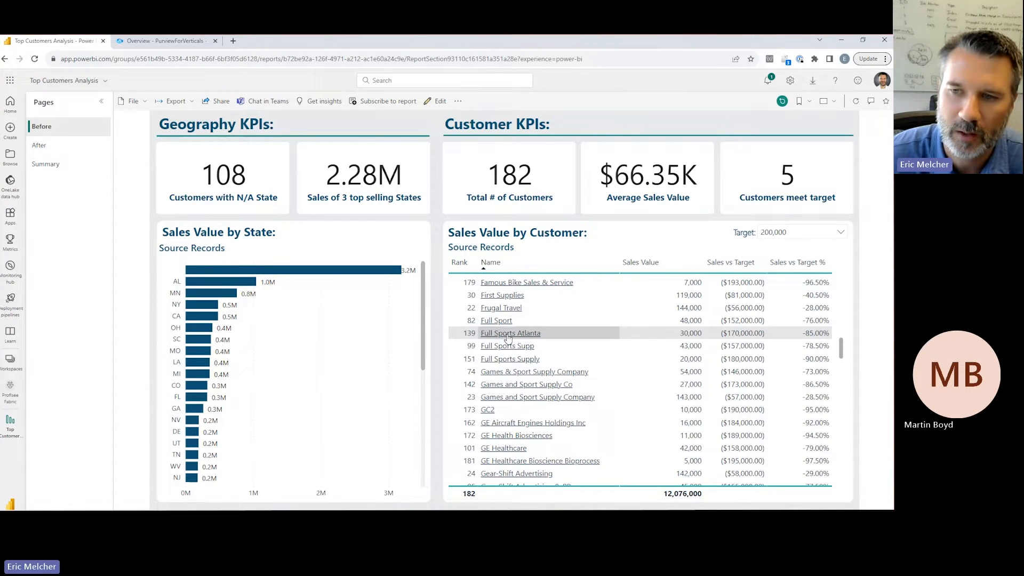
{"action": "mouse_move", "coordinate": [510, 333]}
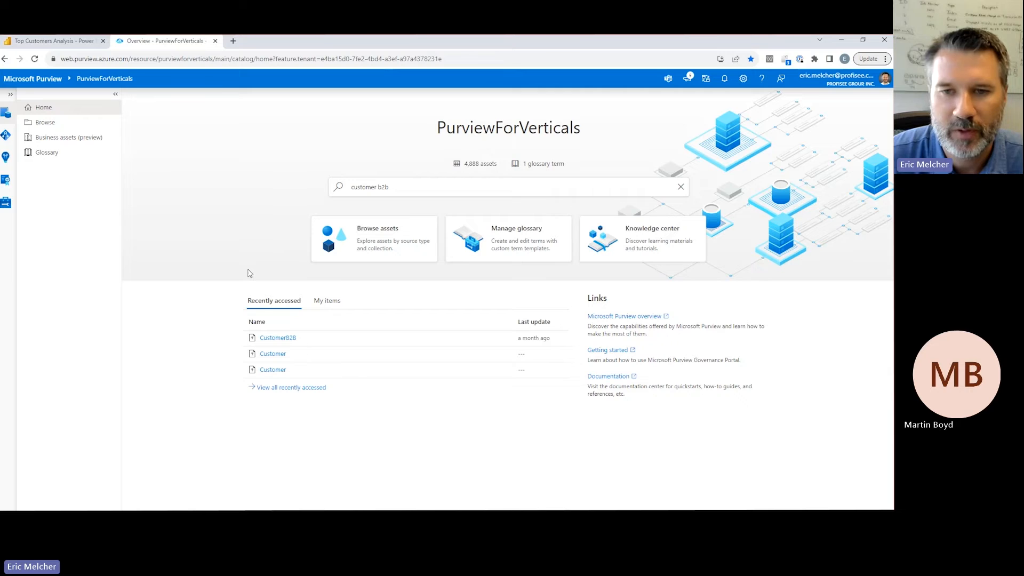
{"action": "mouse_move", "coordinate": [241, 275]}
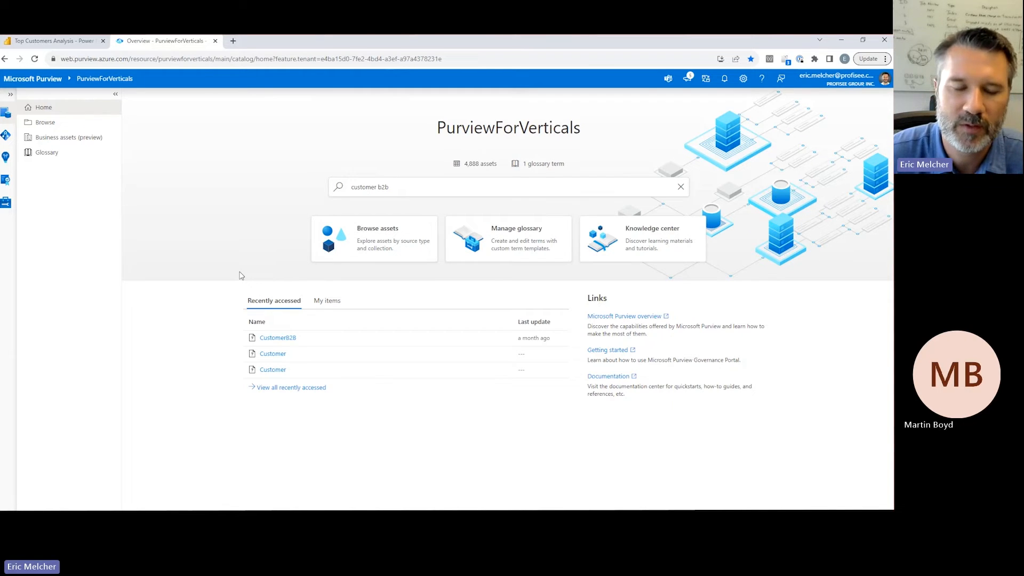
- In Purview's catalog home, edit the 'customer b2b' search box
{"action": "left_click", "coordinate": [416, 187]}
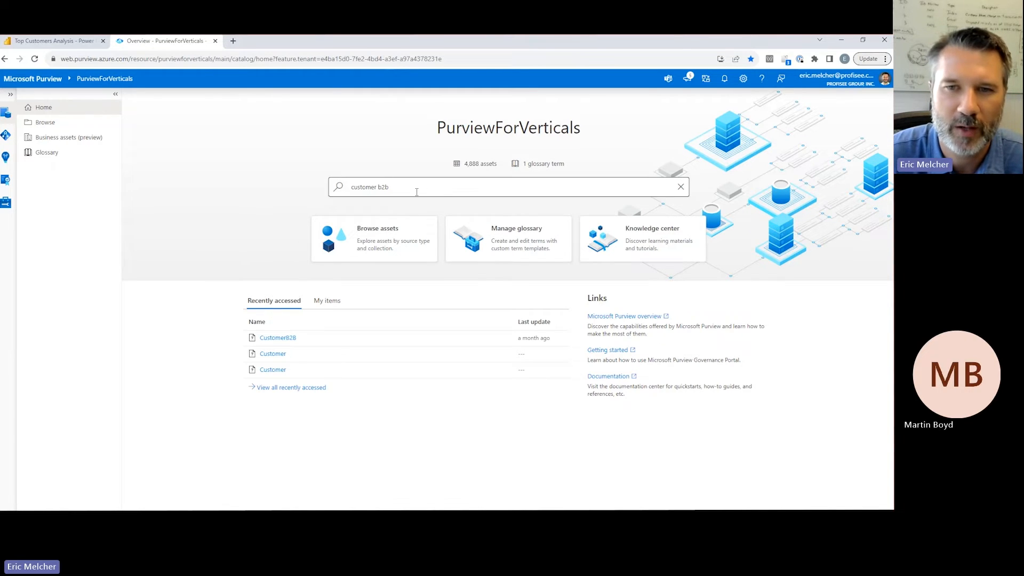
- Search the catalog for 'customer b2b' and open the certified CustomerB2B entity
{"action": "key", "text": "Return"}
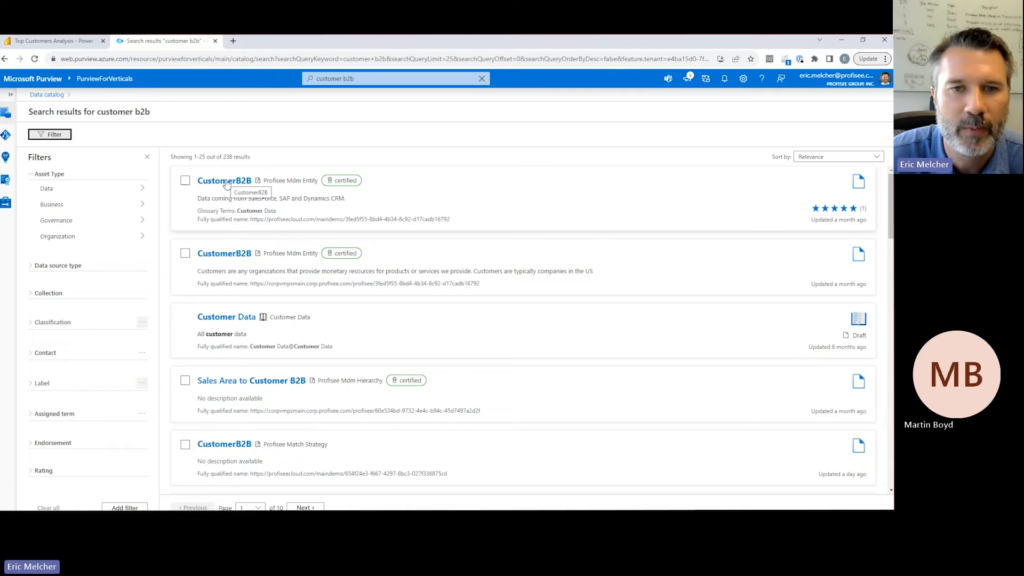
{"action": "left_click", "coordinate": [224, 180]}
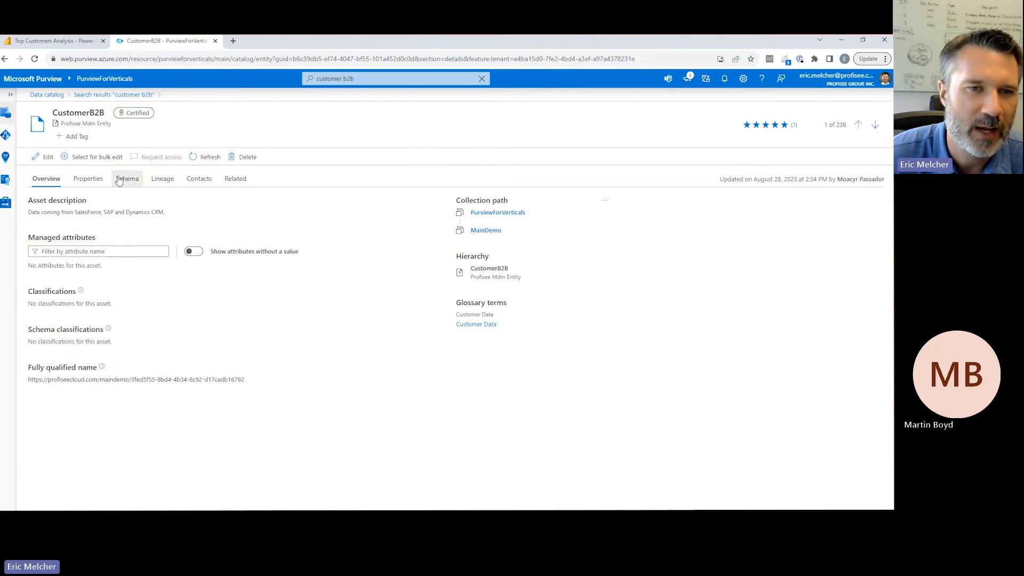
- Review CustomerB2B's schema, lineage, contacts and properties, then open it in Profisee
{"action": "left_click", "coordinate": [163, 178]}
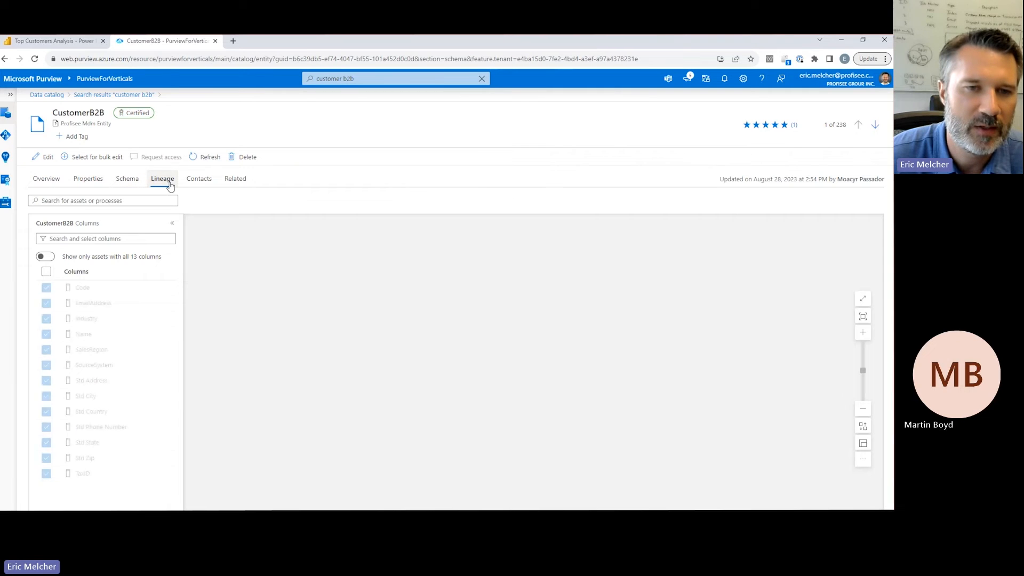
{"action": "left_click", "coordinate": [163, 178]}
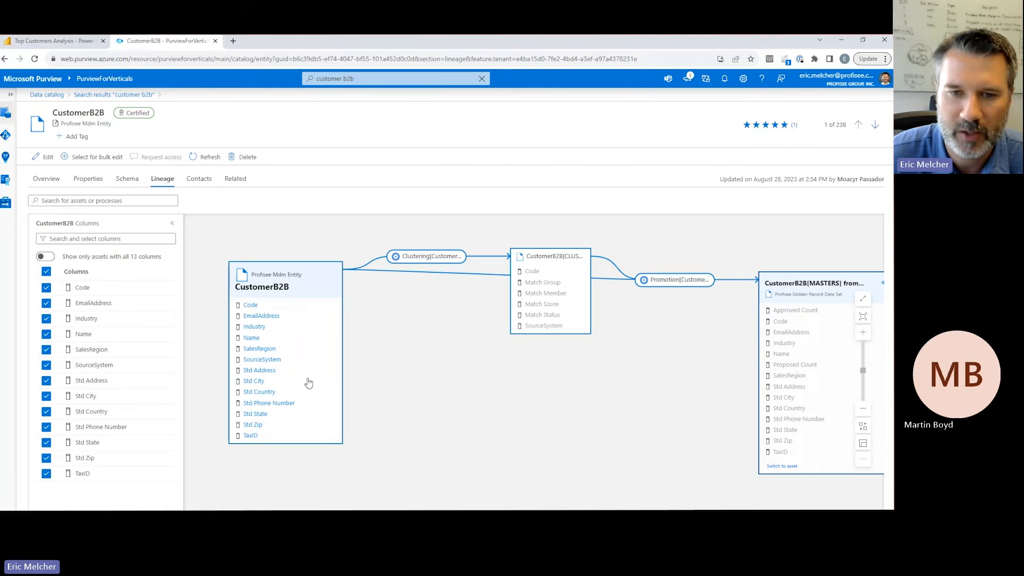
{"action": "left_click", "coordinate": [258, 348]}
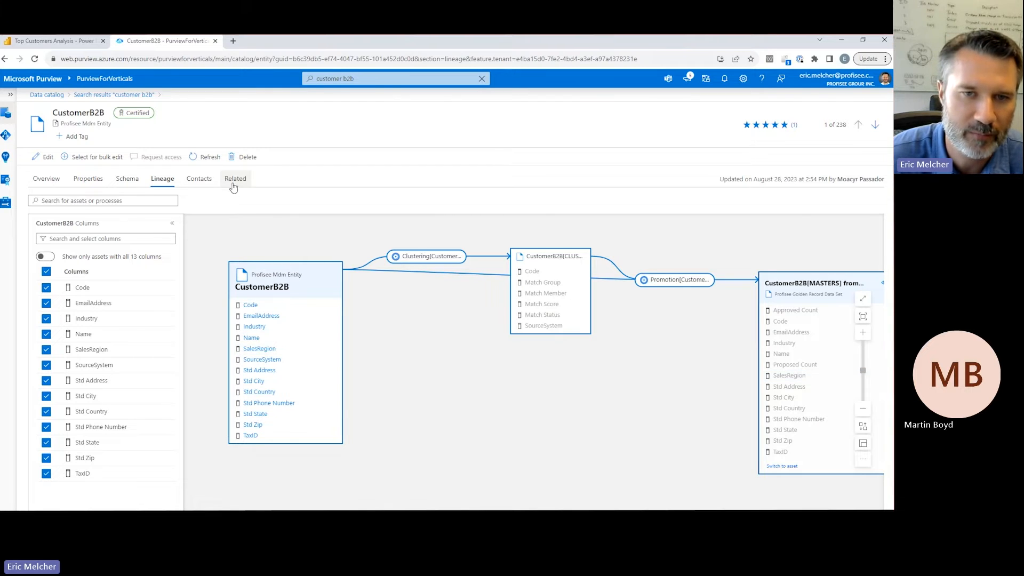
{"action": "left_click", "coordinate": [198, 178]}
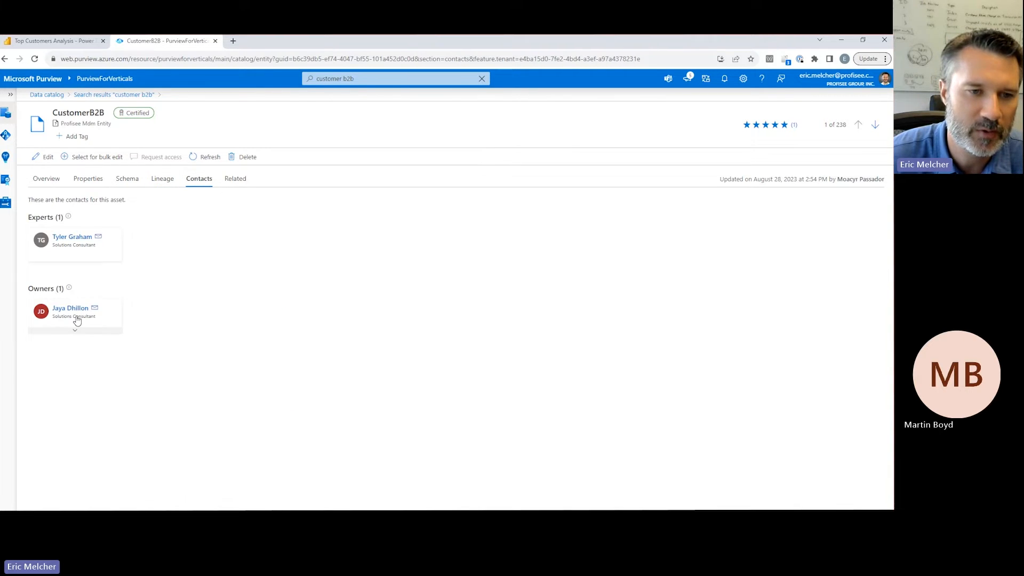
{"action": "left_click", "coordinate": [88, 178]}
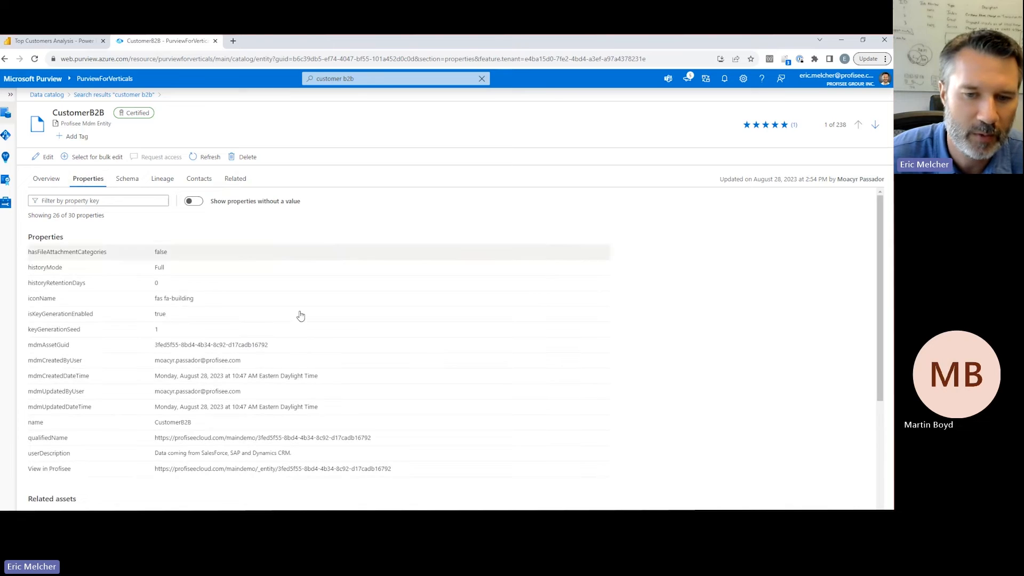
{"action": "left_click", "coordinate": [395, 469]}
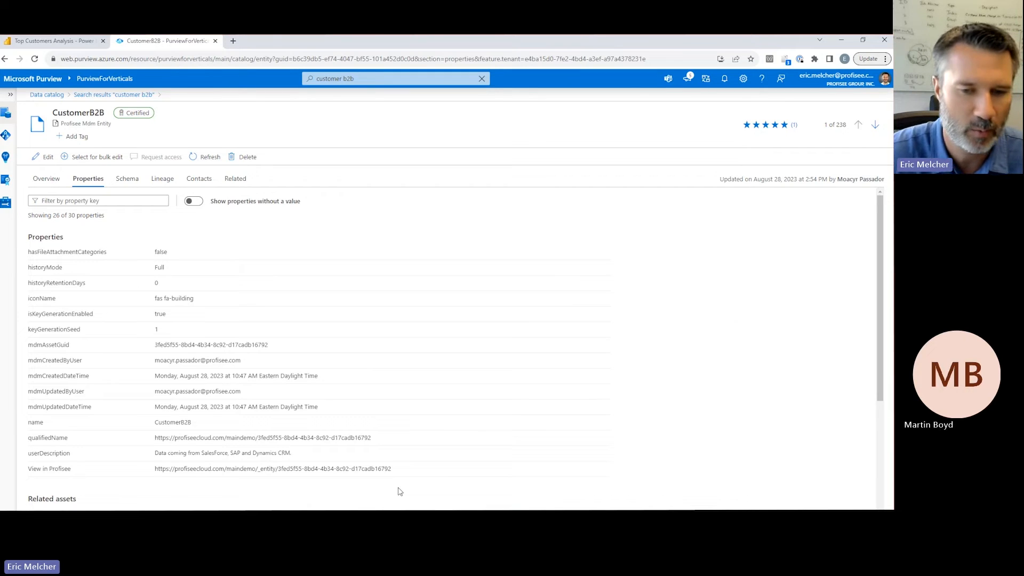
{"action": "left_click", "coordinate": [273, 468]}
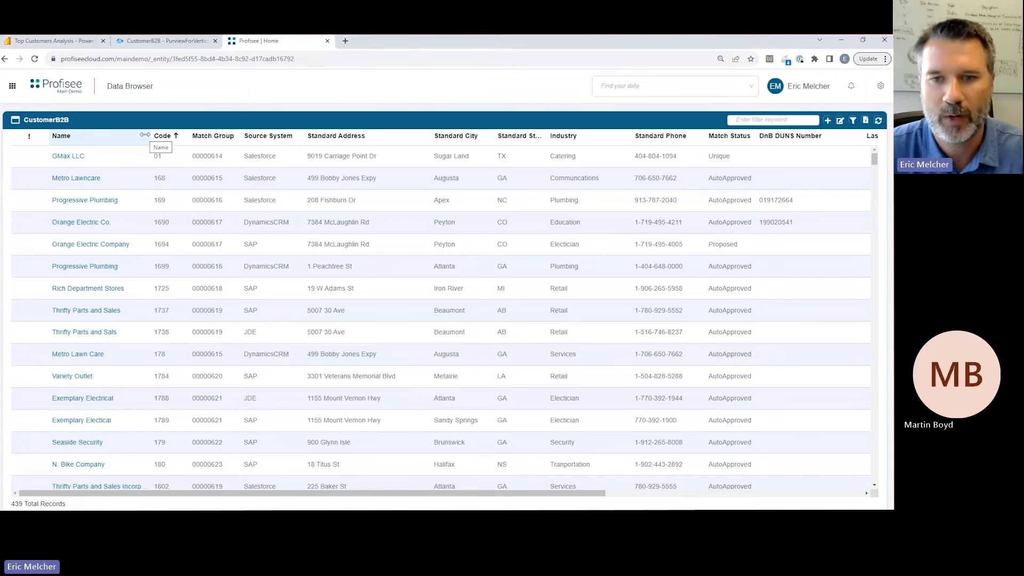
{"action": "mouse_move", "coordinate": [297, 248]}
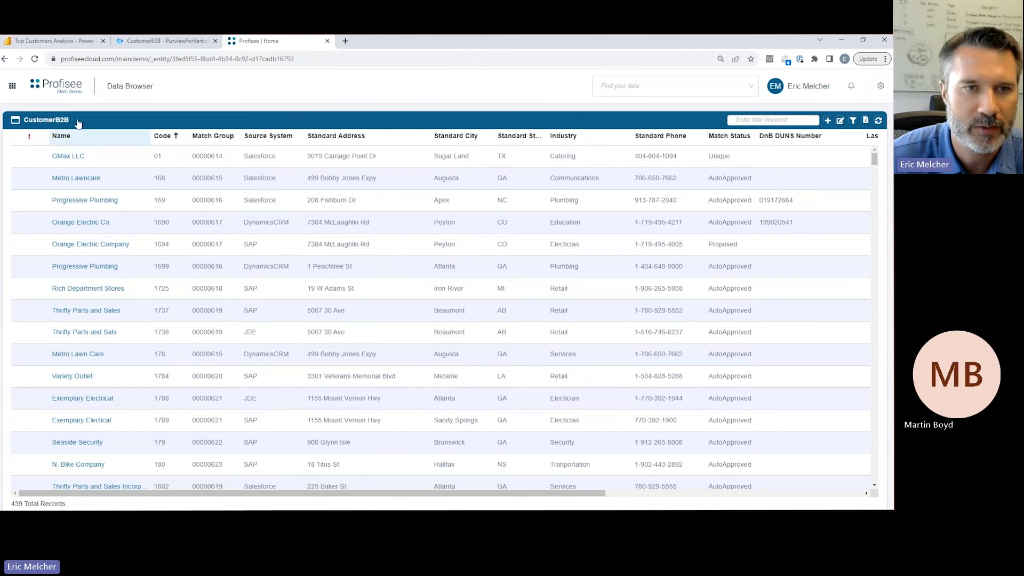
{"action": "mouse_move", "coordinate": [76, 123]}
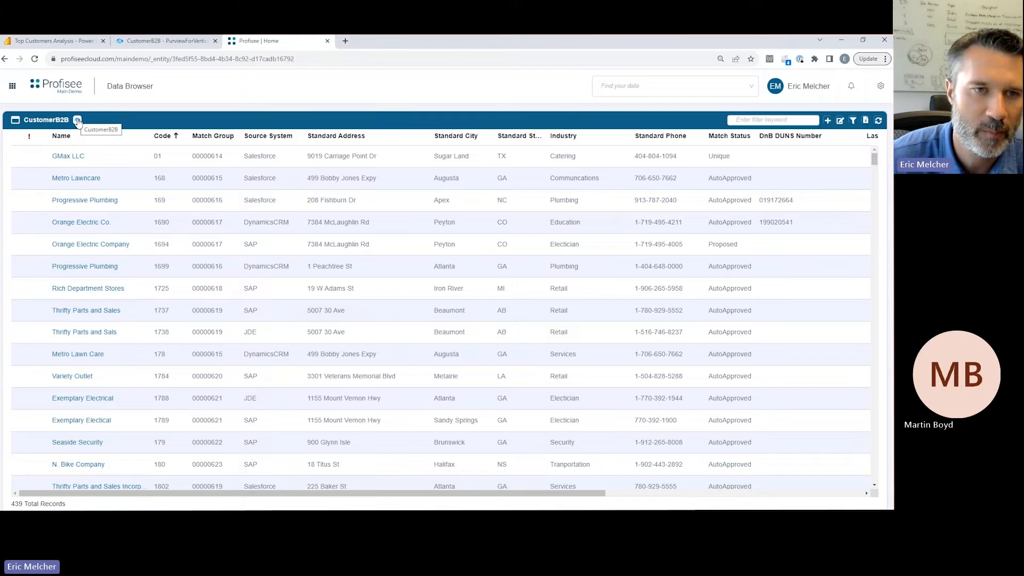
{"action": "left_click", "coordinate": [77, 120]}
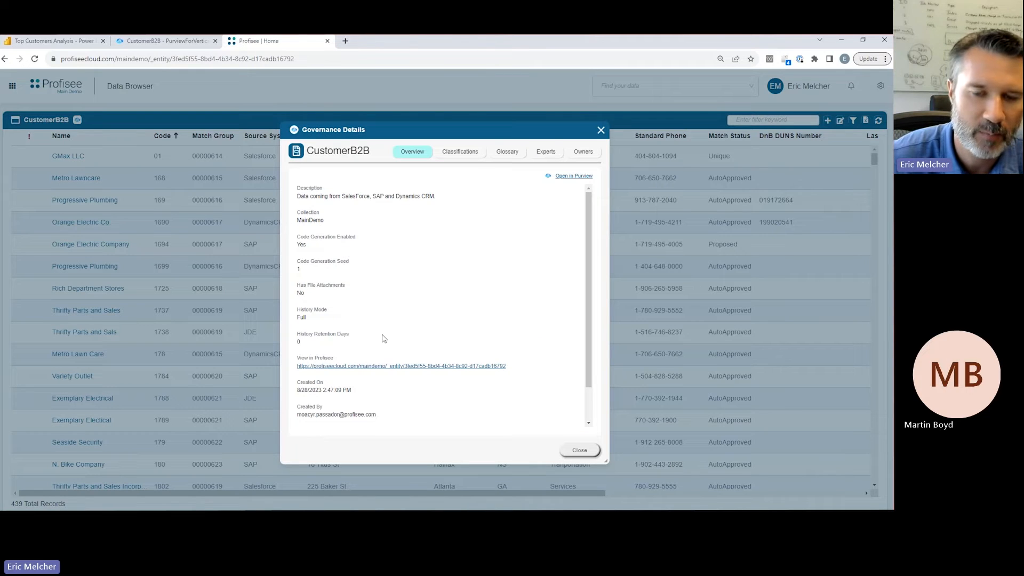
{"action": "scroll", "scroll_direction": "down", "scroll_amount": 3}
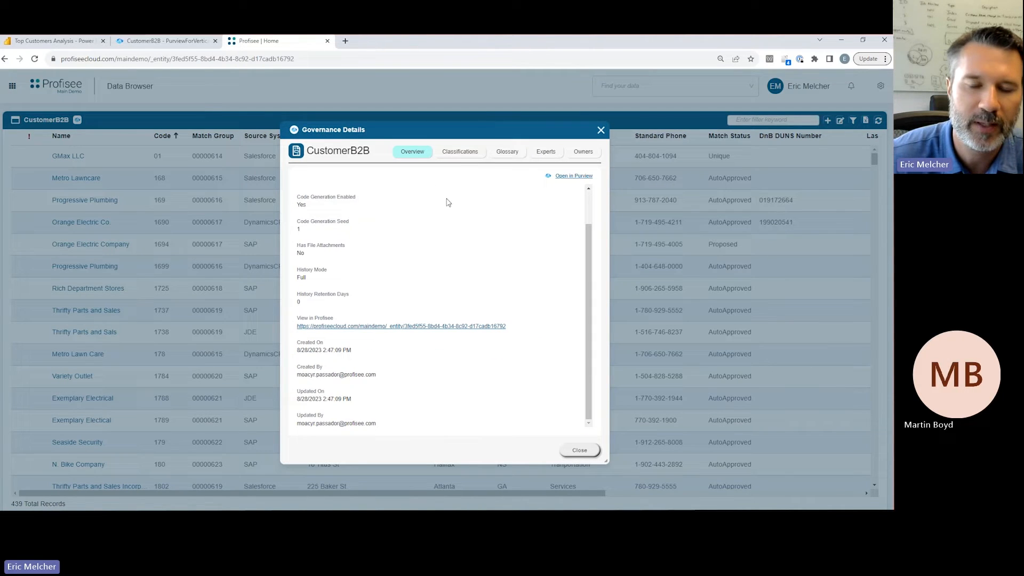
{"action": "left_click", "coordinate": [459, 152]}
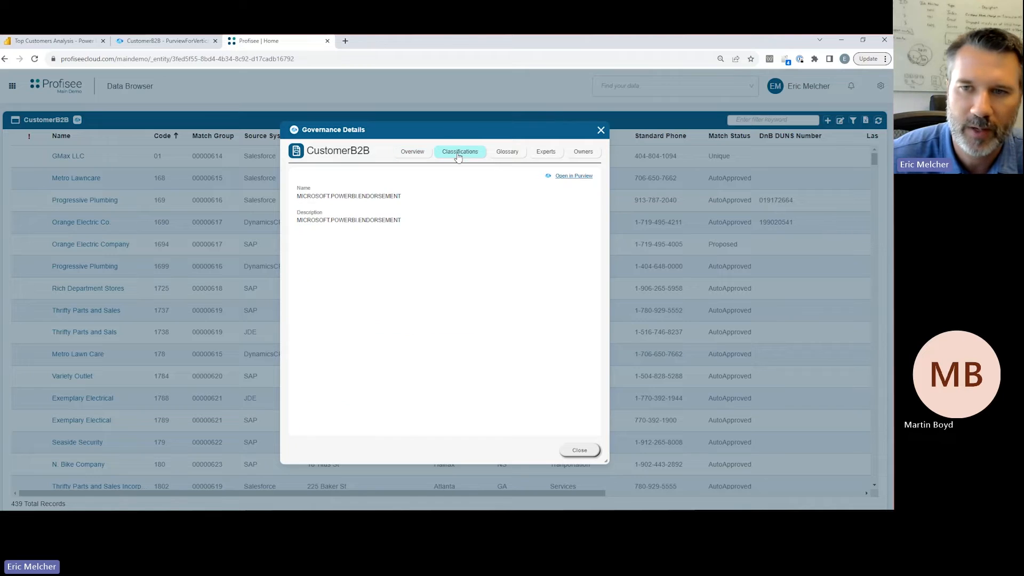
{"action": "left_click", "coordinate": [506, 151]}
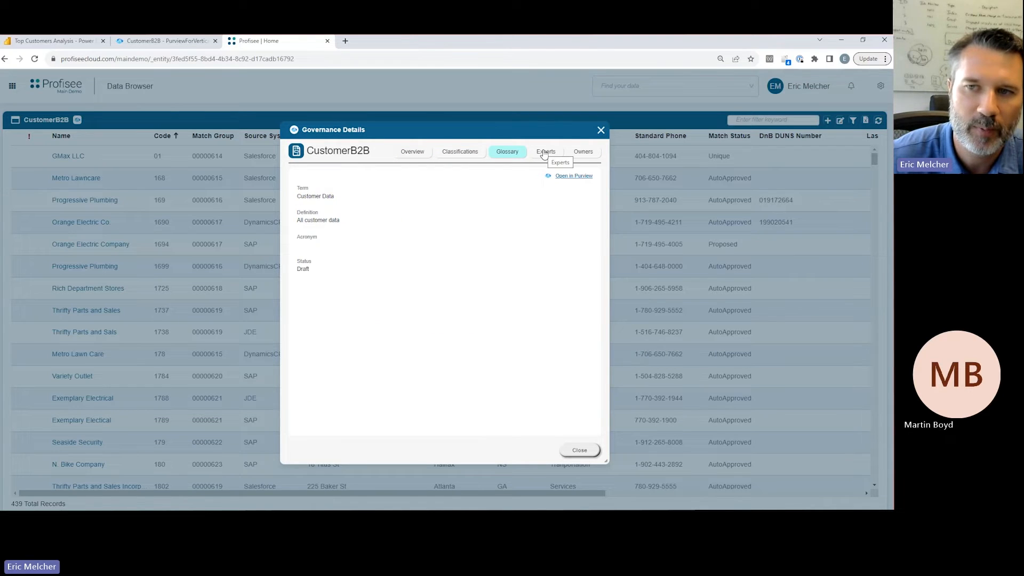
{"action": "left_click", "coordinate": [582, 151]}
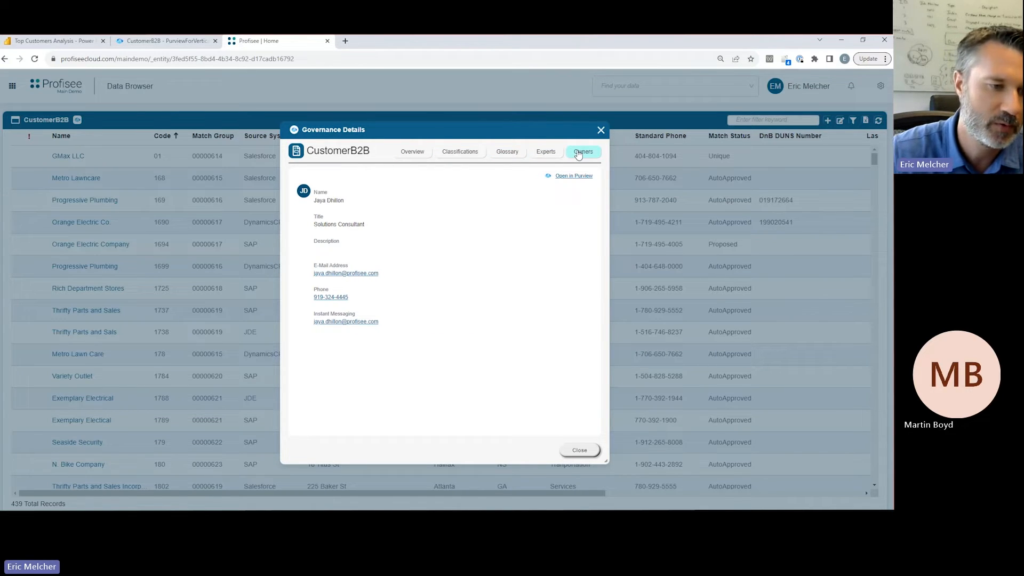
{"action": "left_click", "coordinate": [579, 448]}
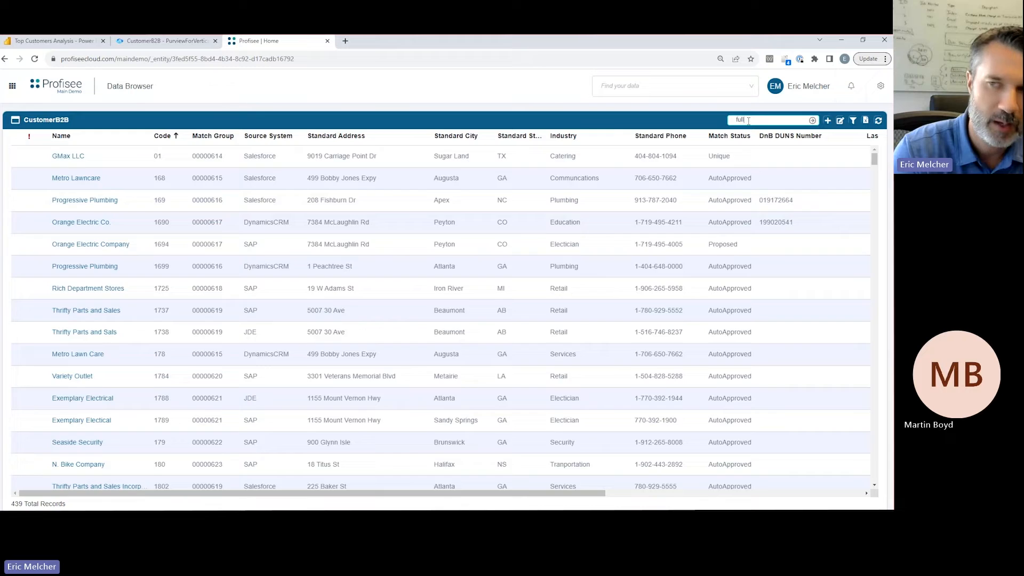
- Filter the CustomerB2B grid by 'full' and open the Full Sports Supp record
{"action": "type", "text": "full"}
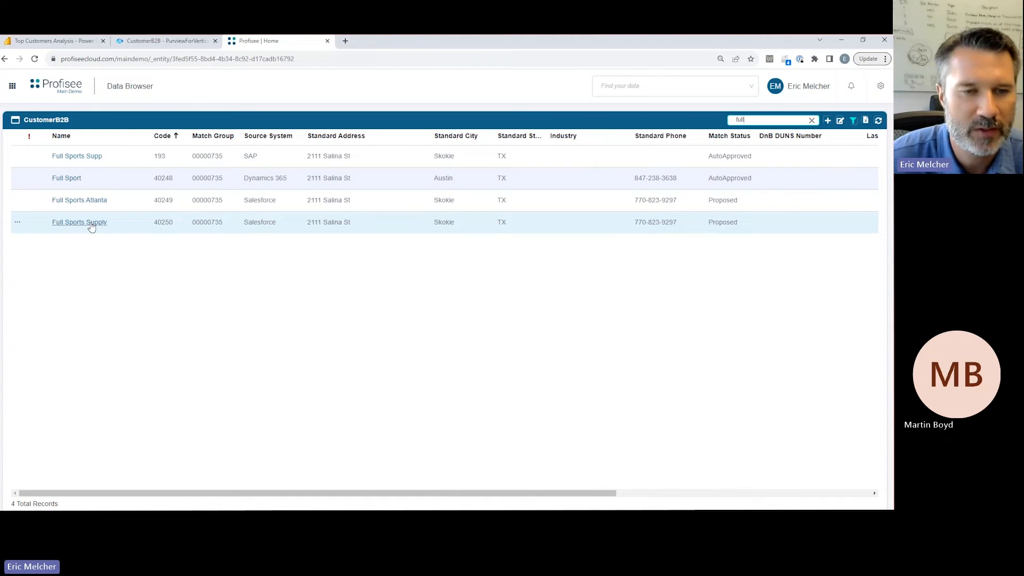
{"action": "mouse_move", "coordinate": [77, 156]}
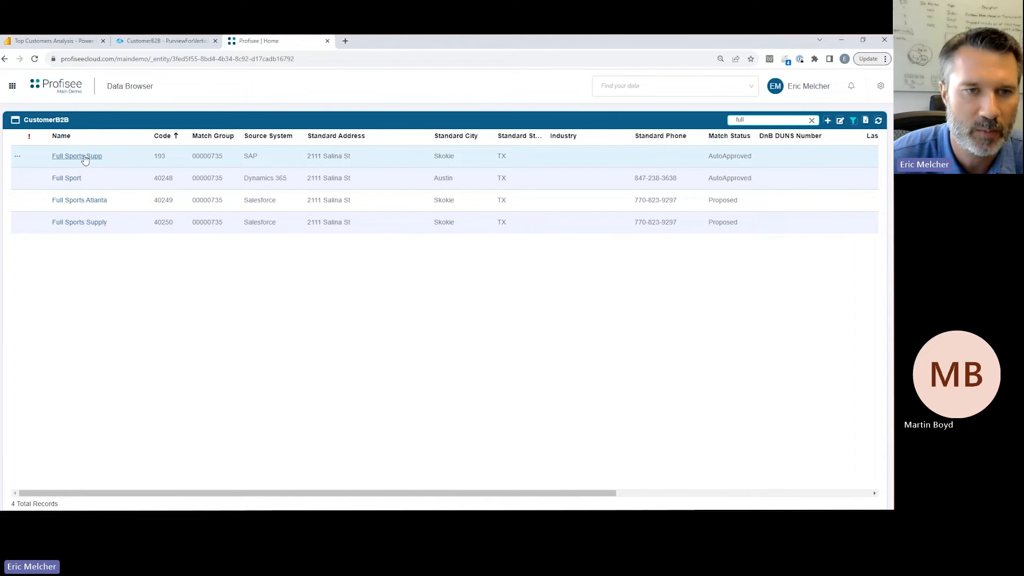
{"action": "mouse_move", "coordinate": [77, 156]}
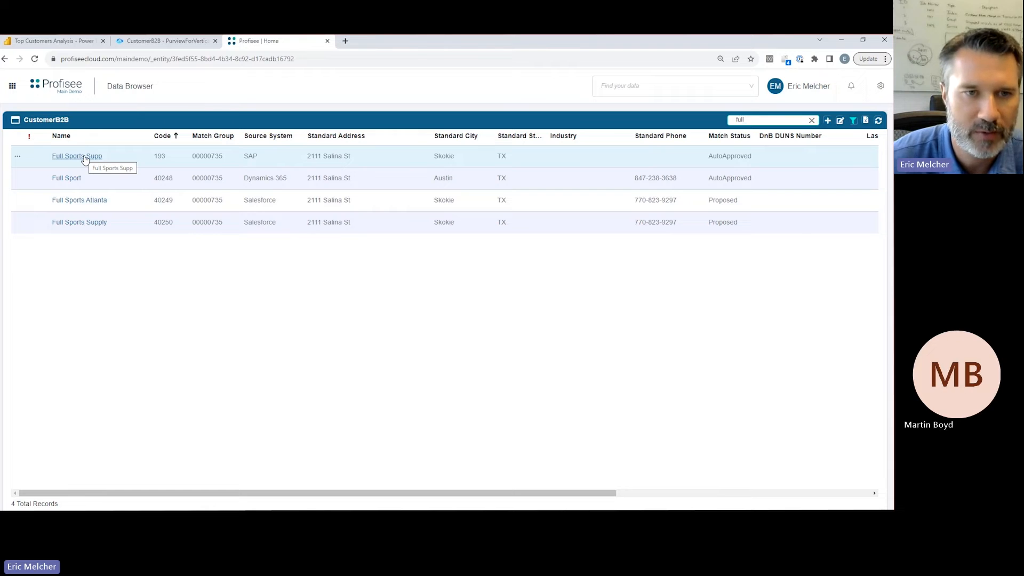
{"action": "left_click", "coordinate": [76, 155]}
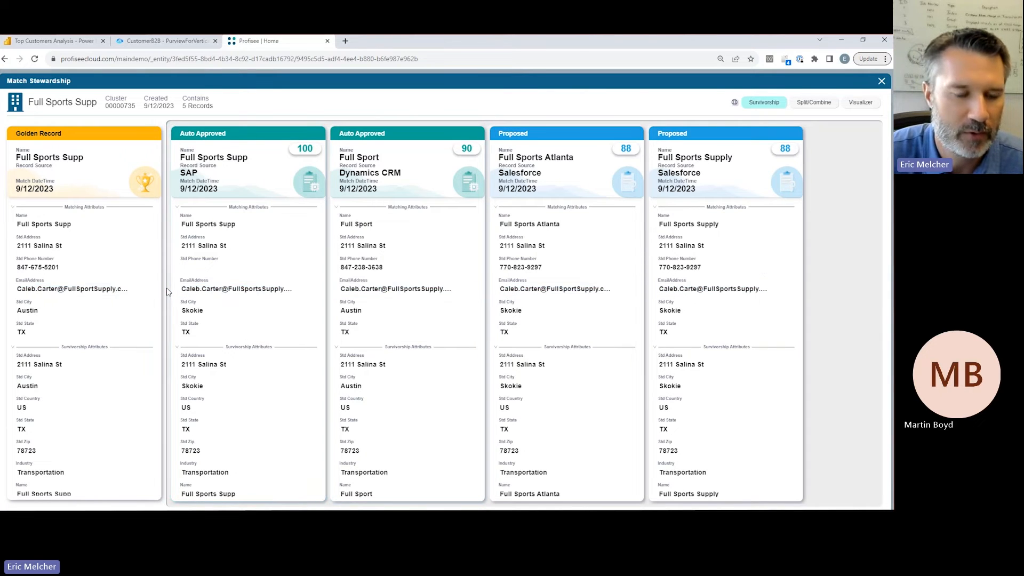
{"action": "mouse_move", "coordinate": [115, 157]}
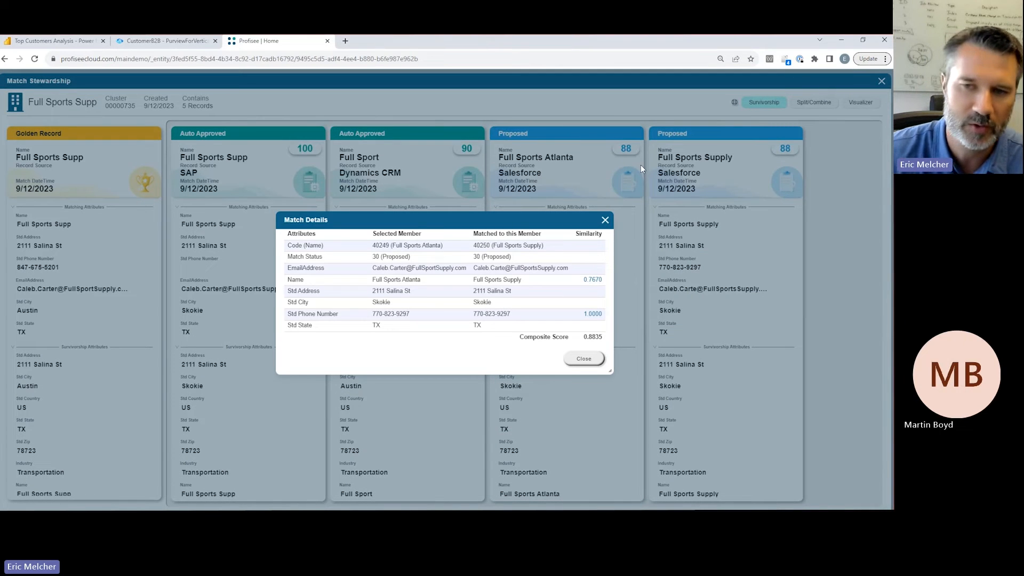
- Check the name similarity calculation, close the details, and open the Full Sports Supp golden record
{"action": "left_click", "coordinate": [591, 279]}
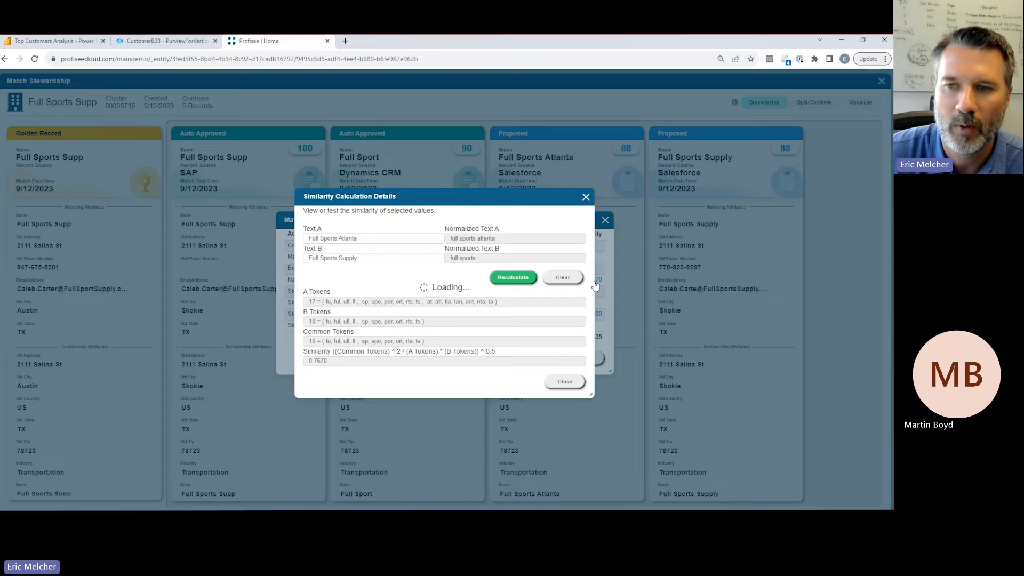
{"action": "left_click", "coordinate": [564, 381]}
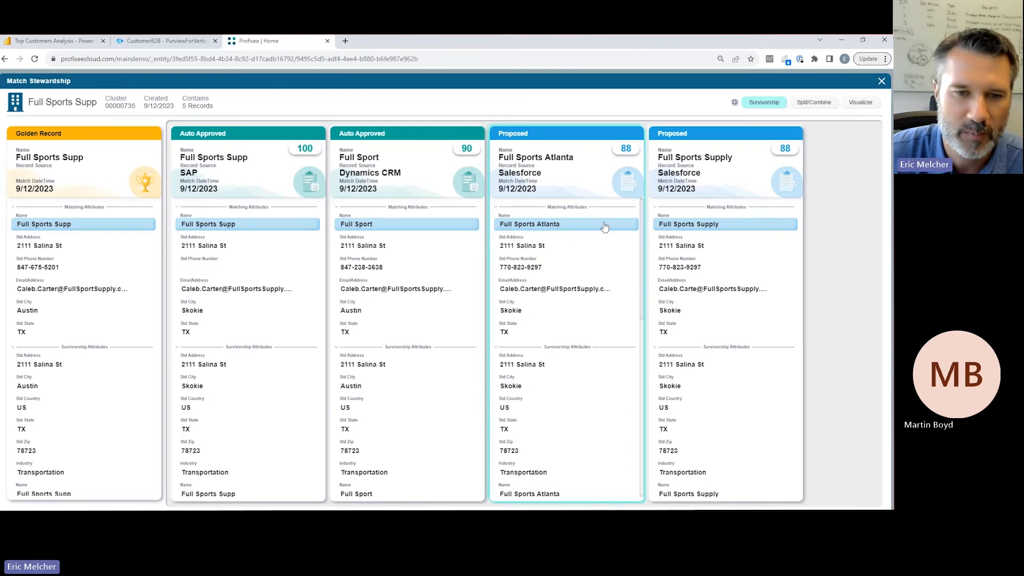
{"action": "left_click", "coordinate": [882, 81]}
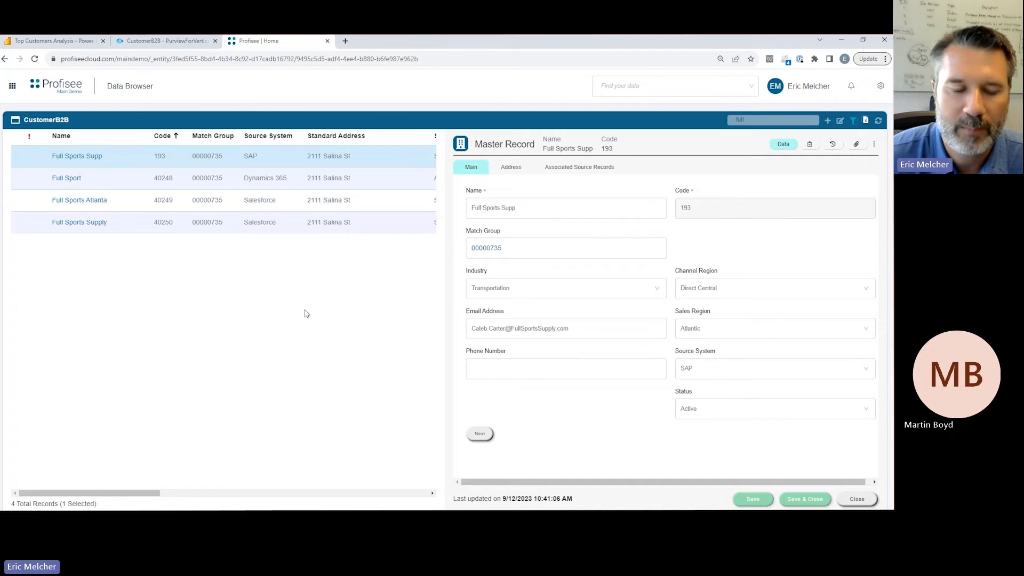
{"action": "mouse_move", "coordinate": [285, 320]}
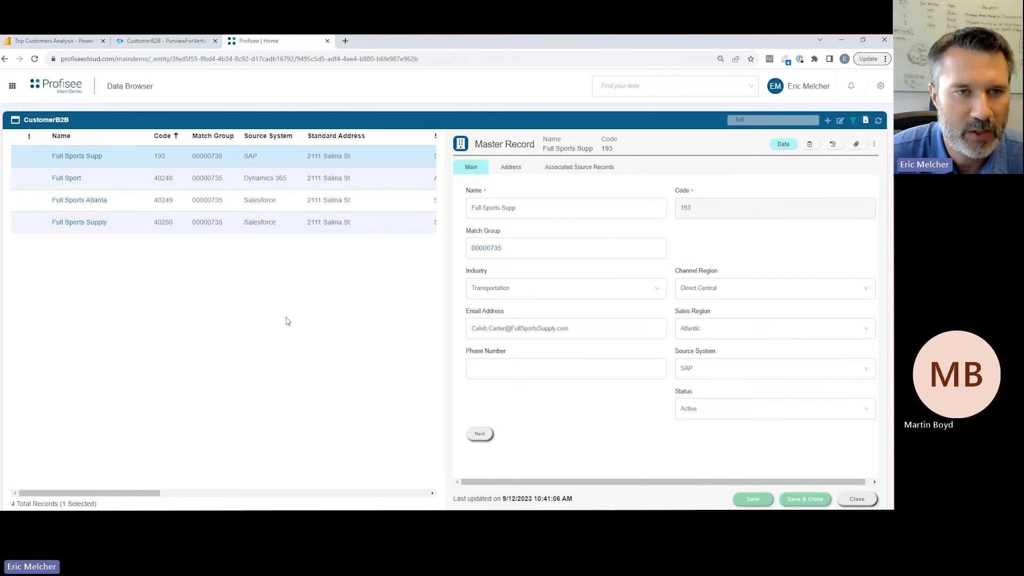
- Close the Full Sports Supp master record form to return to the Profisee home portal
{"action": "left_click", "coordinate": [62, 85]}
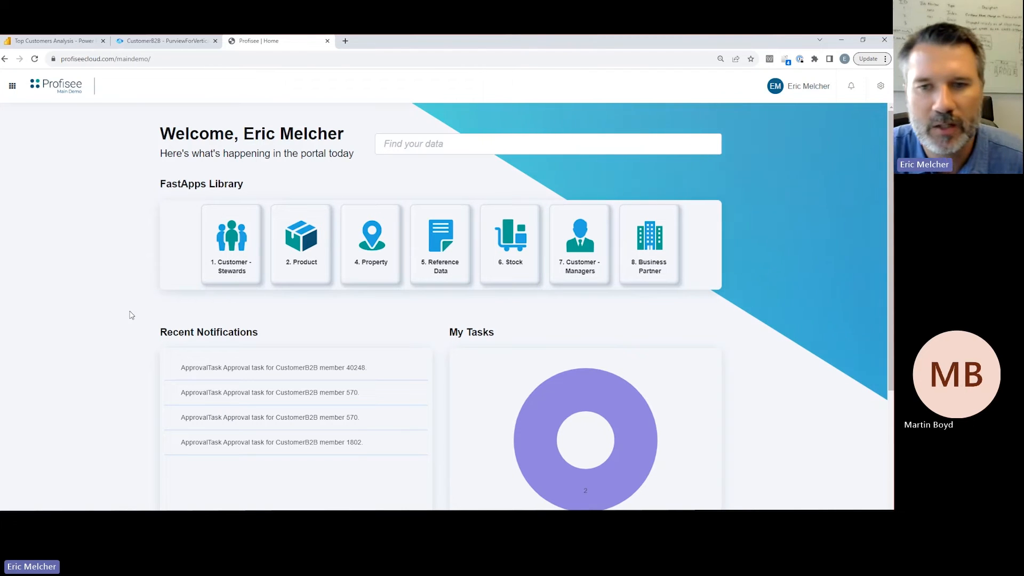
{"action": "mouse_move", "coordinate": [239, 317]}
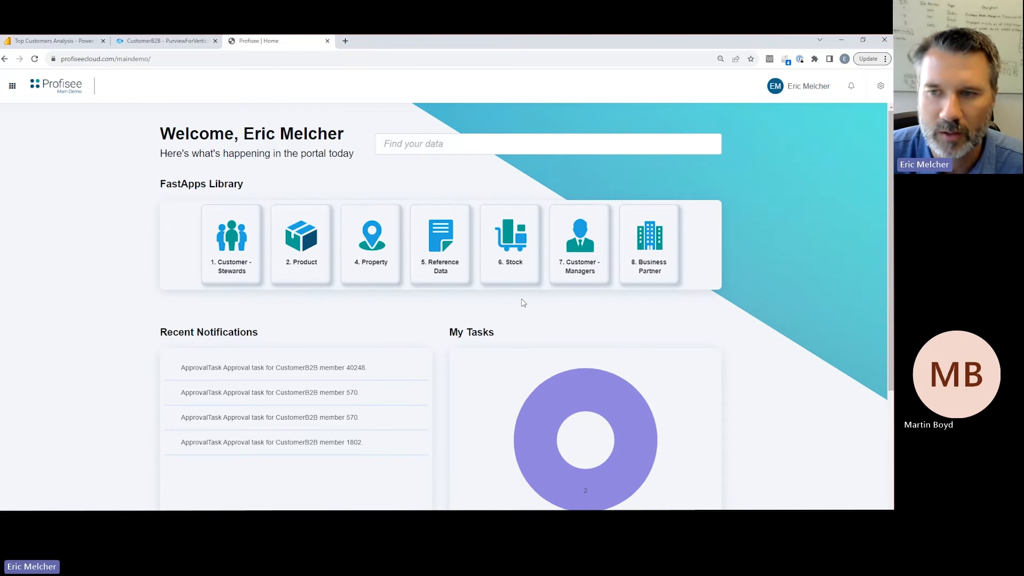
{"action": "mouse_move", "coordinate": [420, 318]}
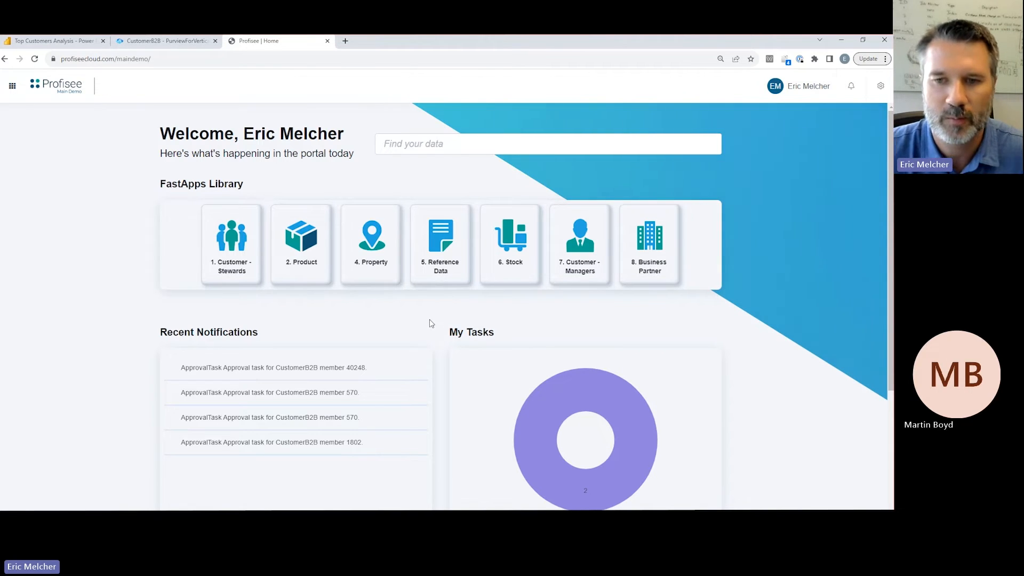
{"action": "scroll", "scroll_direction": "down", "scroll_amount": 3}
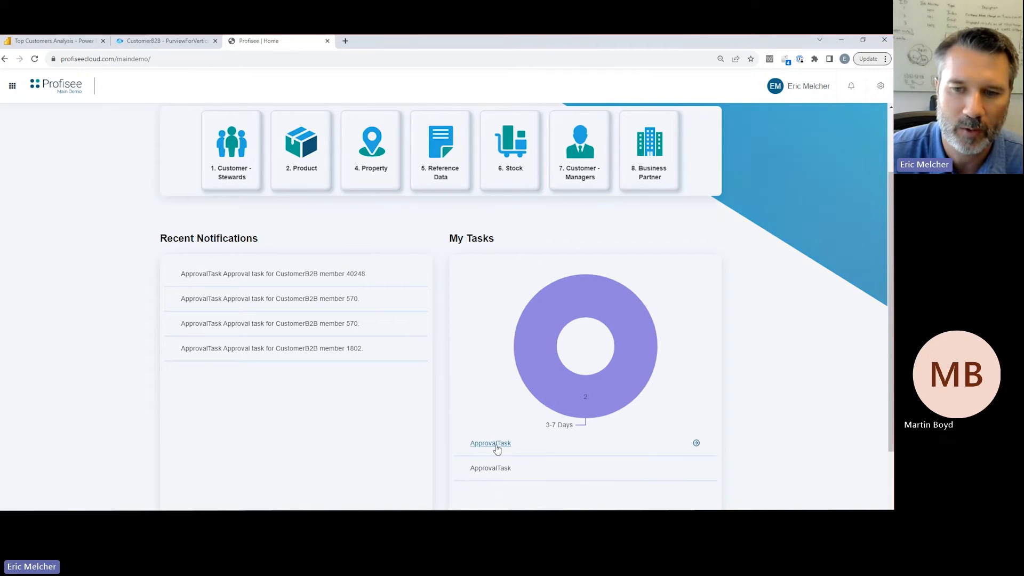
- Open an ApprovalTask from My Tasks, then launch the 2. Product FastApp
{"action": "left_click", "coordinate": [491, 444]}
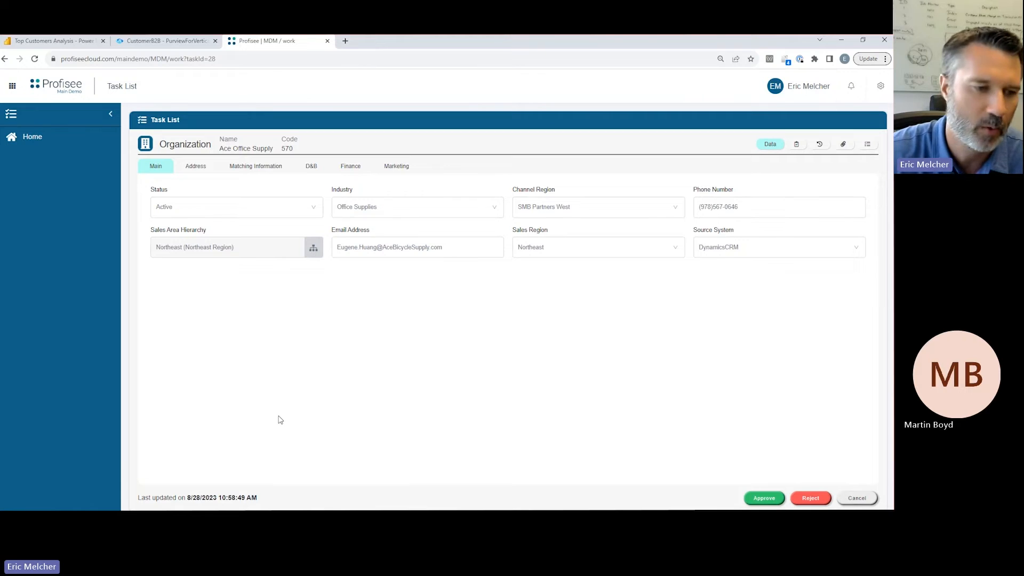
{"action": "mouse_move", "coordinate": [142, 335]}
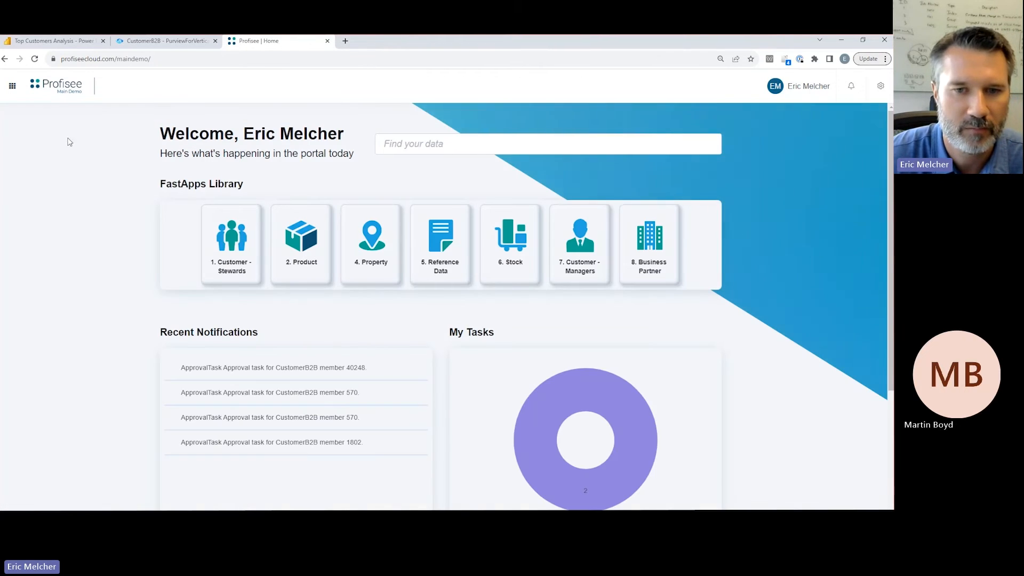
{"action": "mouse_move", "coordinate": [96, 311]}
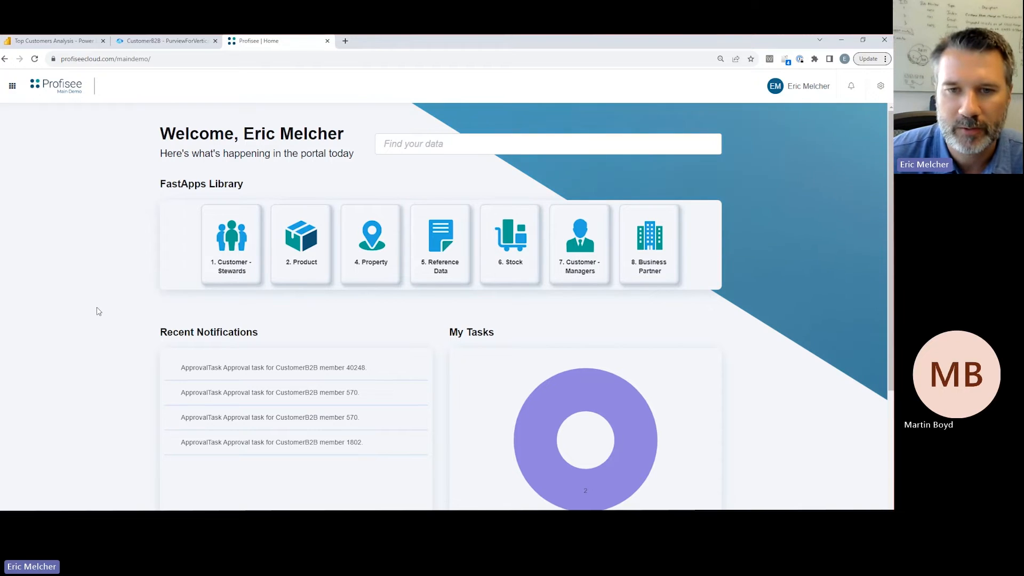
{"action": "left_click", "coordinate": [300, 244]}
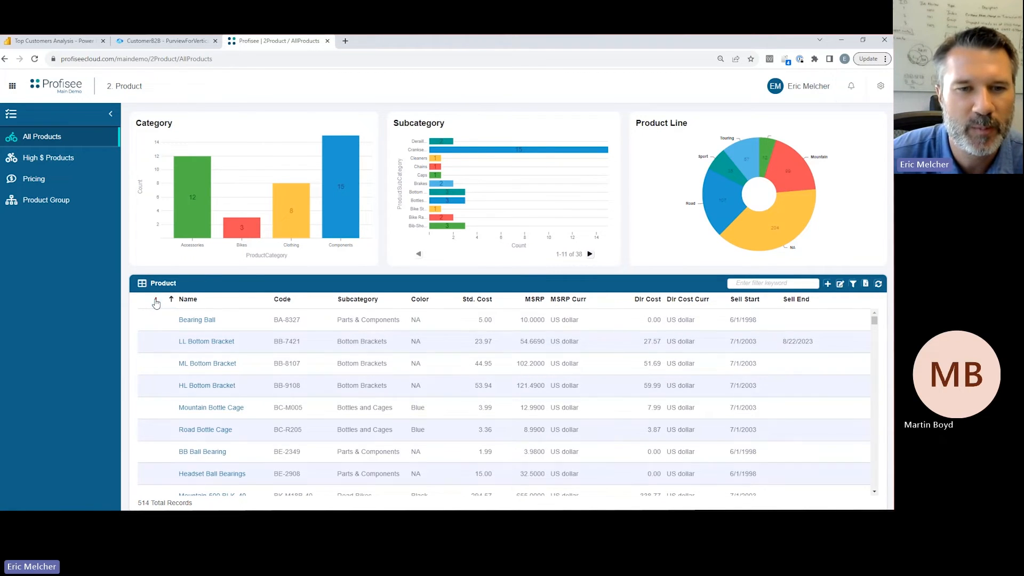
- Sort products by data quality and review Road-250 BLK, 52's MSRP-versus-Standard-Cost failure
{"action": "left_click", "coordinate": [170, 299]}
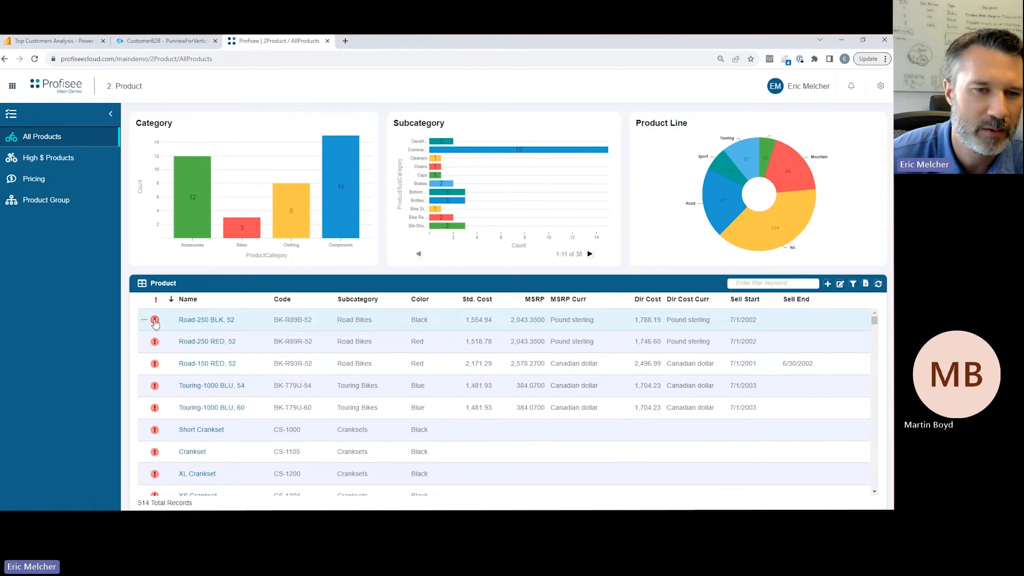
{"action": "left_click", "coordinate": [155, 320]}
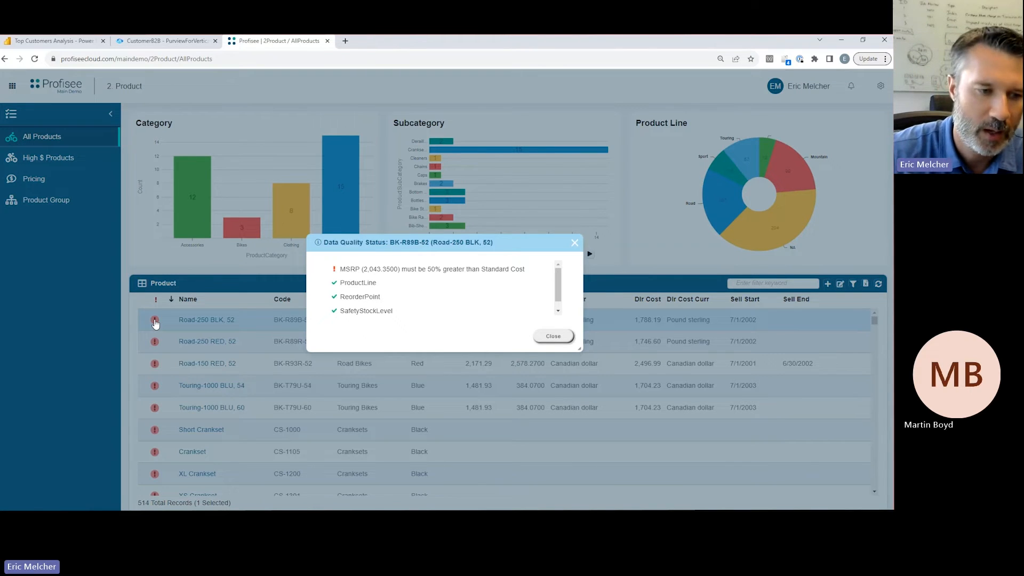
{"action": "mouse_move", "coordinate": [332, 320]}
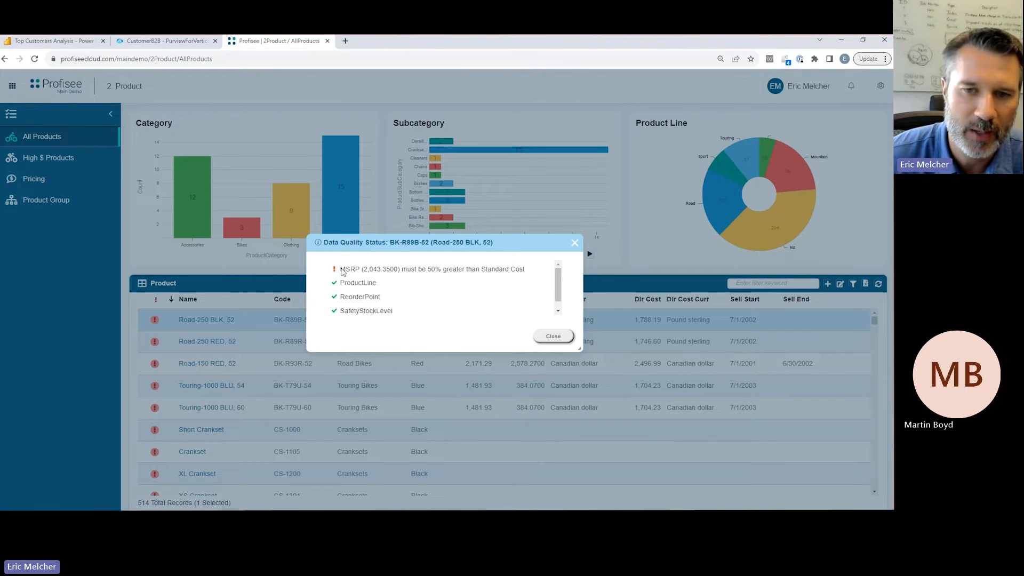
{"action": "left_click", "coordinate": [553, 336]}
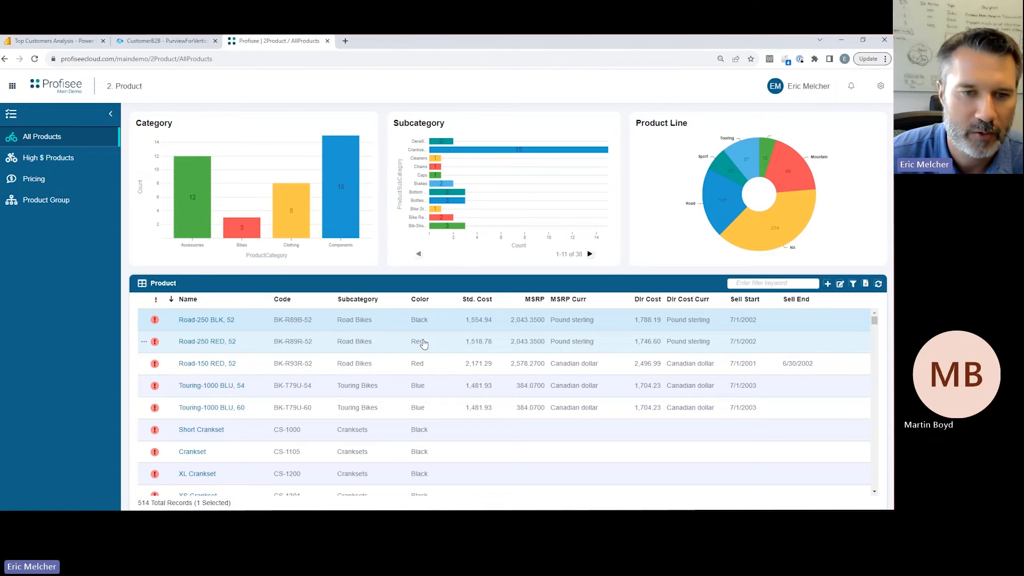
{"action": "left_click", "coordinate": [145, 320]}
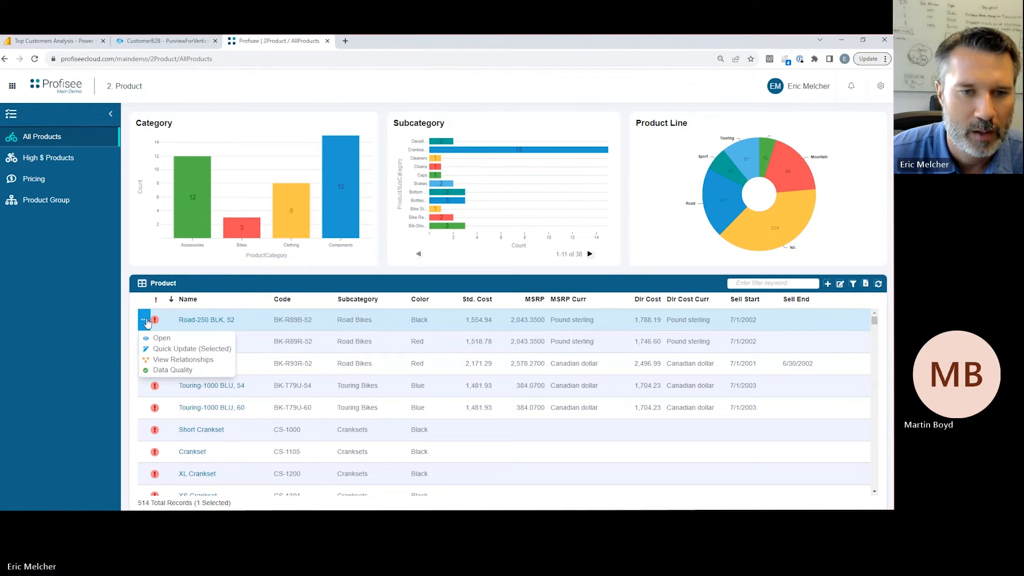
{"action": "left_click", "coordinate": [183, 359]}
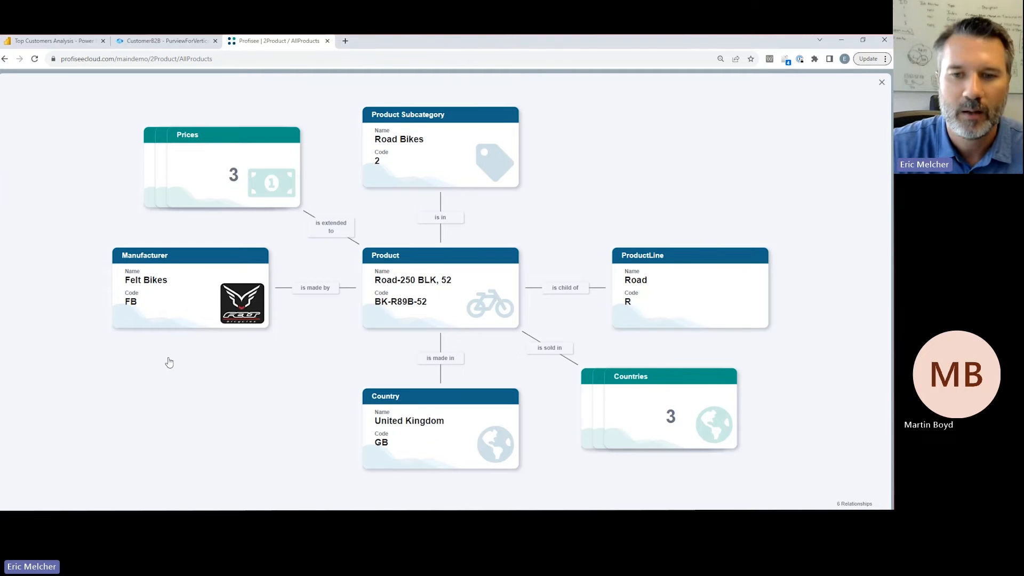
{"action": "mouse_move", "coordinate": [169, 359]}
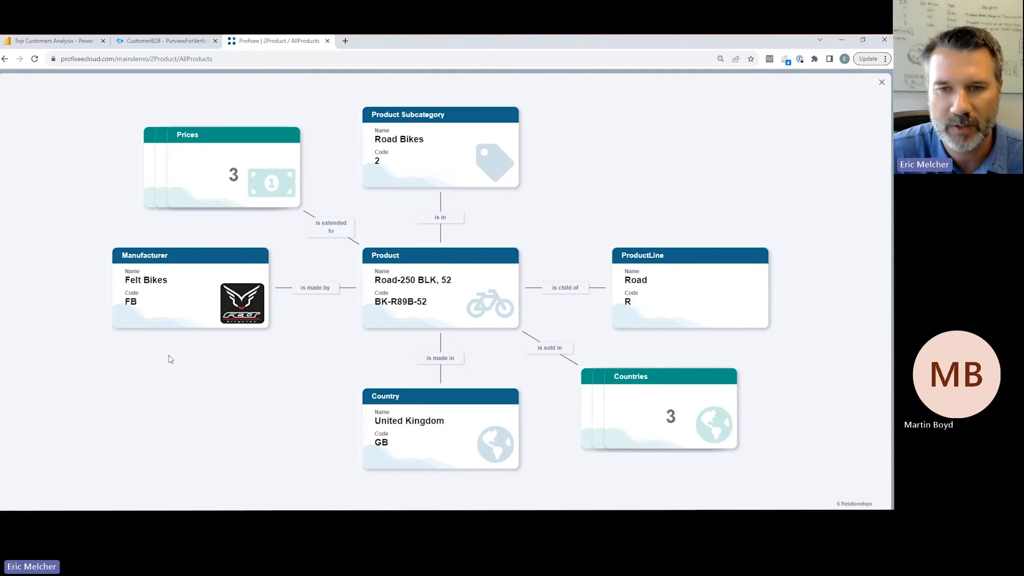
{"action": "mouse_move", "coordinate": [275, 357]}
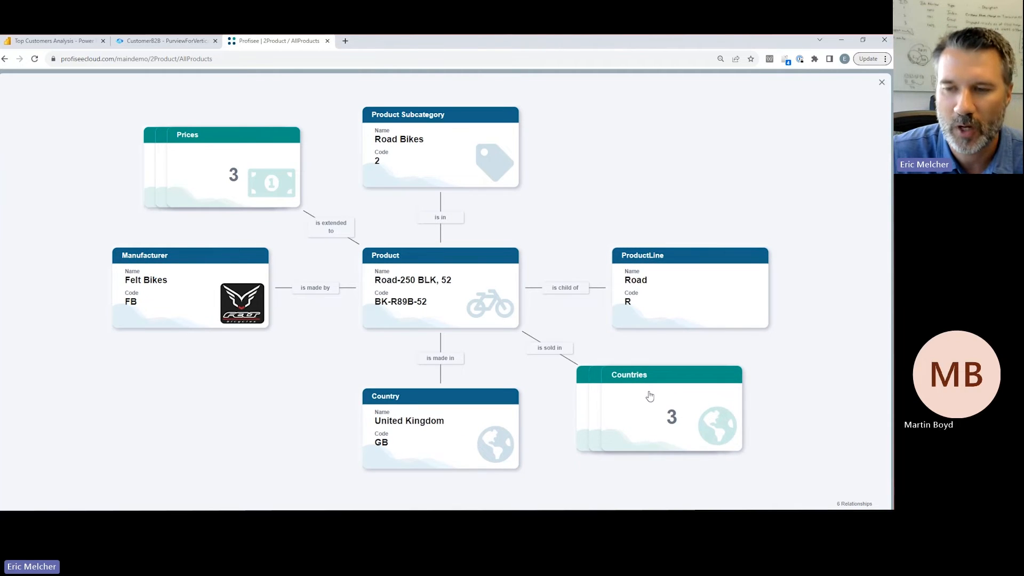
{"action": "left_click", "coordinate": [657, 408]}
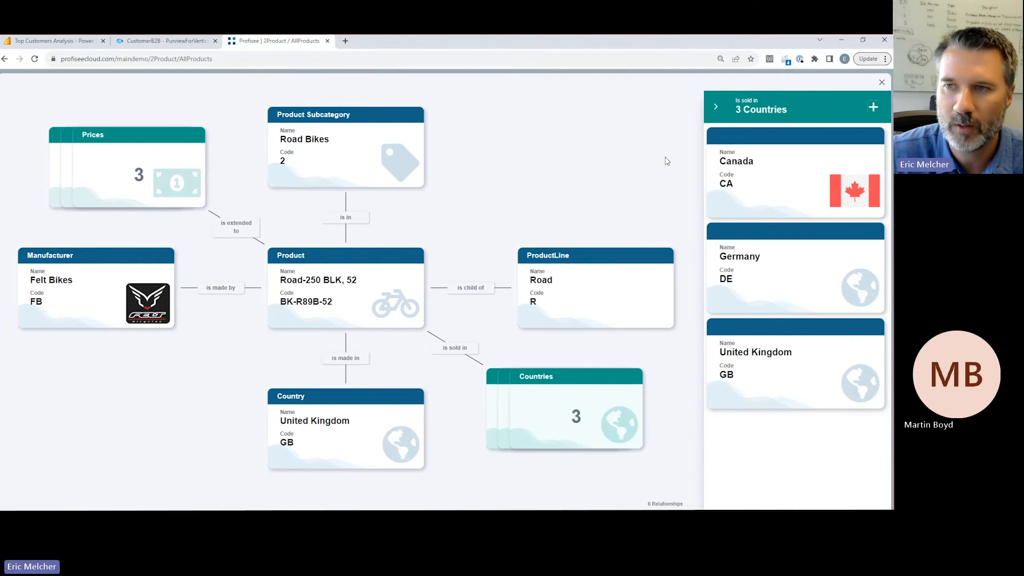
{"action": "left_click", "coordinate": [880, 82]}
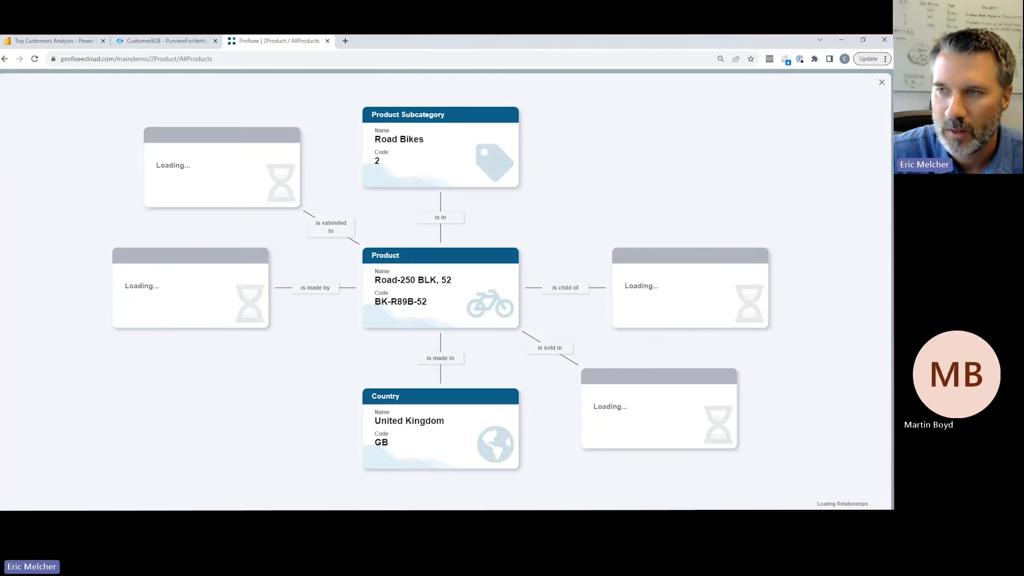
{"action": "left_click", "coordinate": [881, 81]}
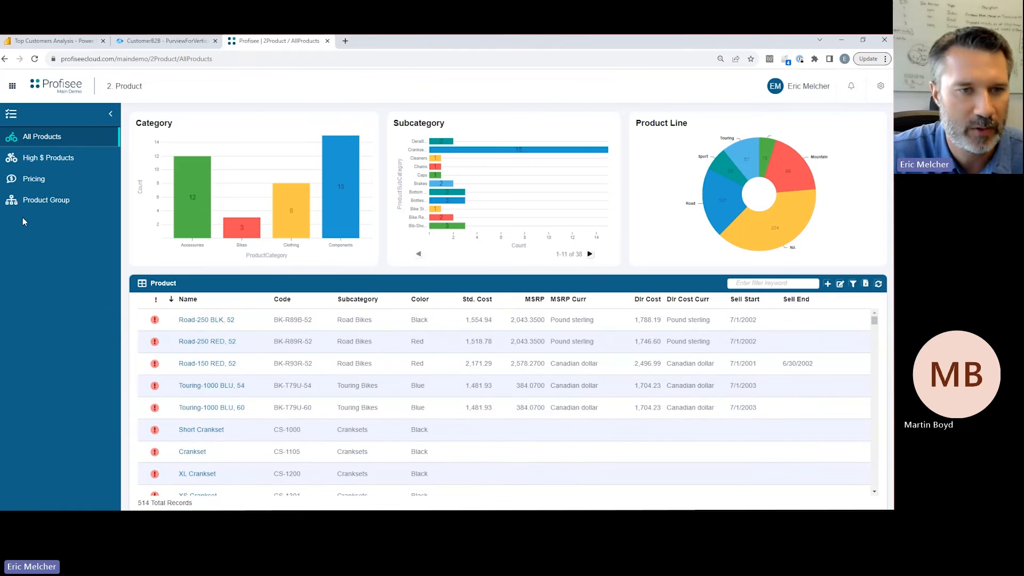
- Browse the Product Group hierarchy through Retail, Clothing, Caps and Jerseys
{"action": "left_click", "coordinate": [46, 200]}
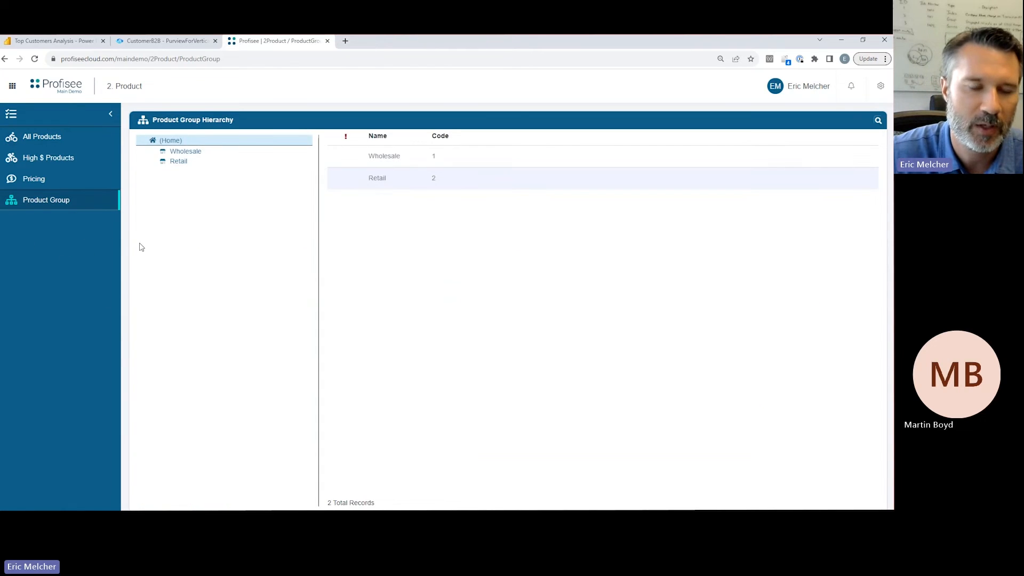
{"action": "mouse_move", "coordinate": [167, 252]}
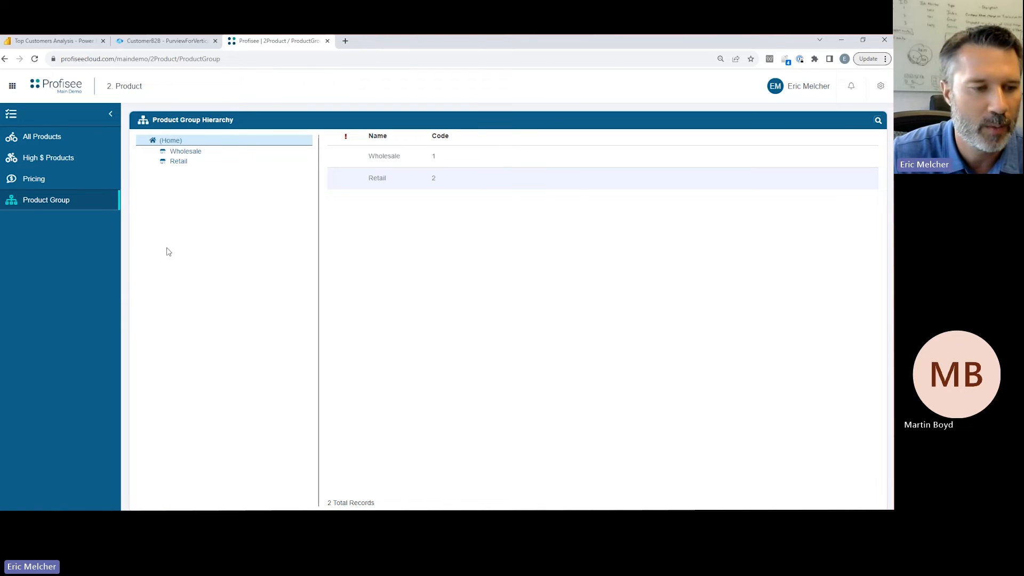
{"action": "mouse_move", "coordinate": [161, 238]}
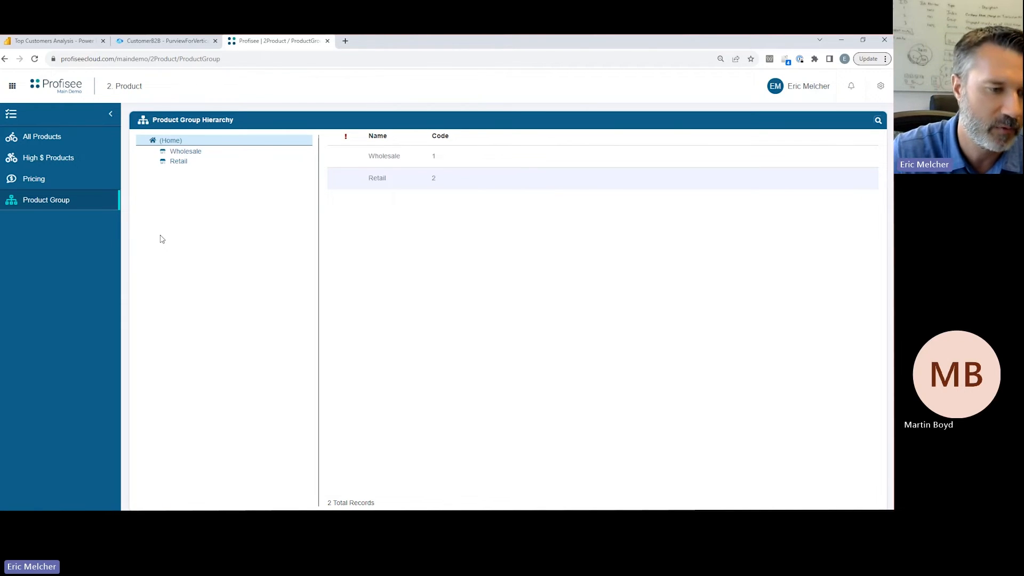
{"action": "left_click", "coordinate": [178, 161]}
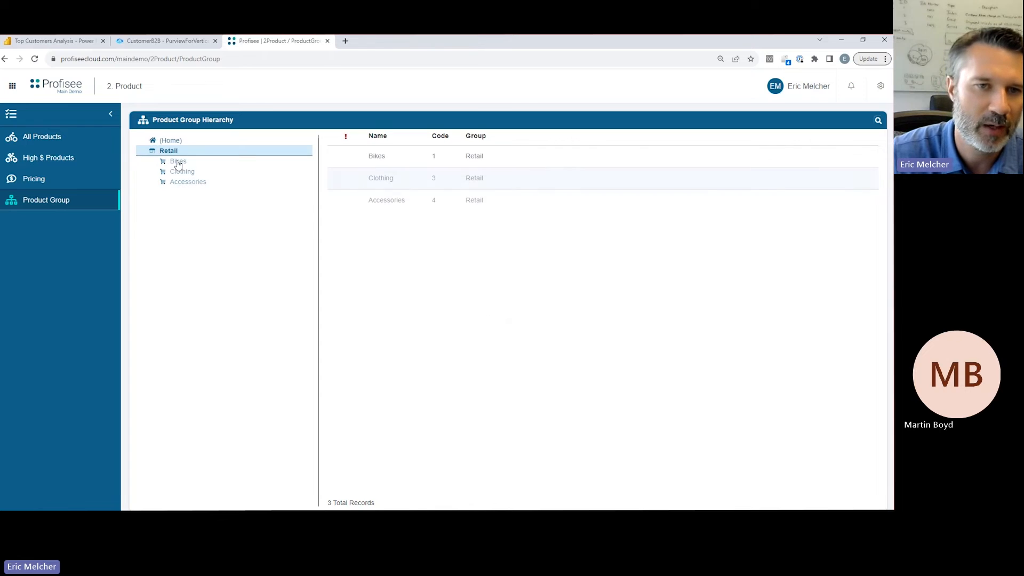
{"action": "left_click", "coordinate": [181, 171]}
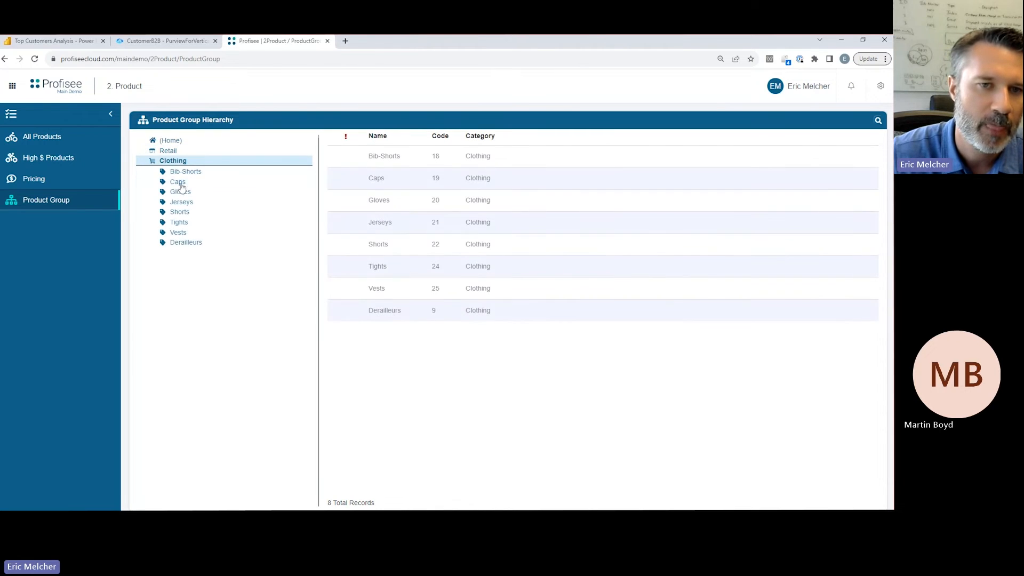
{"action": "left_click", "coordinate": [177, 182]}
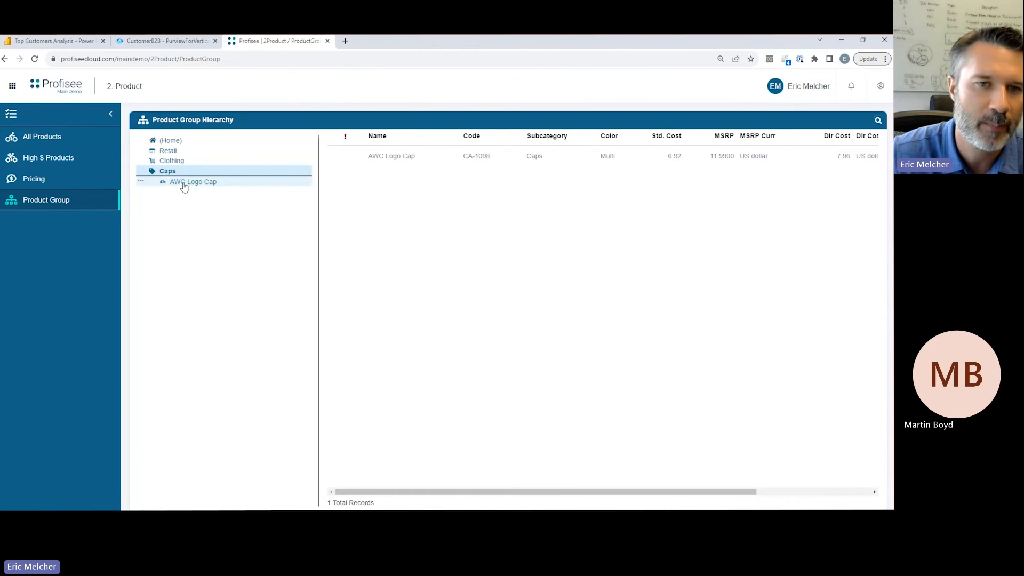
{"action": "left_click", "coordinate": [172, 160]}
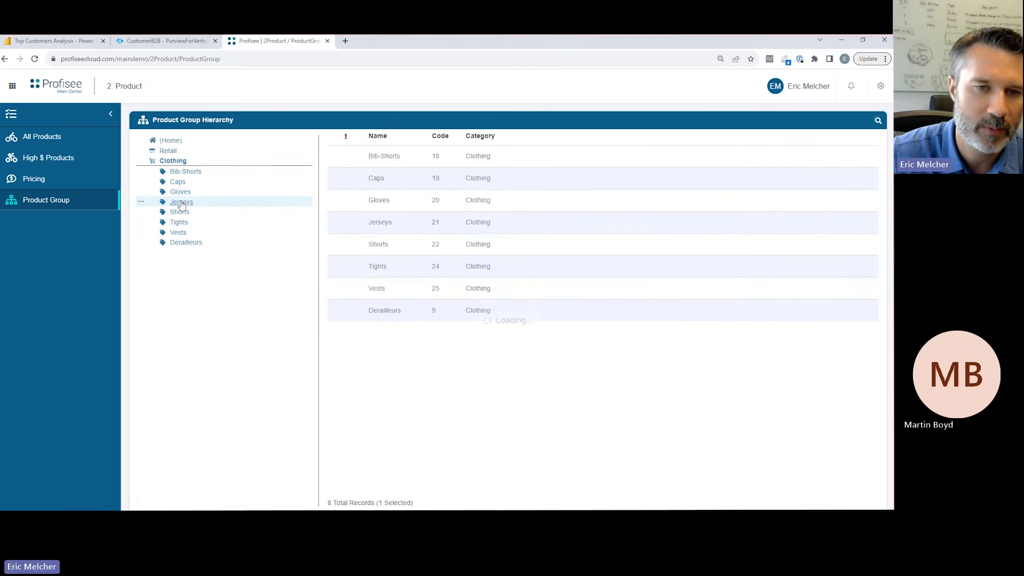
{"action": "left_click", "coordinate": [181, 202]}
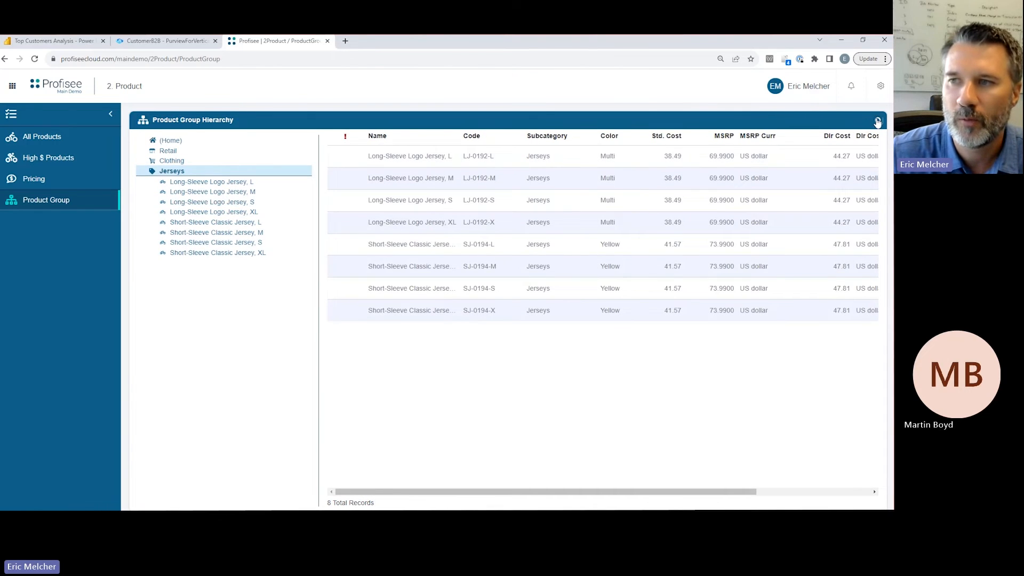
- Search the hierarchy for 'mountain', then return to All Products showing 518 records
{"action": "left_click", "coordinate": [878, 122]}
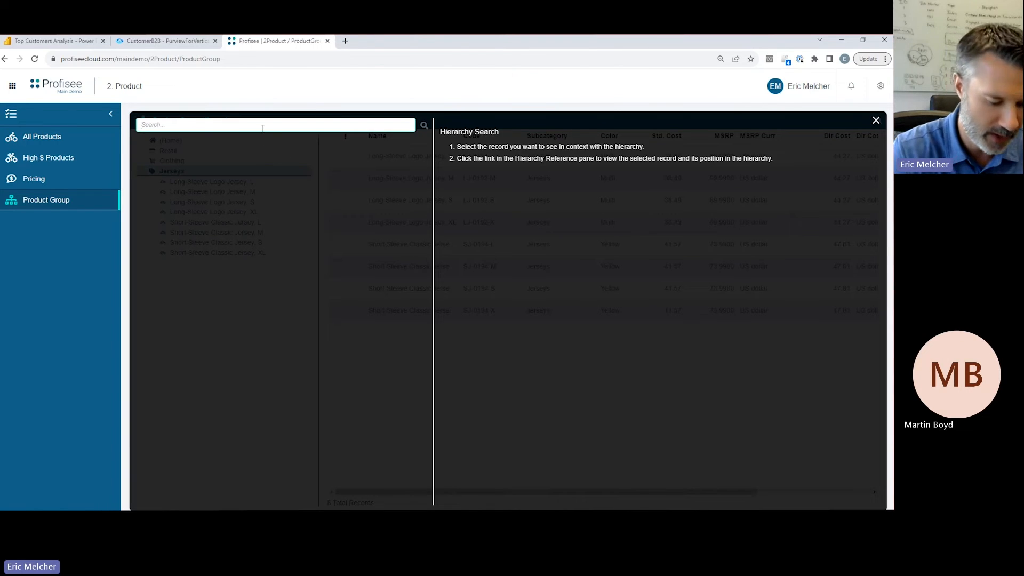
{"action": "type", "text": "mountain"}
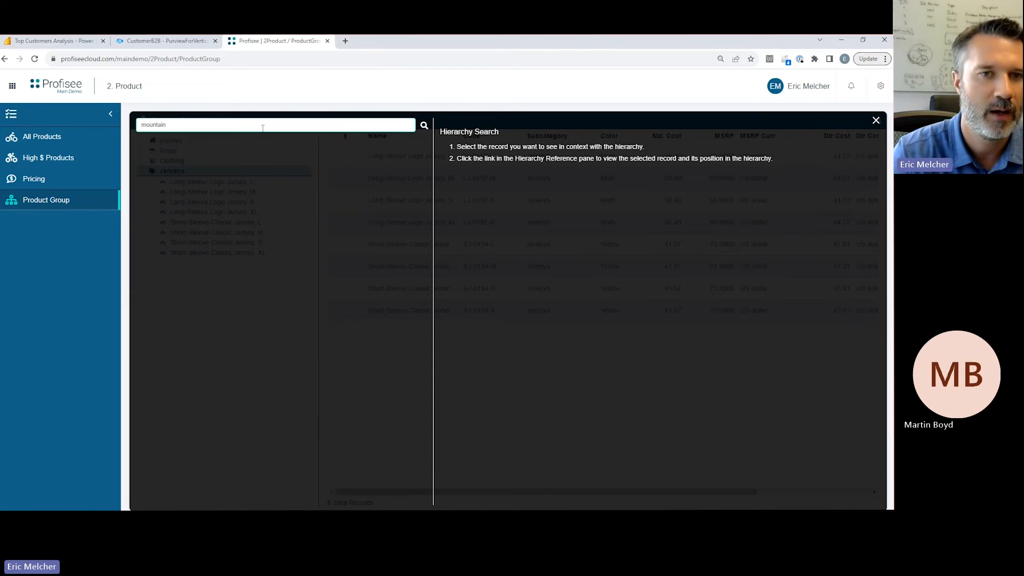
{"action": "left_click", "coordinate": [176, 175]}
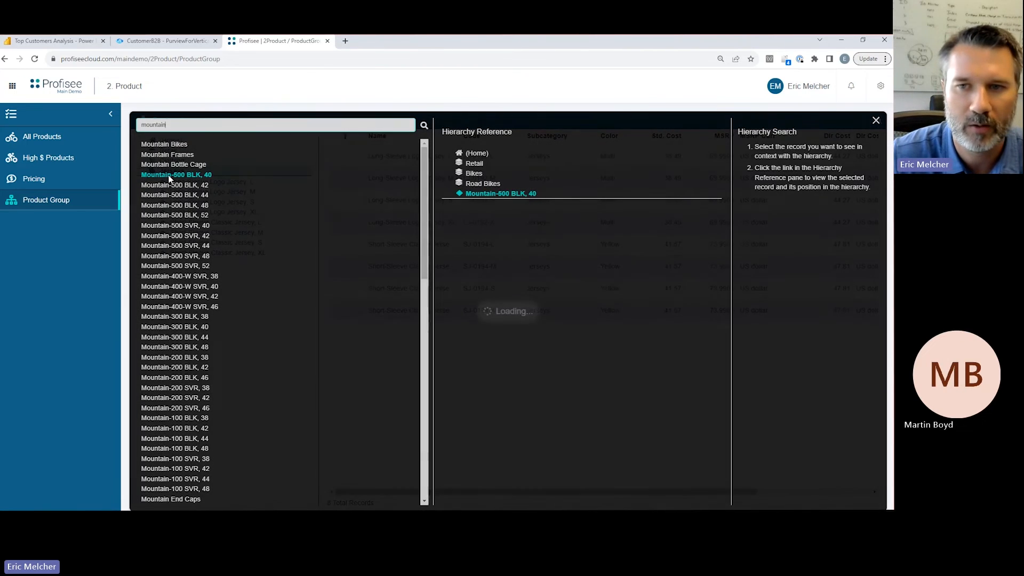
{"action": "left_click", "coordinate": [876, 120]}
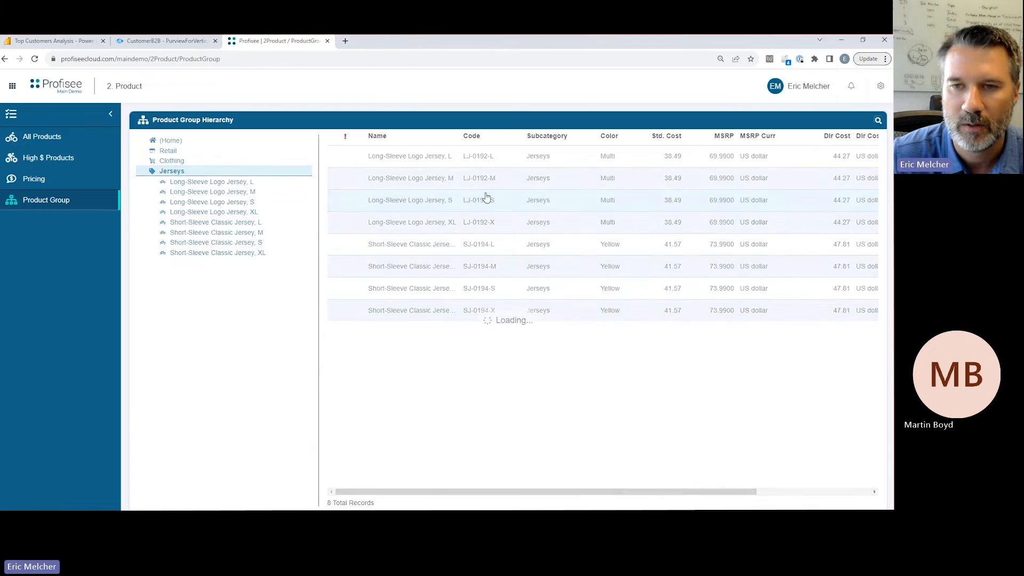
{"action": "left_click", "coordinate": [42, 137]}
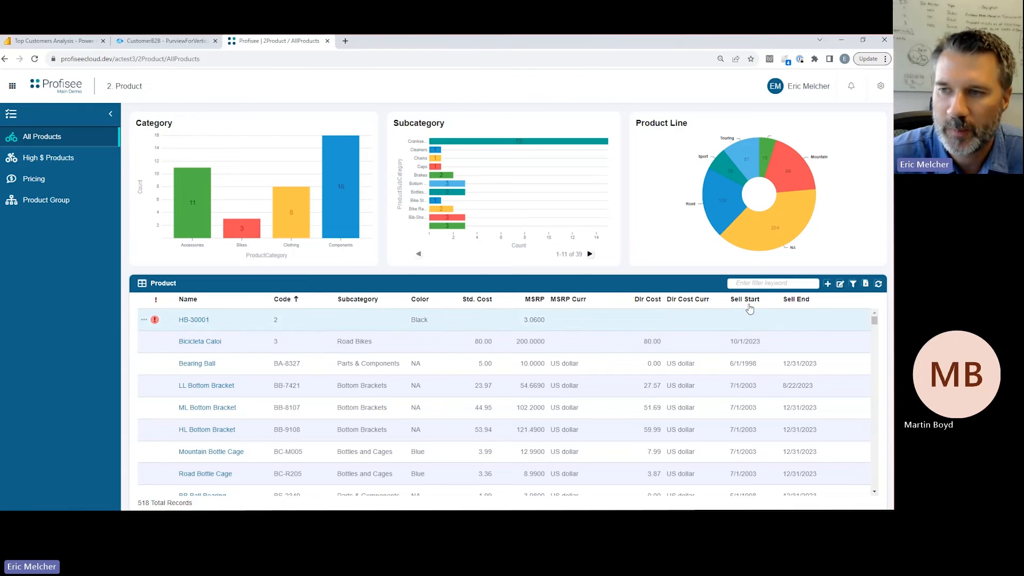
- Filter products by asking OpenAI for 'subcategory is mountain bikes that are black' and save
{"action": "left_click", "coordinate": [852, 283]}
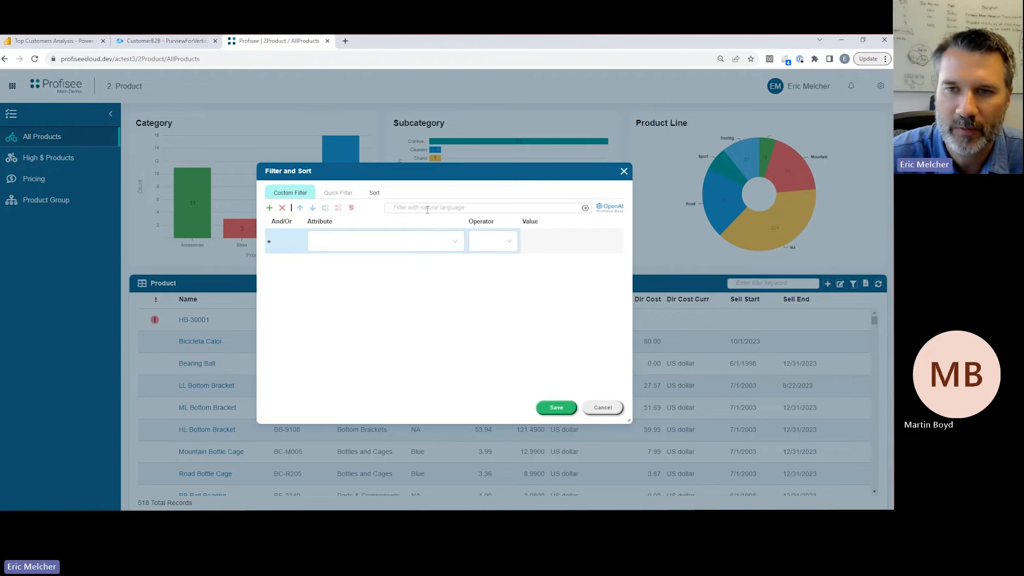
{"action": "type", "text": "subcategory is mountain bikes that are black"}
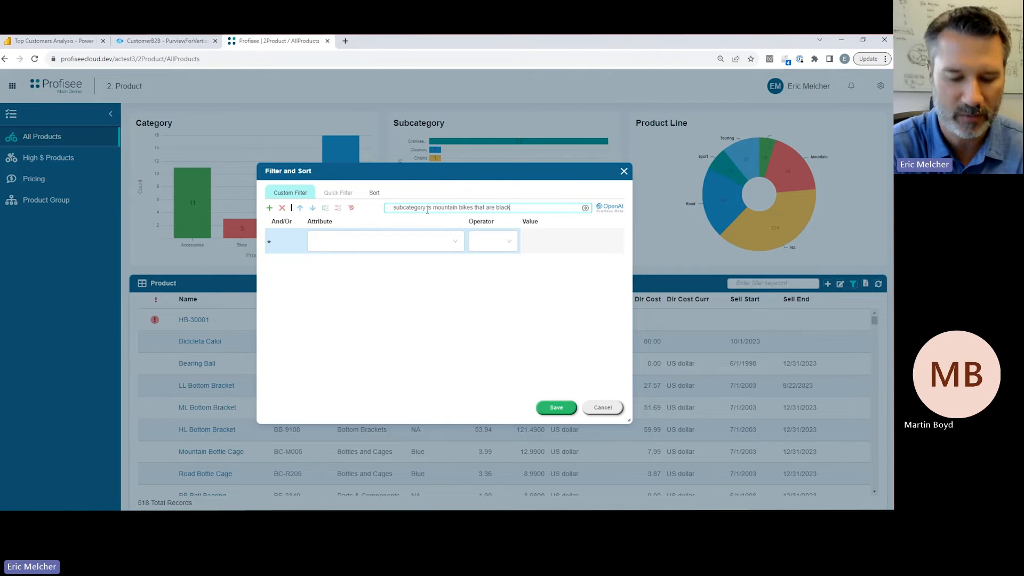
{"action": "left_click", "coordinate": [585, 208]}
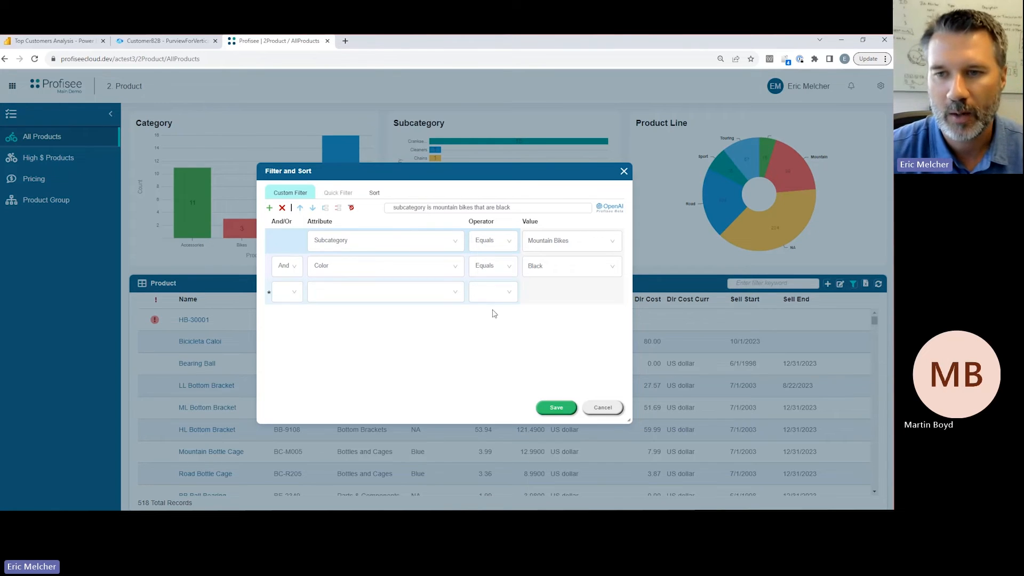
{"action": "left_click", "coordinate": [556, 407]}
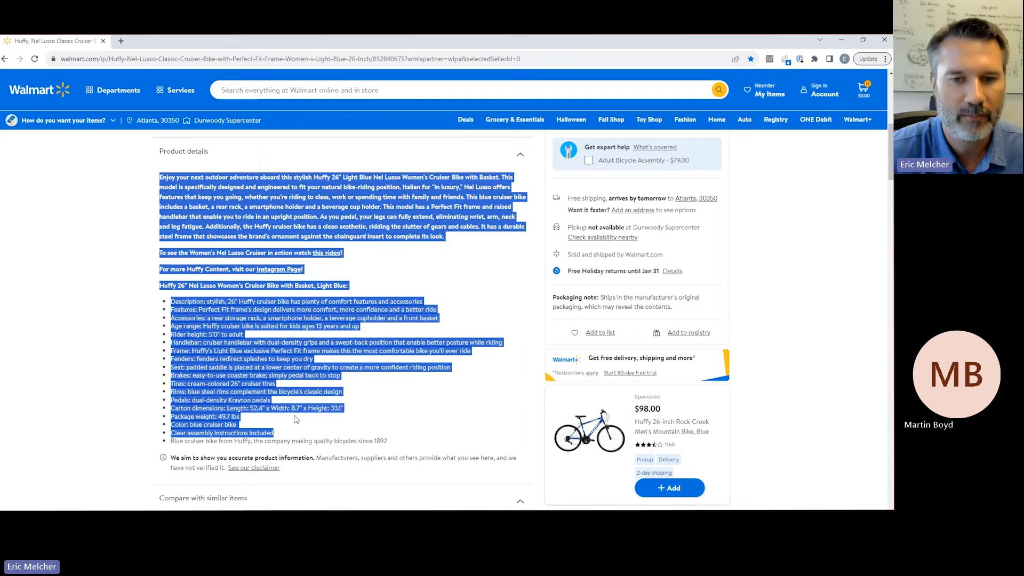
{"action": "mouse_move", "coordinate": [330, 430]}
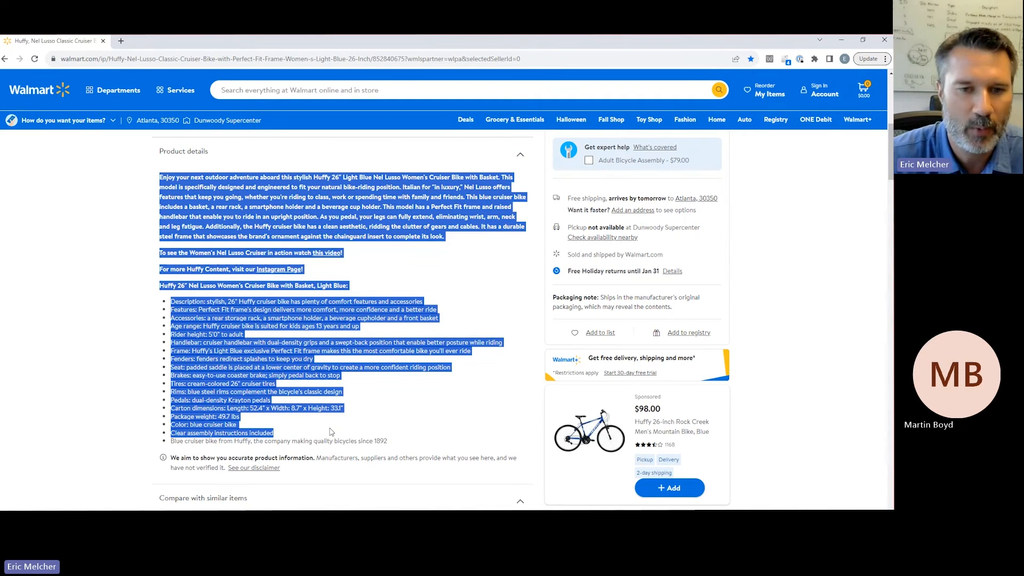
- Scroll up the Walmart bike page and return to Profisee's 14 black mountain bikes
{"action": "scroll", "scroll_direction": "up", "scroll_amount": 3}
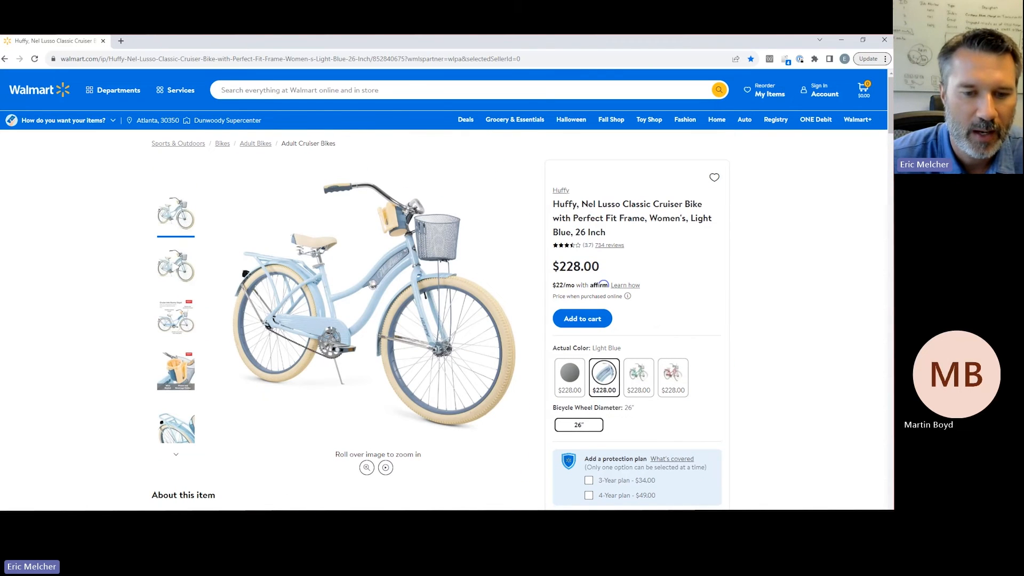
{"action": "left_click", "coordinate": [278, 41]}
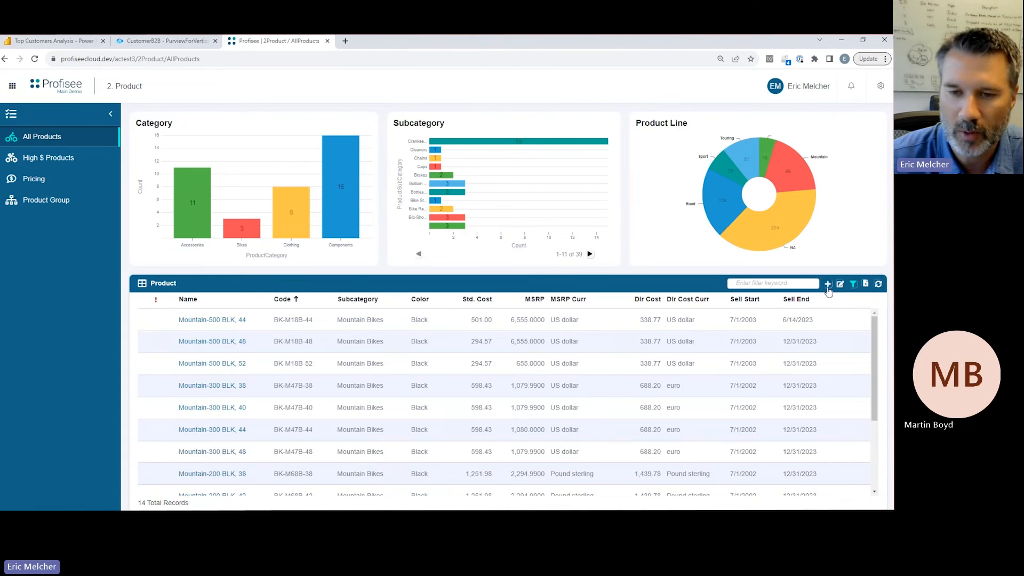
- Add a new product auto-filled from the Huffy description: Cruiser Bike, blue, dimensions
{"action": "left_click", "coordinate": [827, 284]}
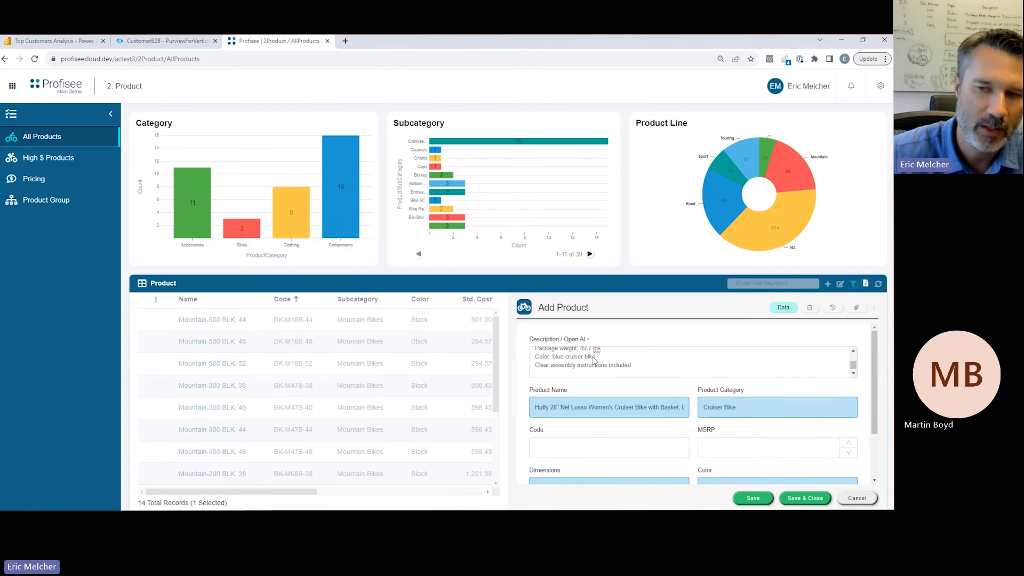
{"action": "scroll", "scroll_direction": "down", "scroll_amount": 3}
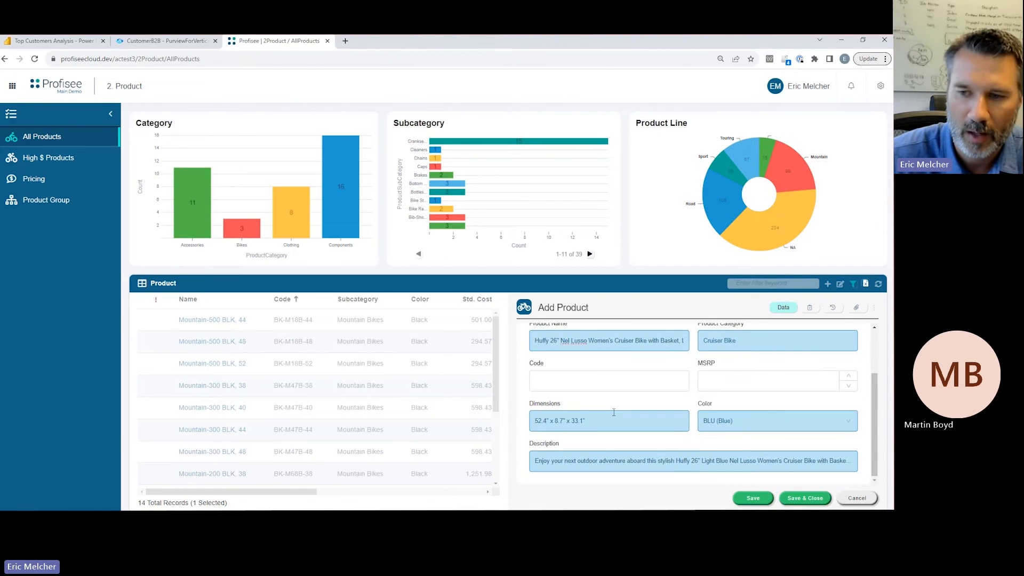
{"action": "mouse_move", "coordinate": [621, 442]}
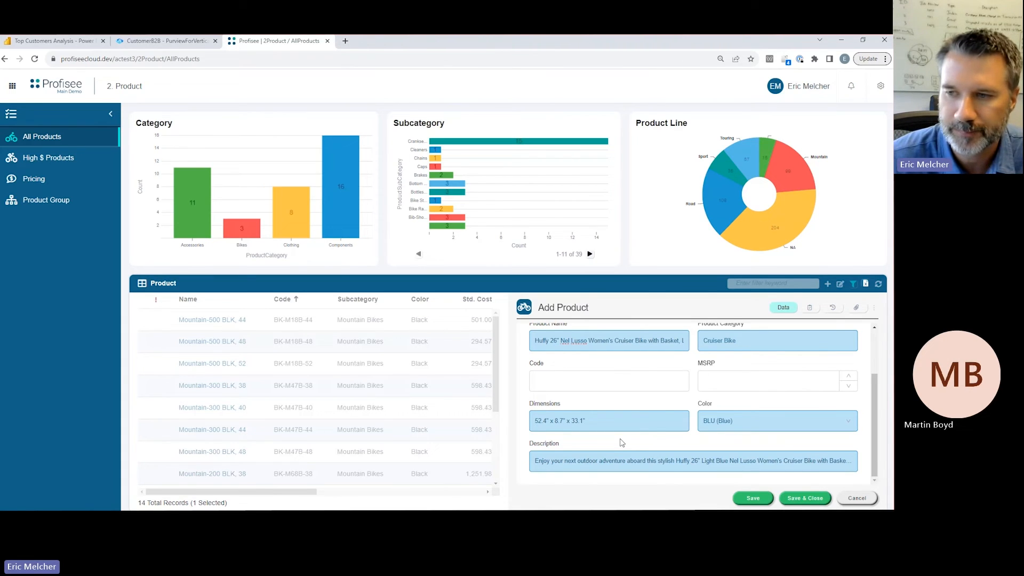
{"action": "left_click", "coordinate": [856, 497]}
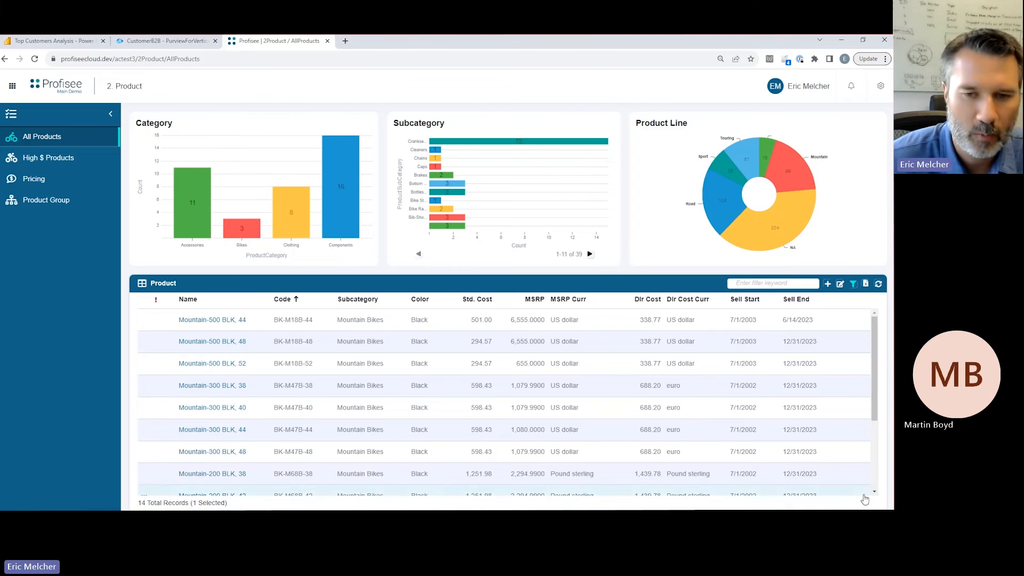
{"action": "mouse_move", "coordinate": [233, 323]}
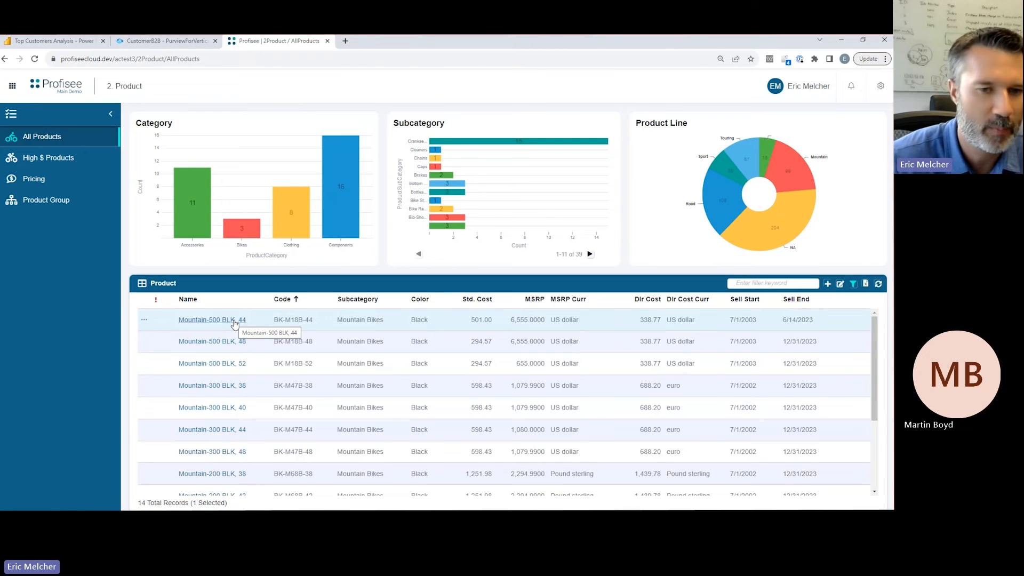
- Share Mountain-500 BLK, 44 to Teams contact Jordan with a message about its MSRP
{"action": "left_click", "coordinate": [840, 282]}
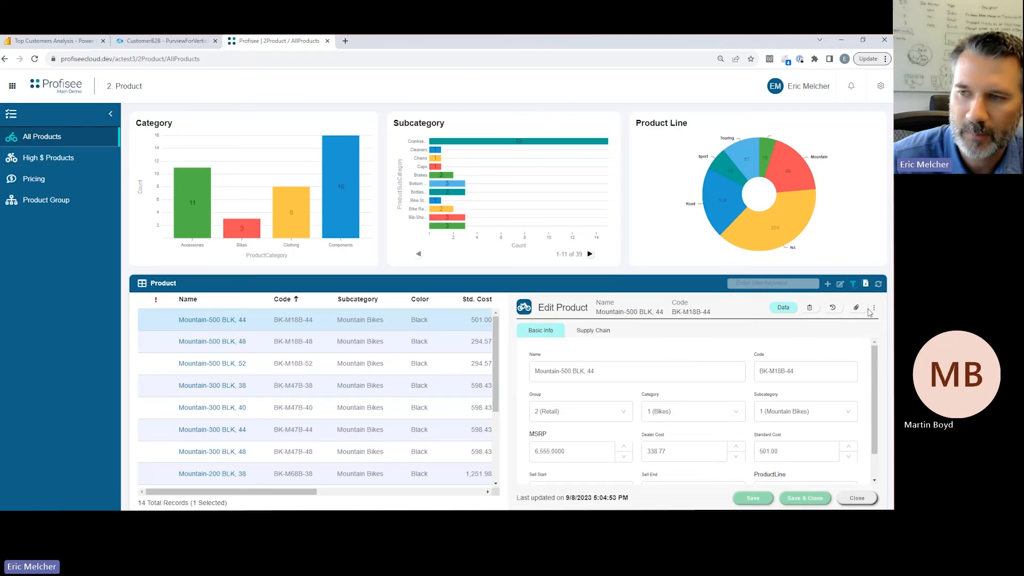
{"action": "left_click", "coordinate": [873, 307]}
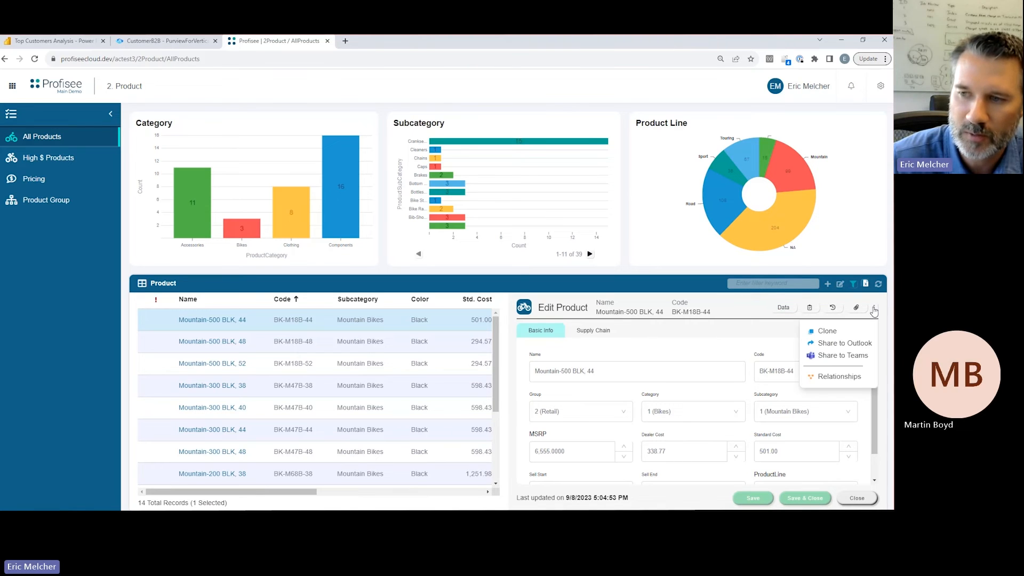
{"action": "mouse_move", "coordinate": [843, 356]}
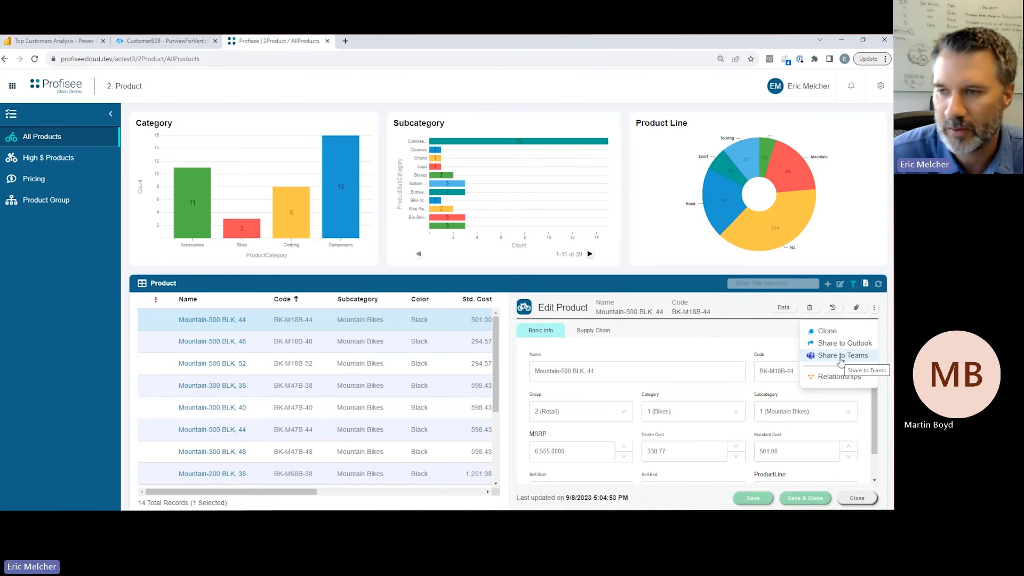
{"action": "left_click", "coordinate": [843, 355]}
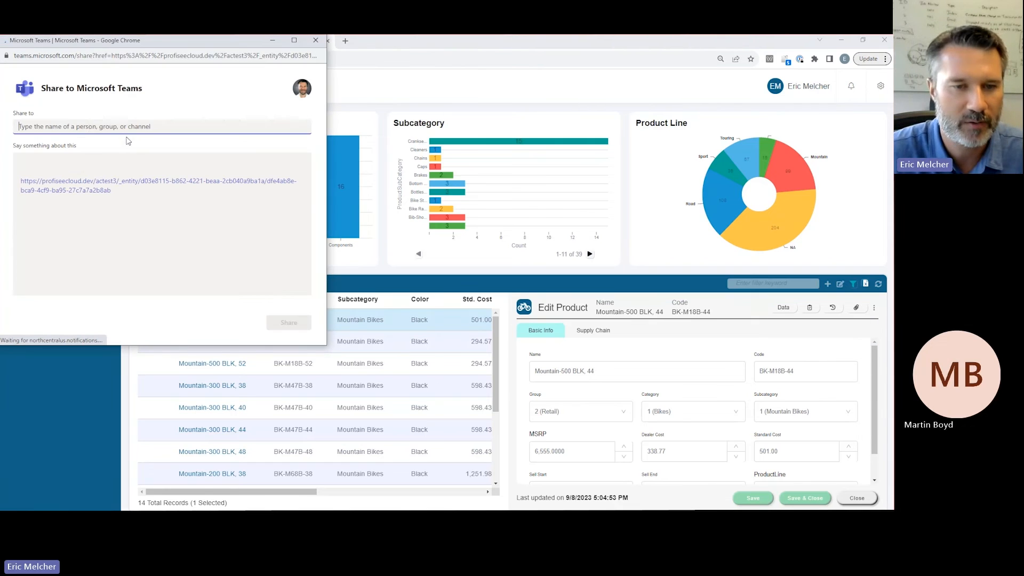
{"action": "type", "text": "jordan"}
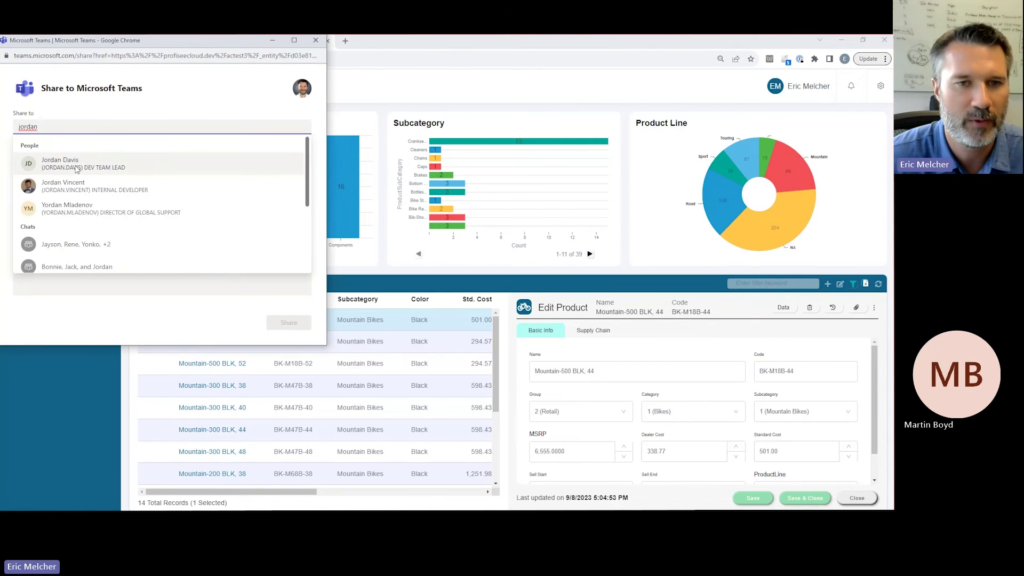
{"action": "left_click", "coordinate": [59, 163]}
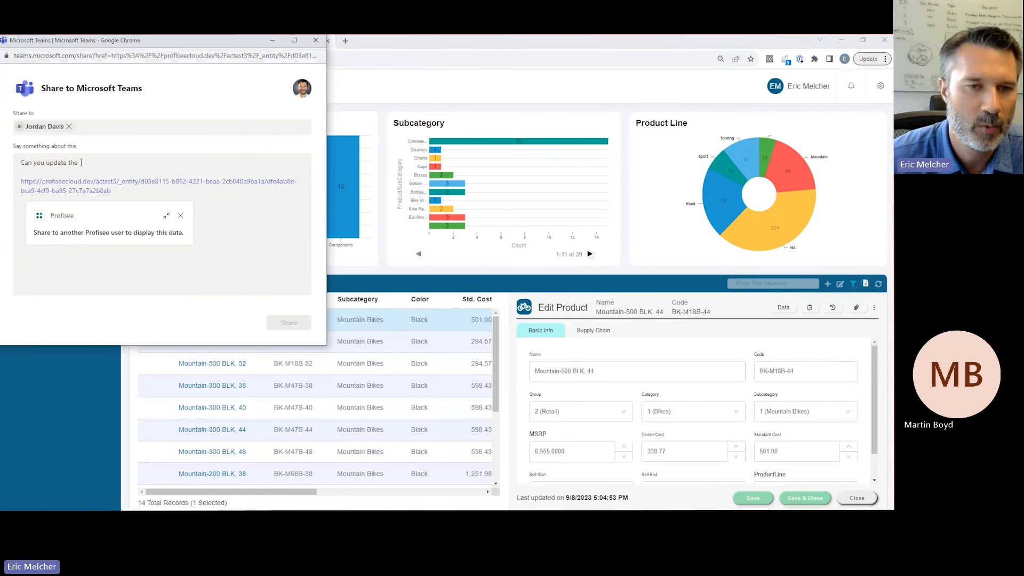
{"action": "type", "text": "MSRP of this re"}
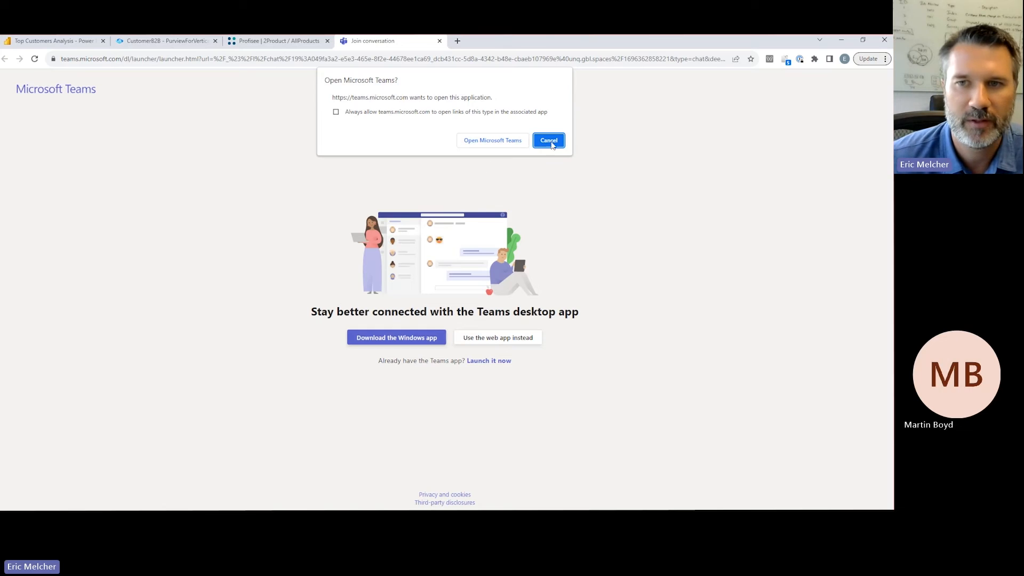
- Expand the BK-M18B-44 record card's details in Teams chat, then return to Power BI
{"action": "left_click", "coordinate": [547, 140]}
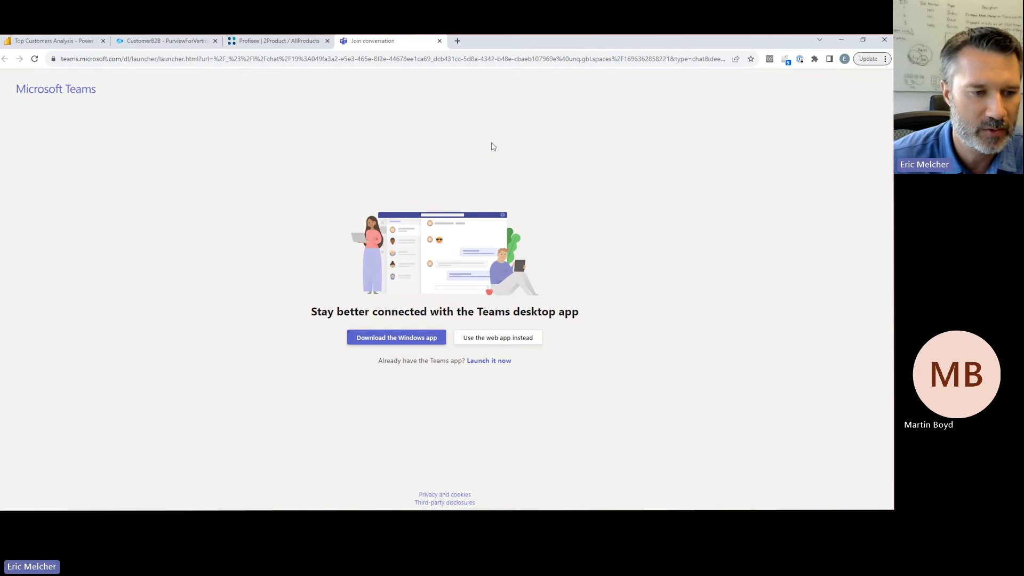
{"action": "left_click", "coordinate": [497, 337]}
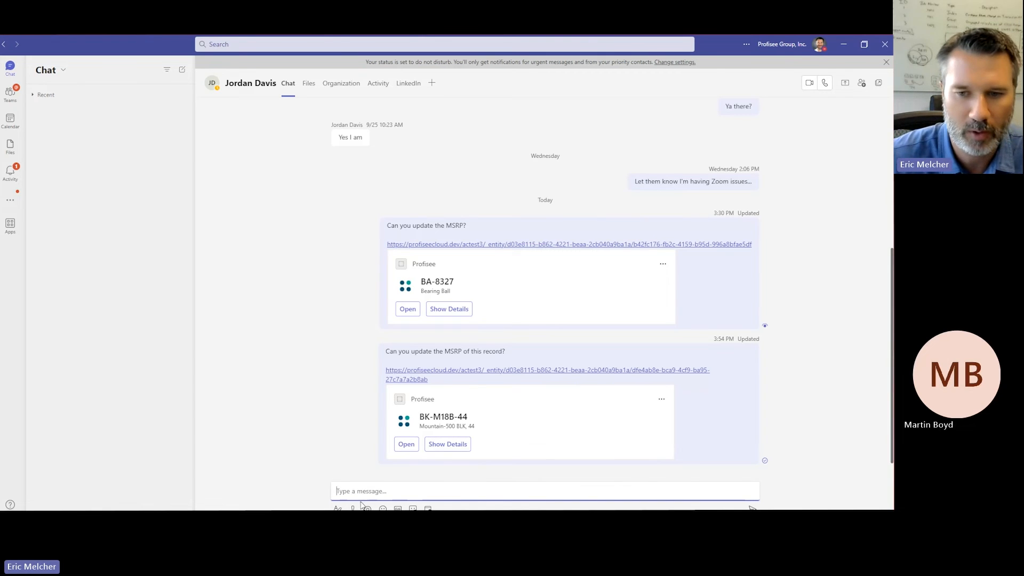
{"action": "left_click", "coordinate": [448, 444]}
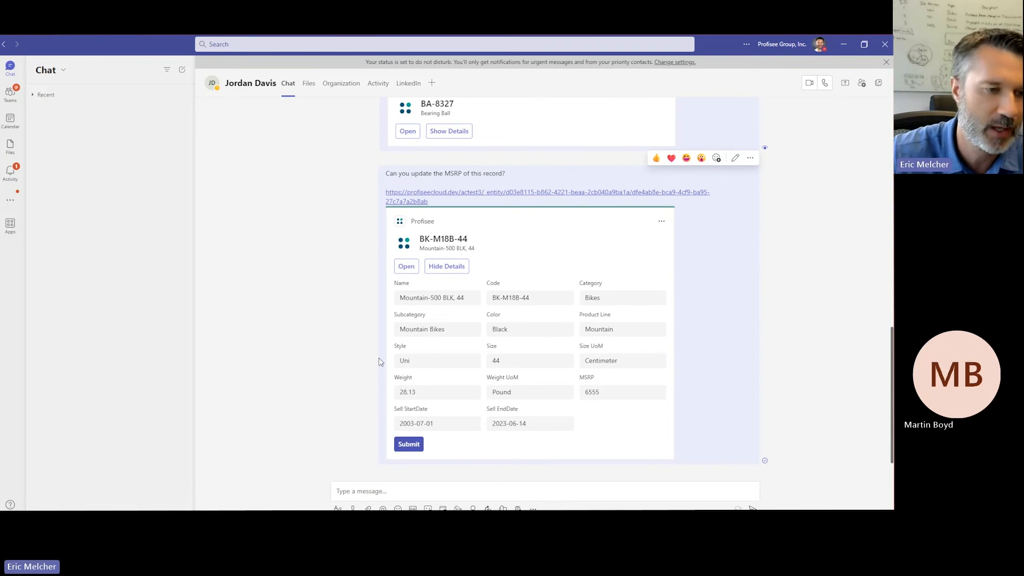
{"action": "mouse_move", "coordinate": [373, 361]}
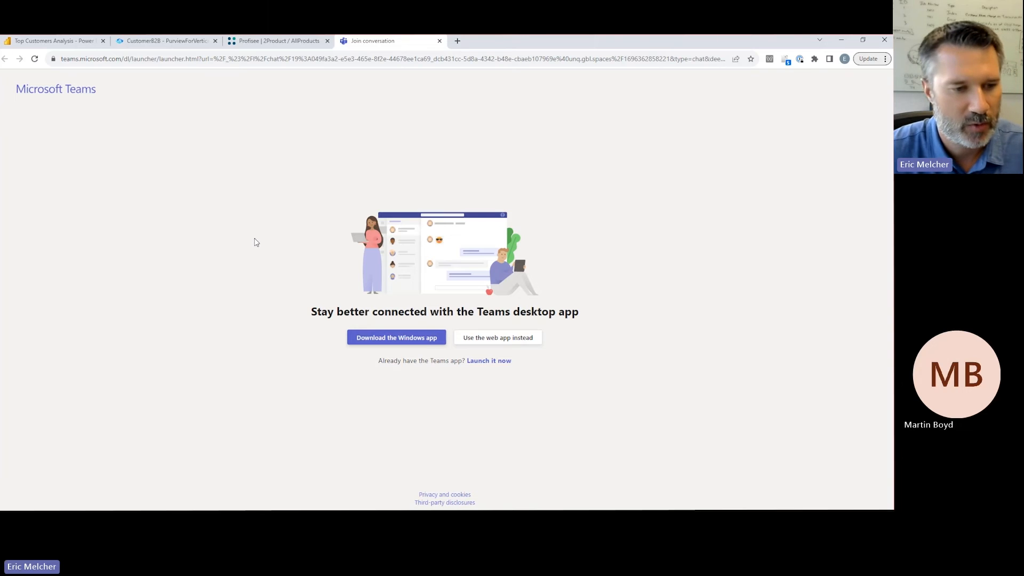
{"action": "mouse_move", "coordinate": [235, 232]}
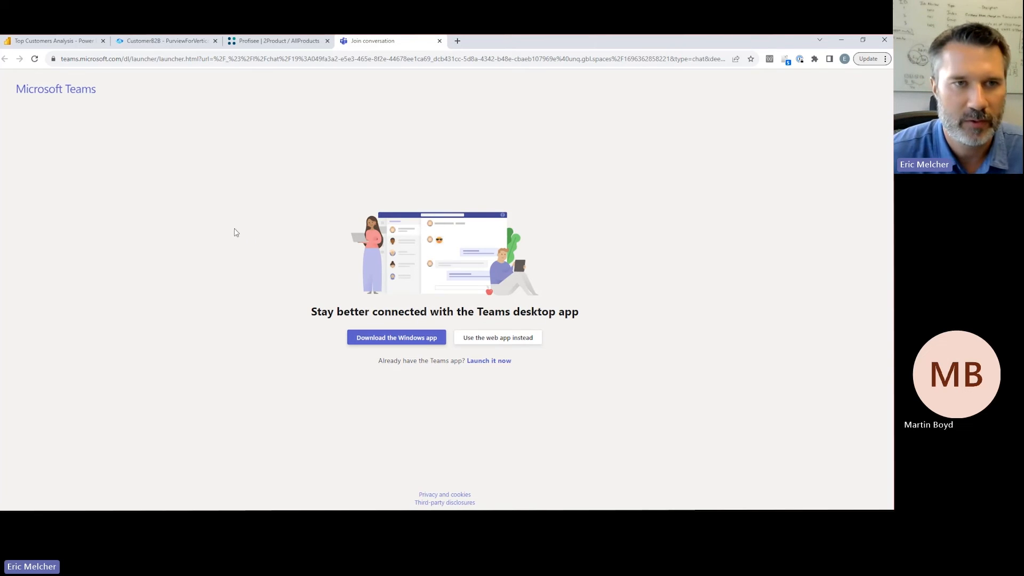
{"action": "left_click", "coordinate": [52, 40]}
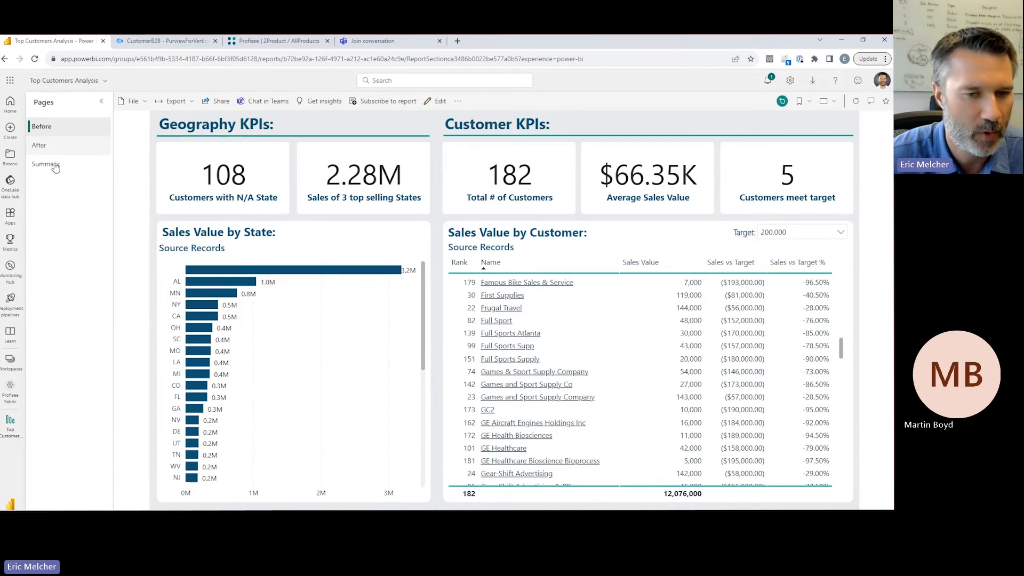
- View the report's After page KPIs, such as 121 customers, then go back to Profisee
{"action": "left_click", "coordinate": [39, 145]}
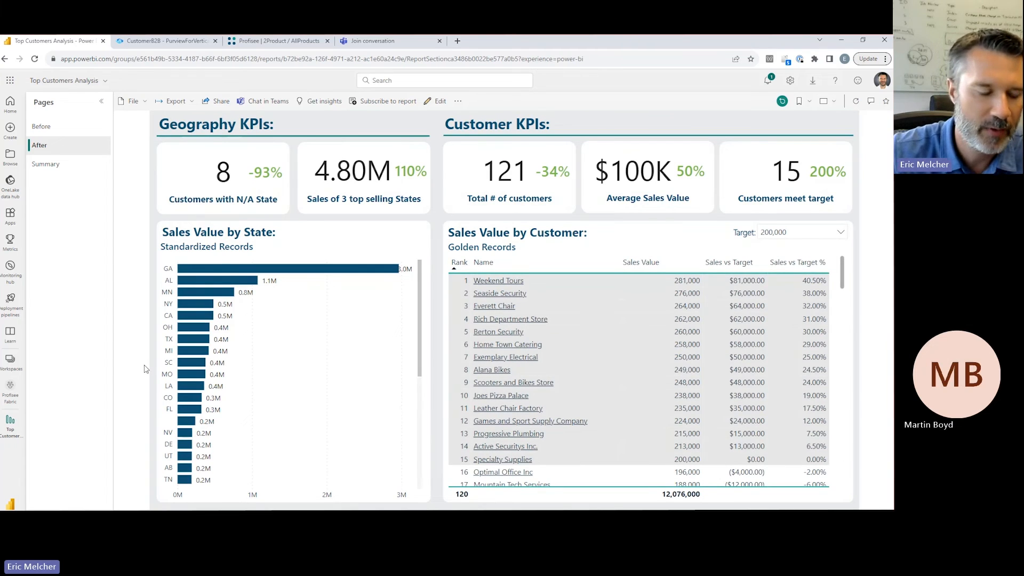
{"action": "mouse_move", "coordinate": [158, 346]}
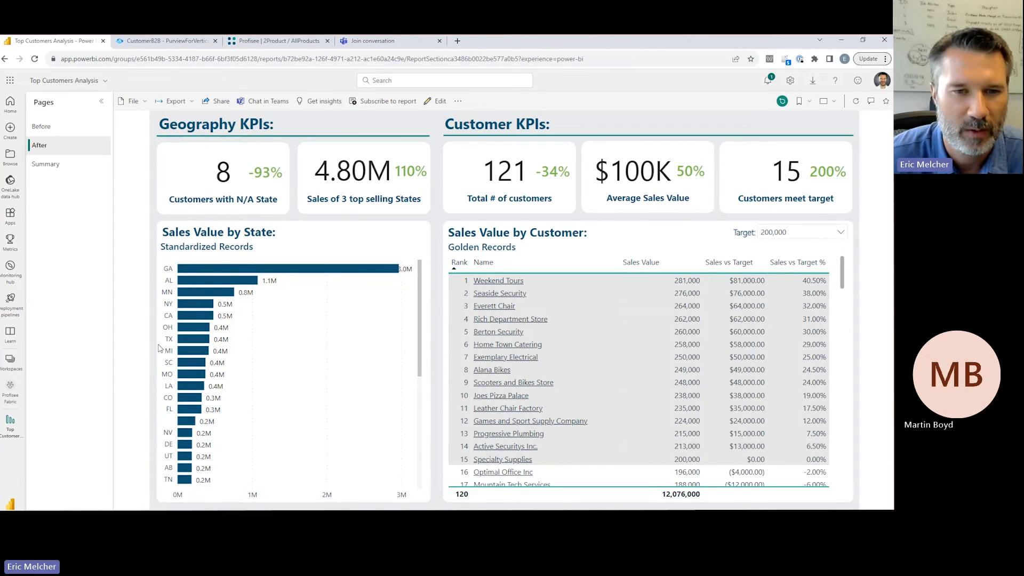
{"action": "mouse_move", "coordinate": [206, 270]}
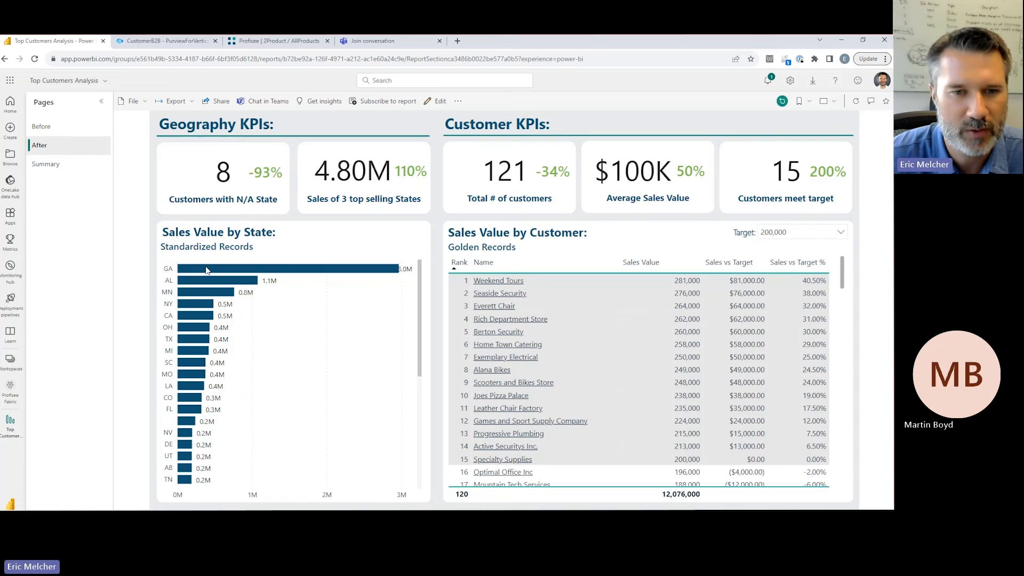
{"action": "mouse_move", "coordinate": [206, 268]}
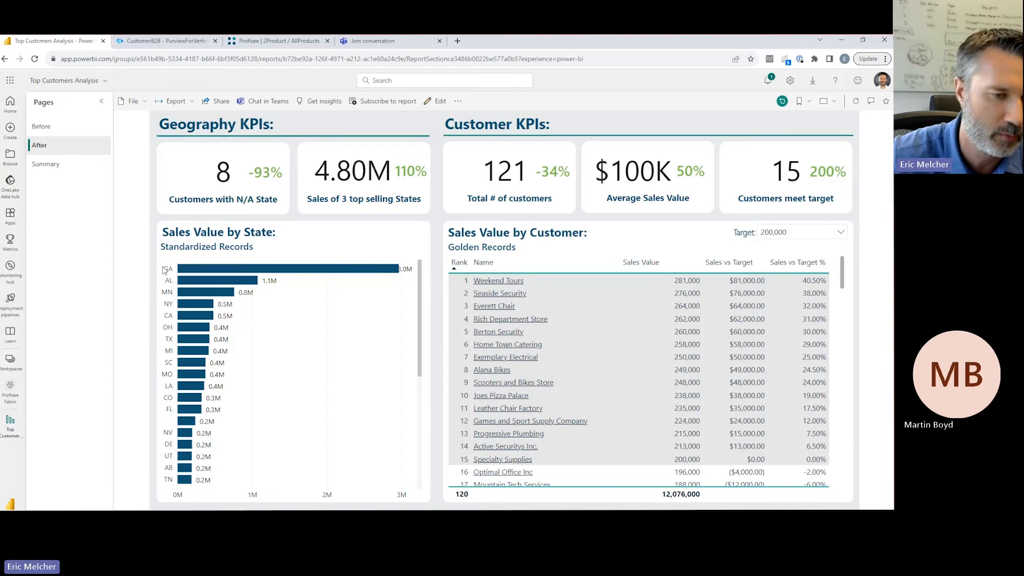
{"action": "mouse_move", "coordinate": [587, 357]}
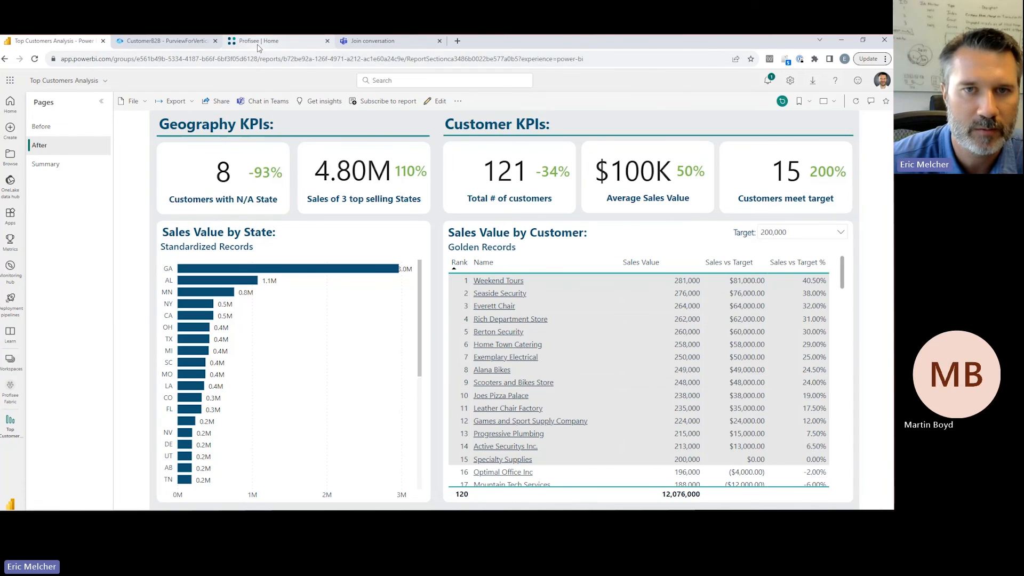
{"action": "left_click", "coordinate": [274, 41]}
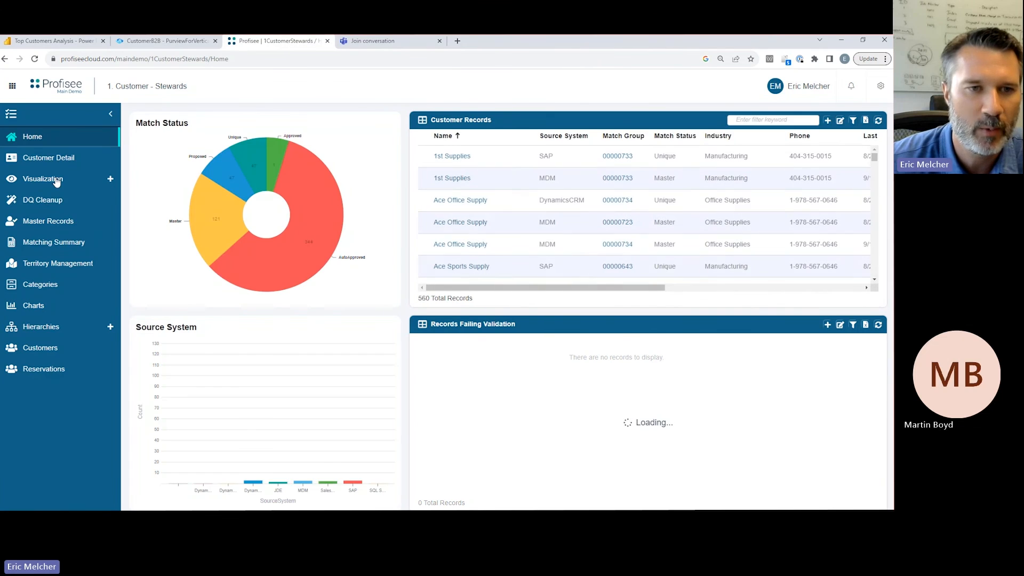
- Open the embedded Power BI report under Visualization in Customer Stewards
{"action": "left_click", "coordinate": [43, 178]}
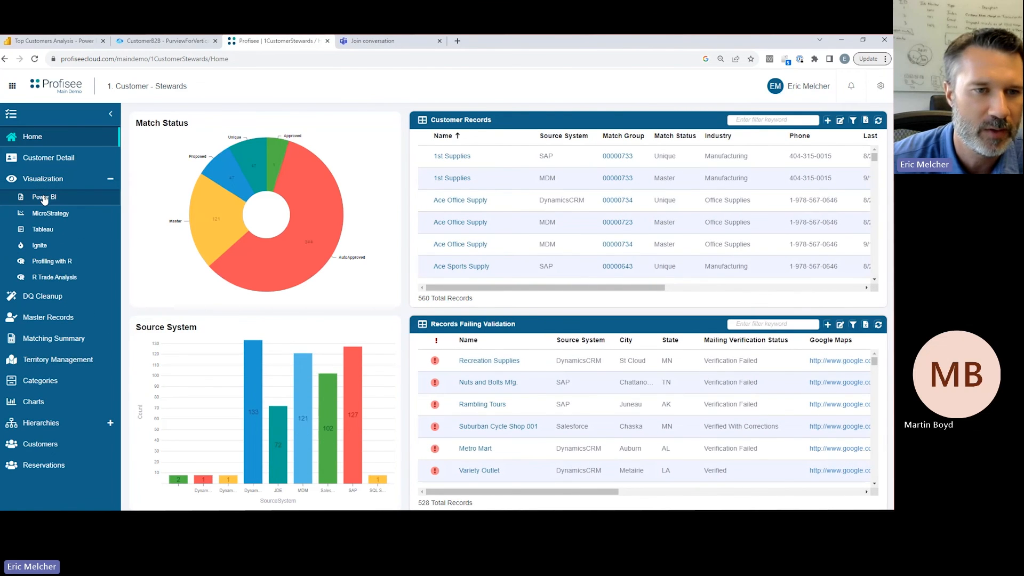
{"action": "left_click", "coordinate": [44, 197]}
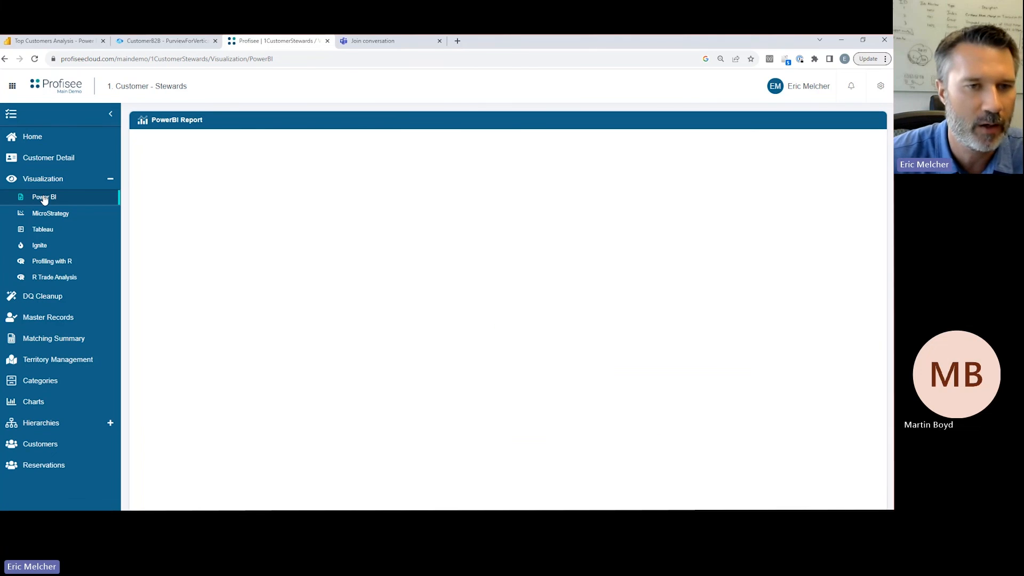
{"action": "left_click", "coordinate": [44, 197]}
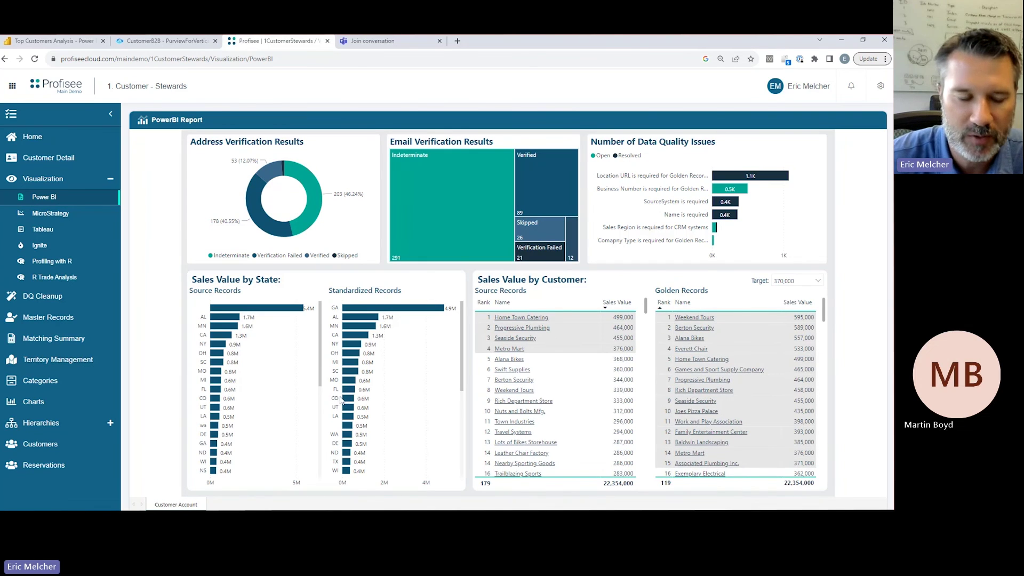
{"action": "mouse_move", "coordinate": [332, 402]}
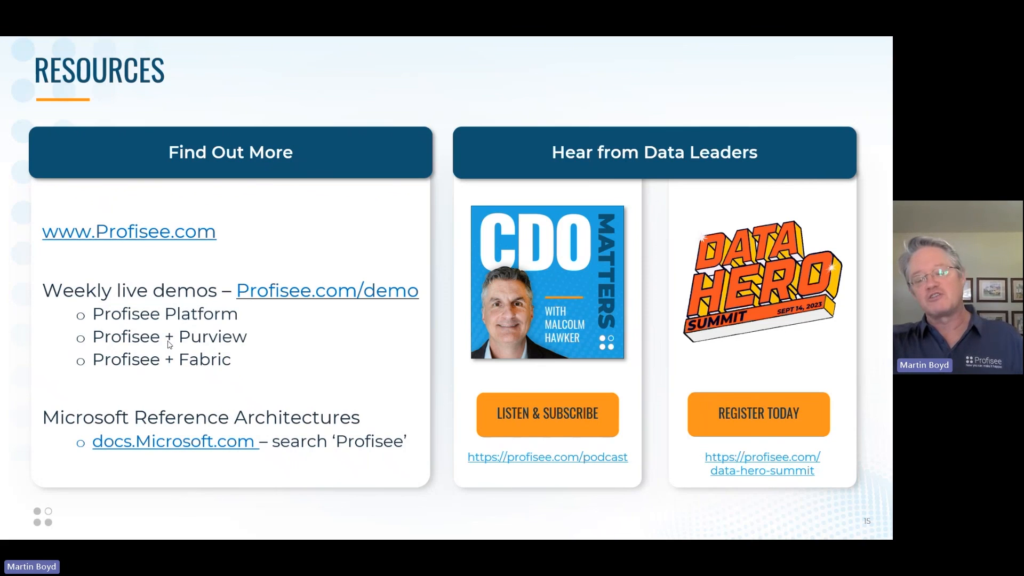
{"action": "mouse_move", "coordinate": [232, 345]}
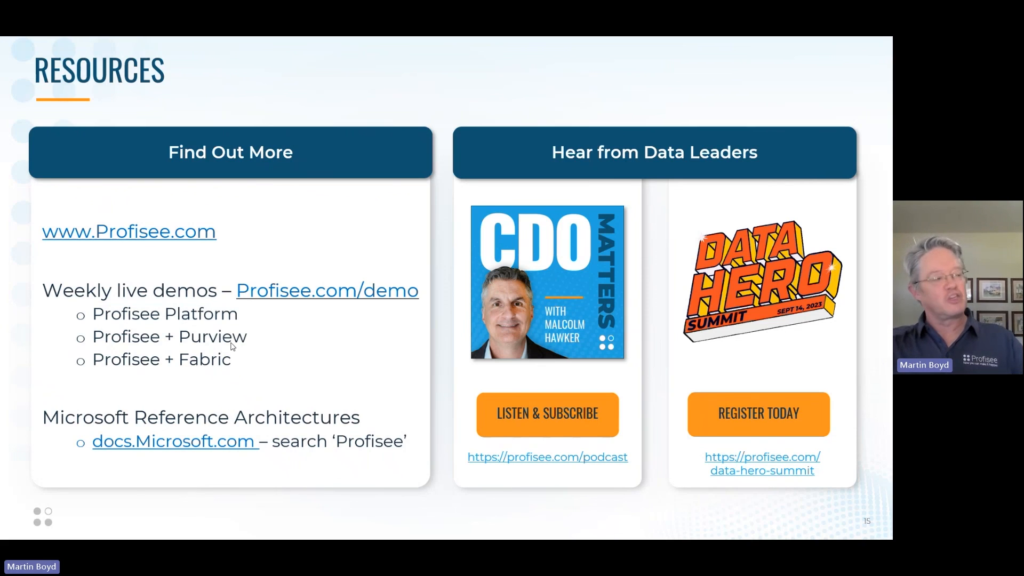
{"action": "mouse_move", "coordinate": [221, 421]}
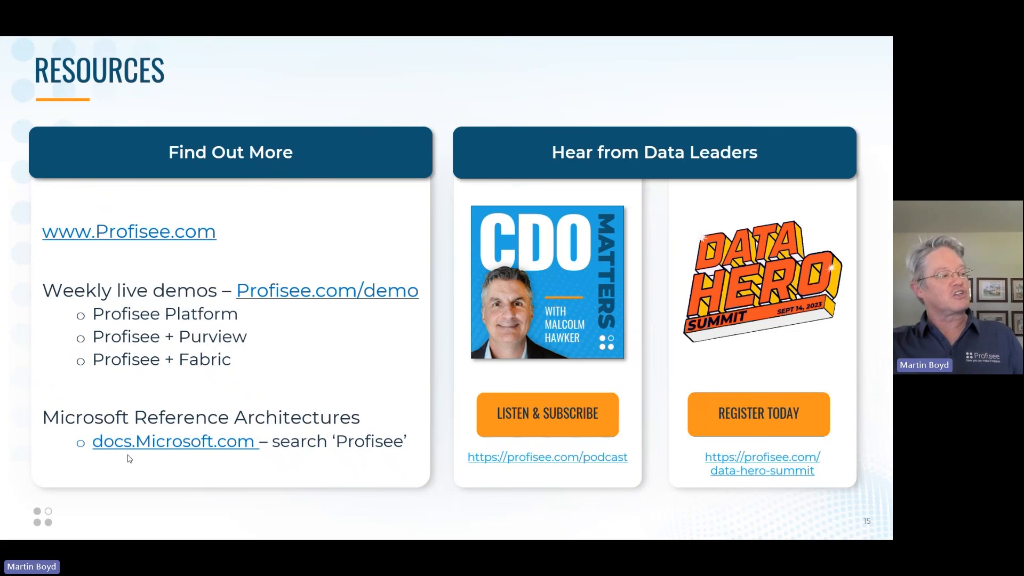
{"action": "mouse_move", "coordinate": [237, 465]}
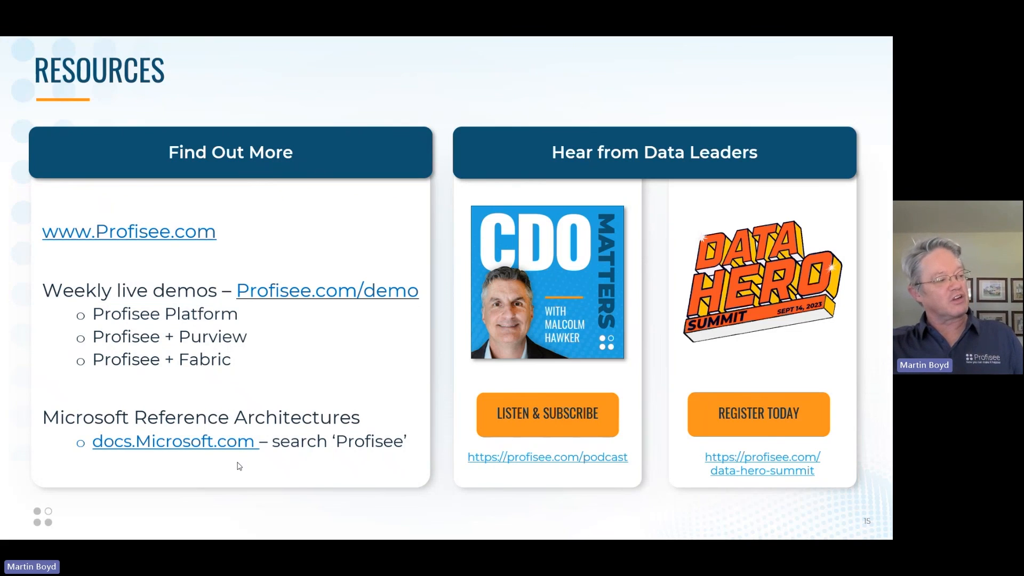
{"action": "mouse_move", "coordinate": [368, 461]}
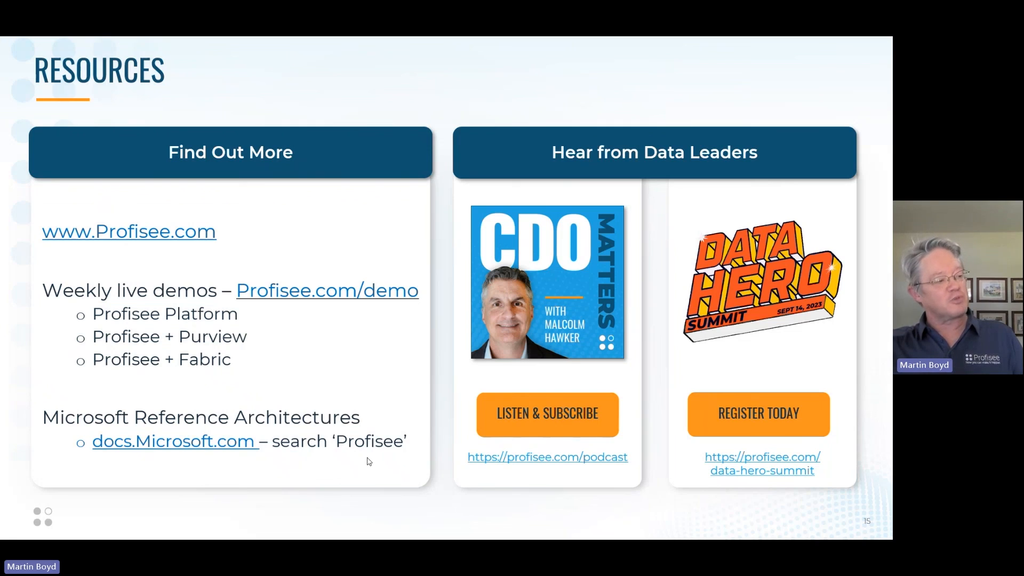
{"action": "mouse_move", "coordinate": [228, 428]}
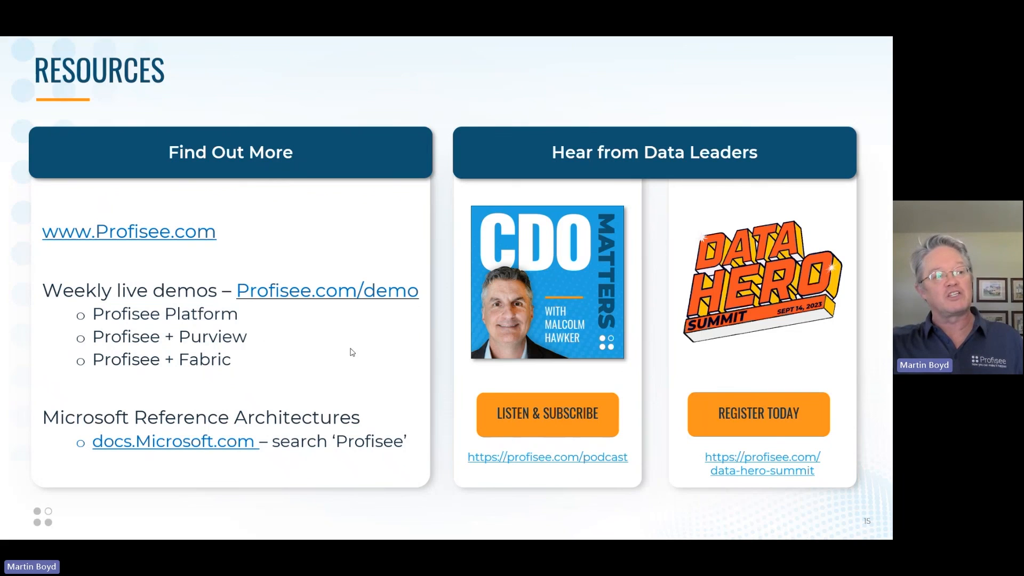
{"action": "mouse_move", "coordinate": [504, 367]}
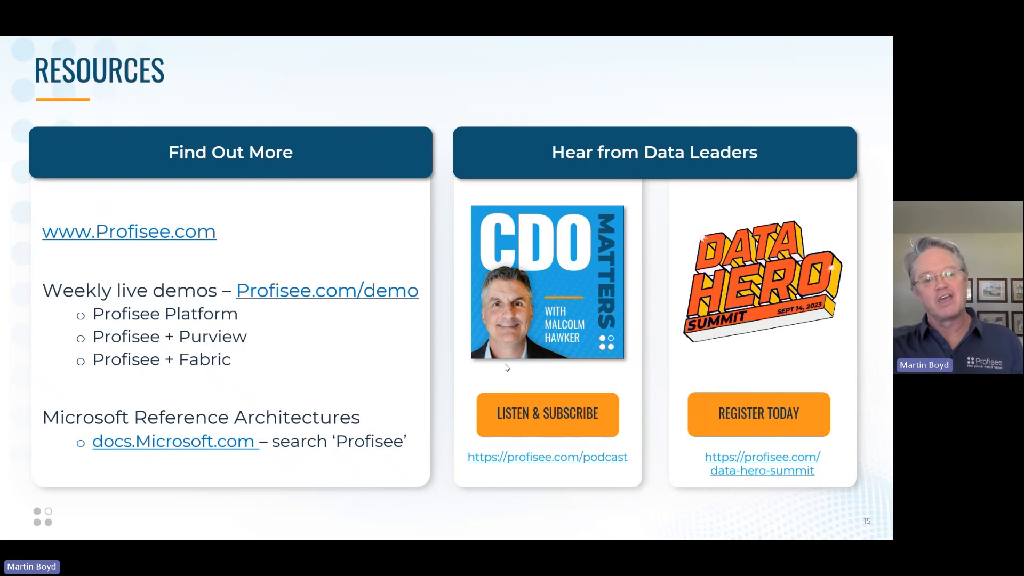
{"action": "mouse_move", "coordinate": [514, 399]}
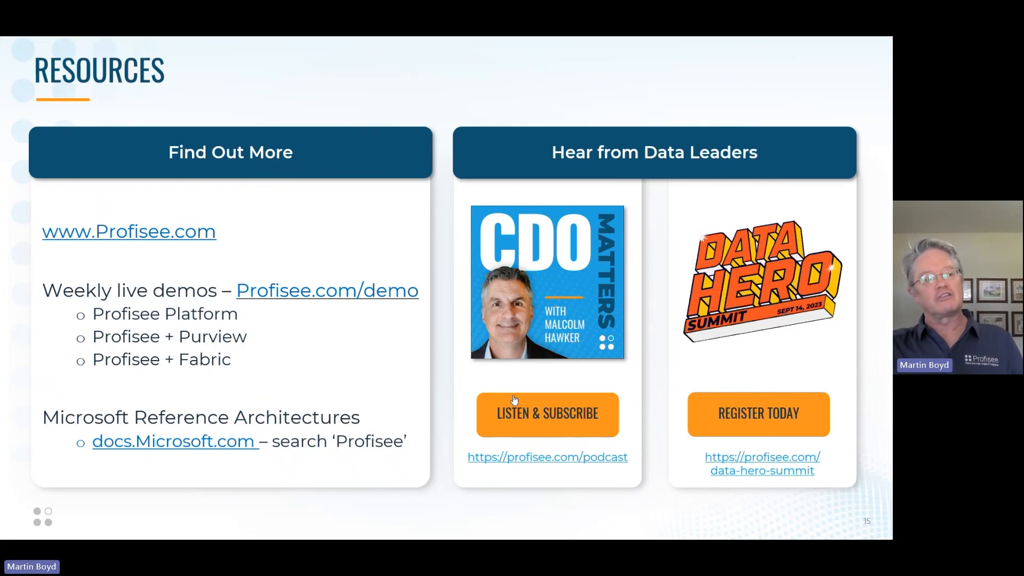
{"action": "mouse_move", "coordinate": [527, 449]}
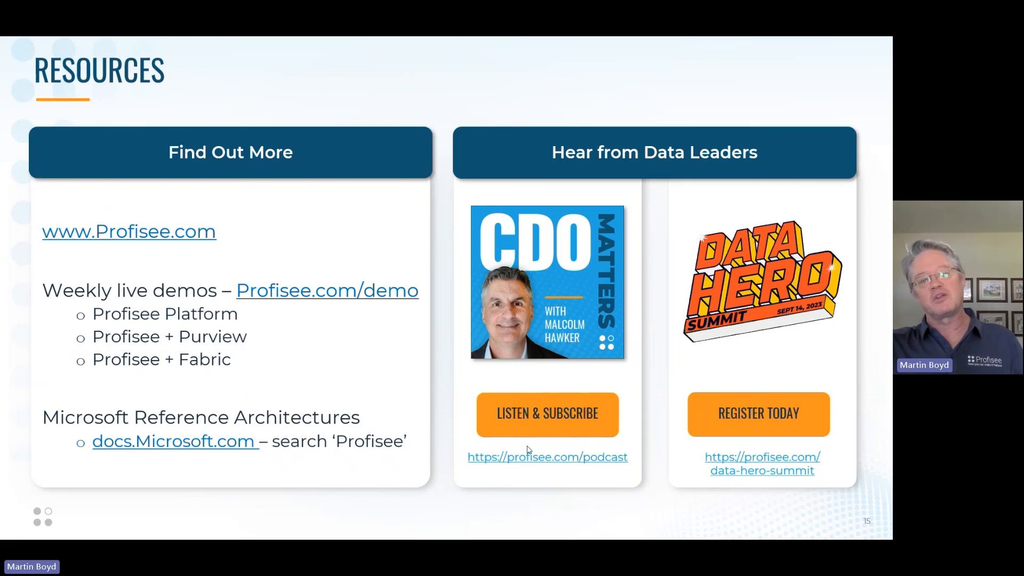